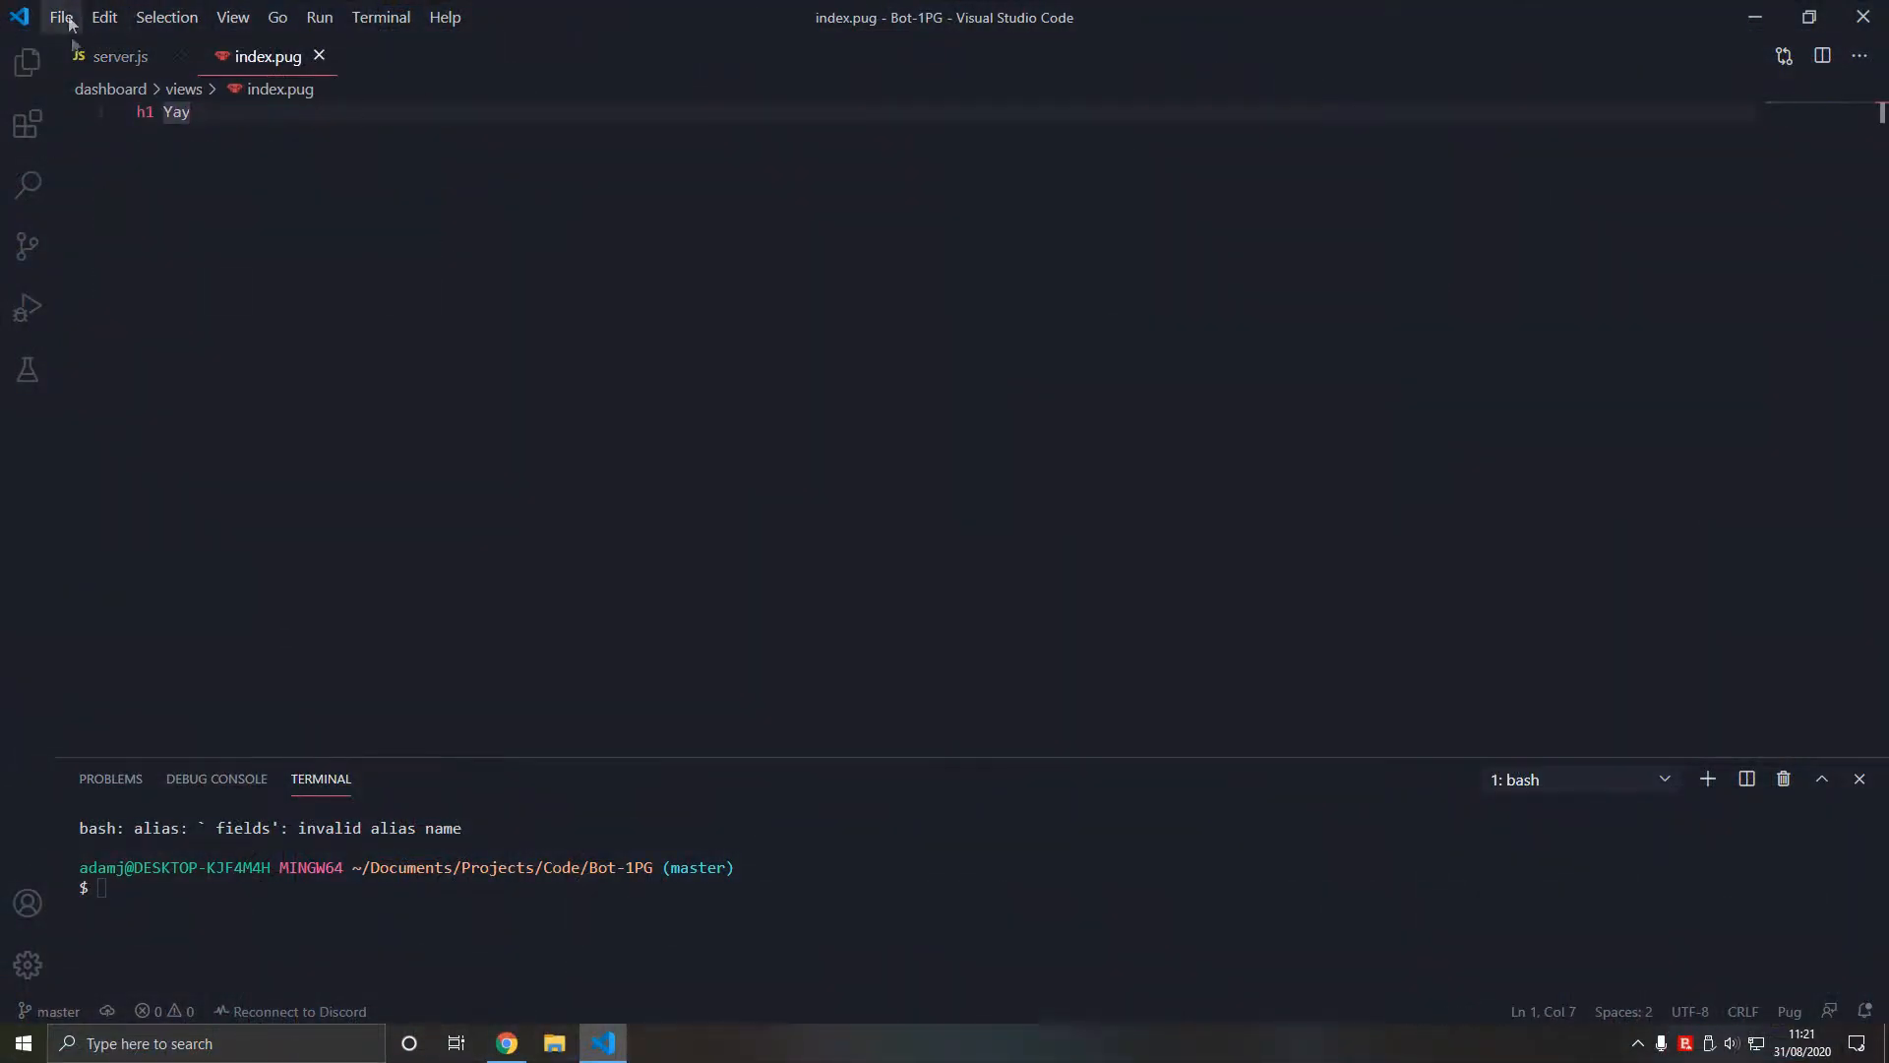
- Add a "start": "node bot.js" script to package.json
{"action": "left_click", "coordinate": [118, 55]}
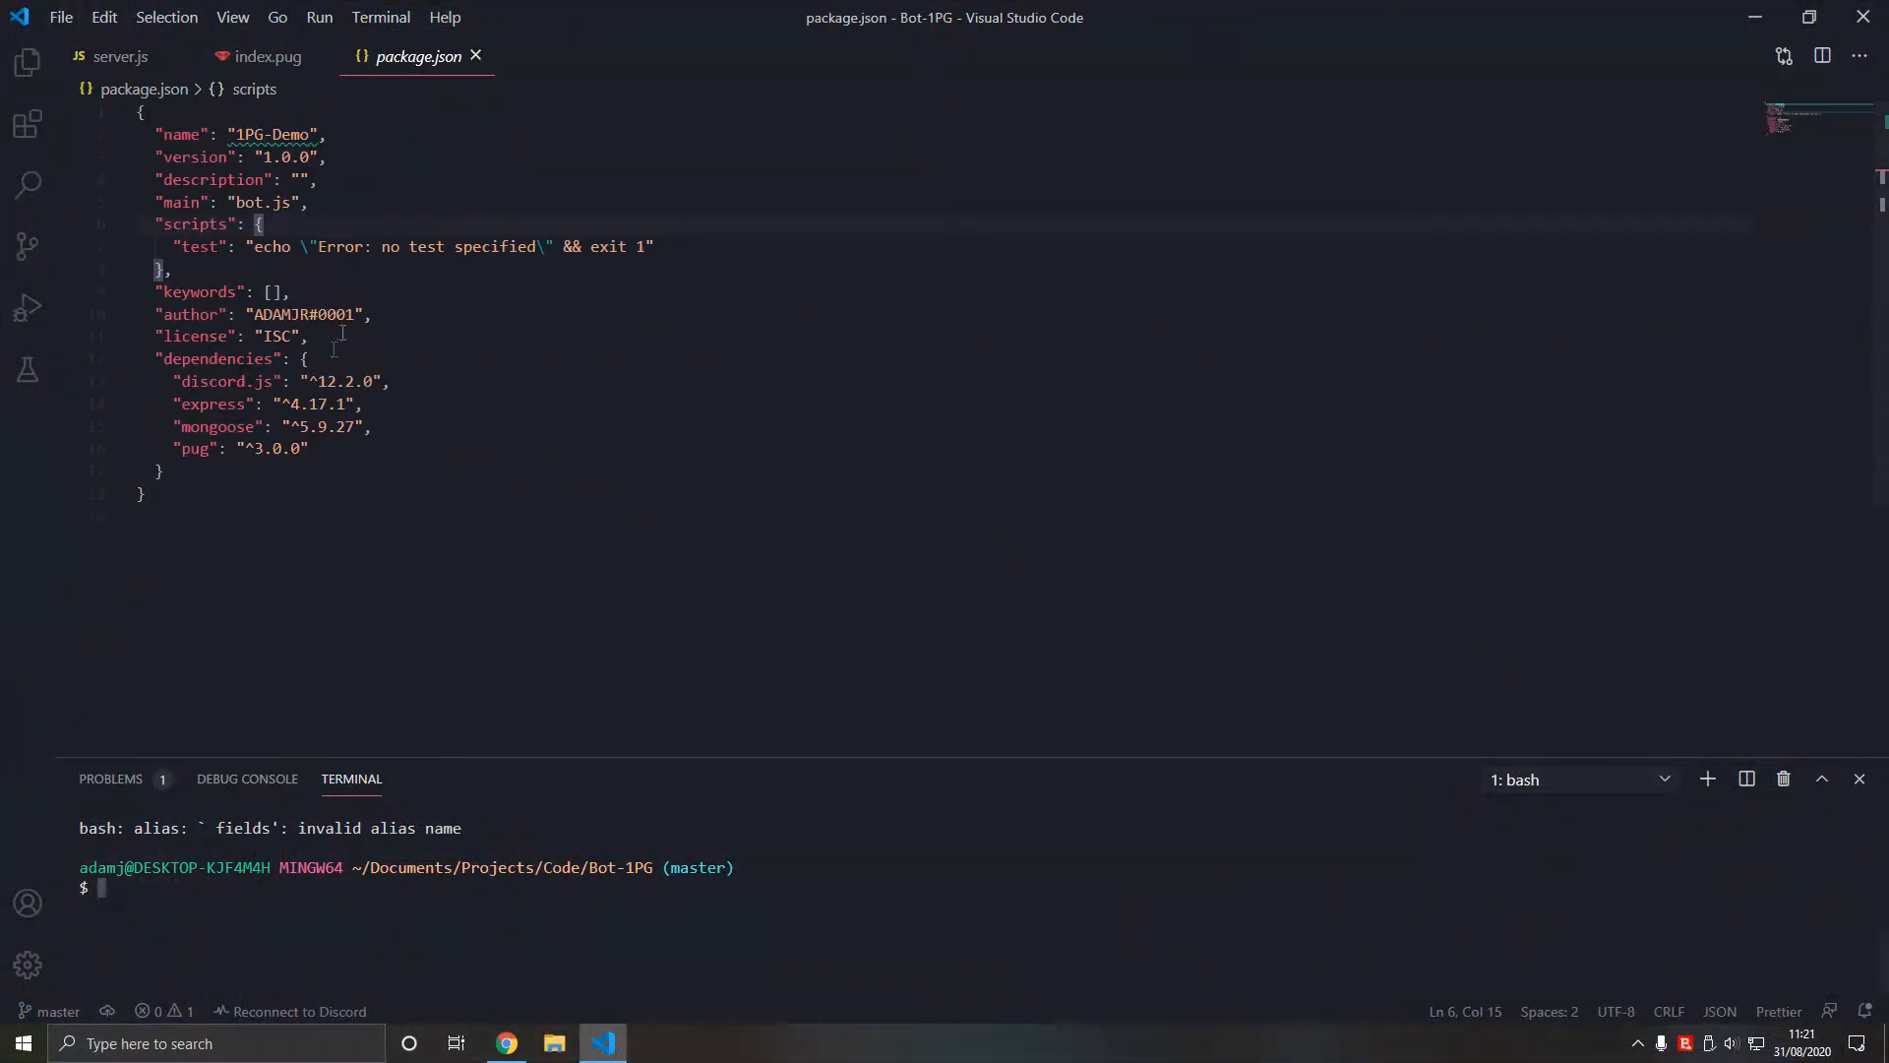
{"action": "type", "text": "\"start\": \""}
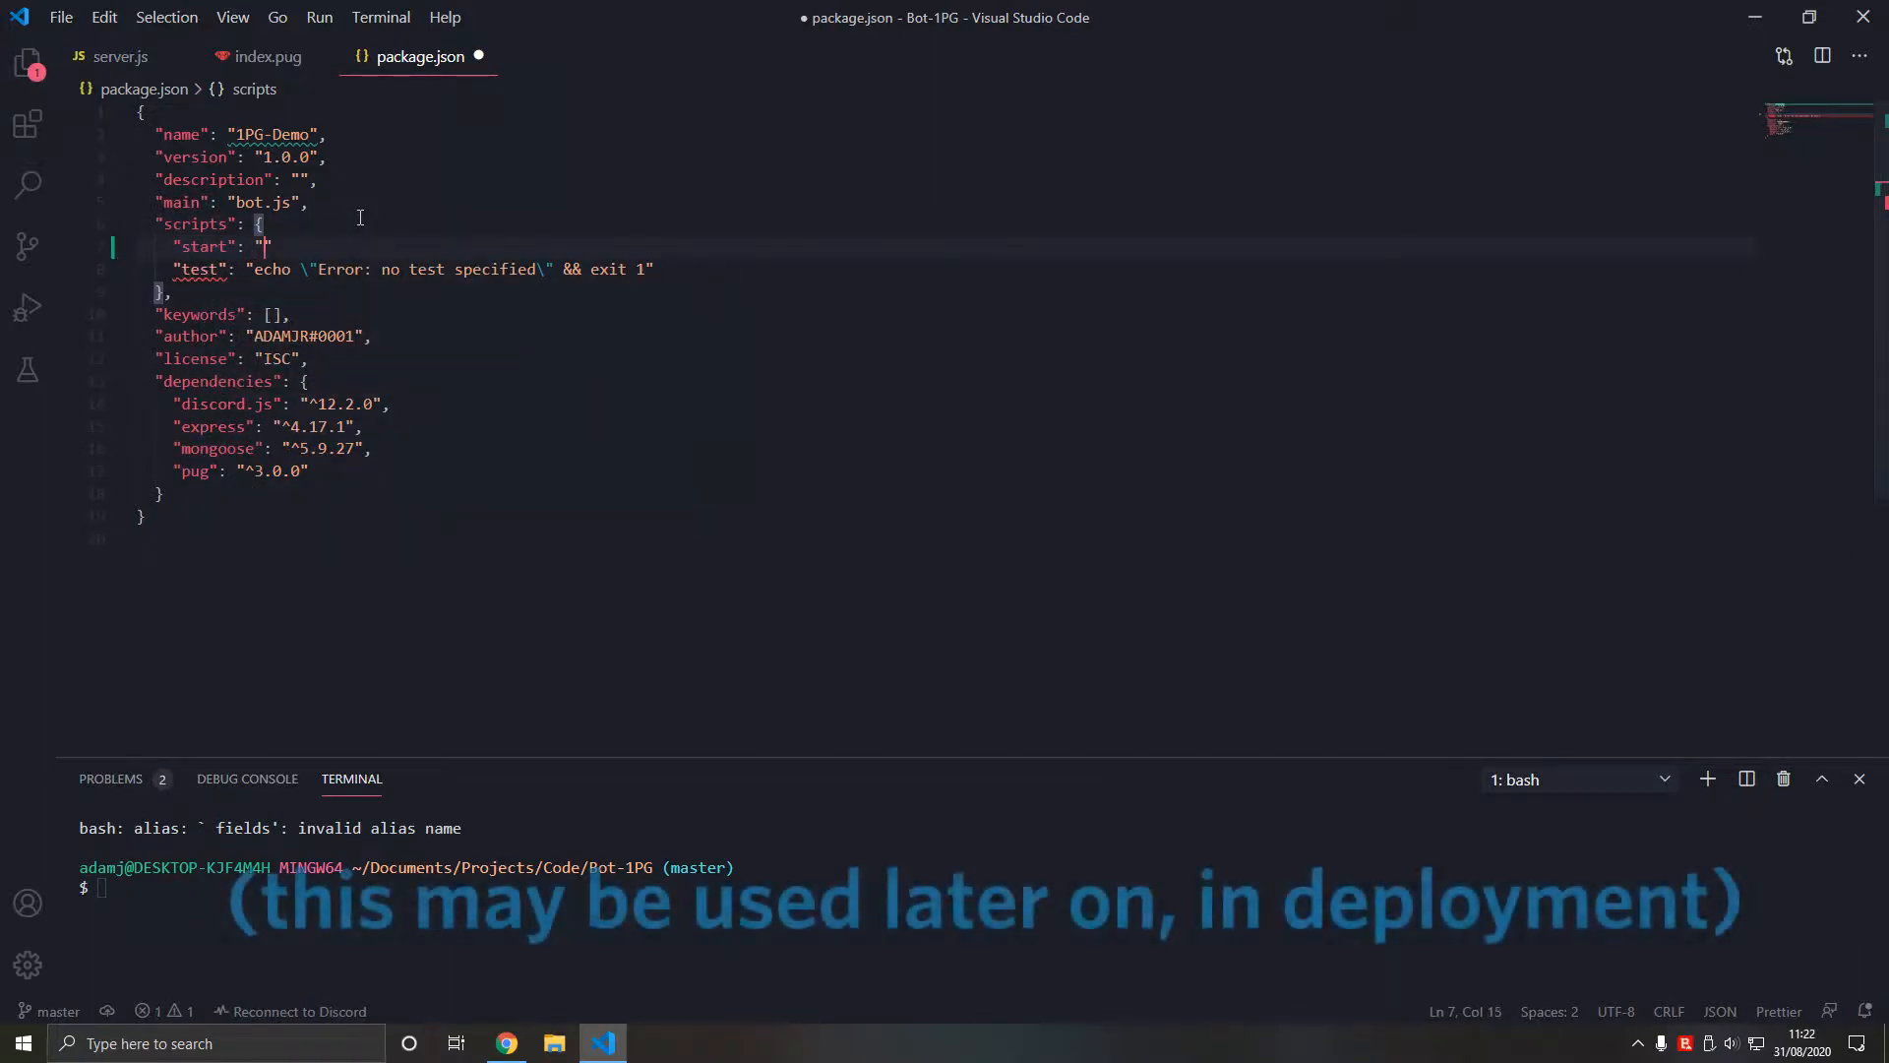
{"action": "type", "text": "node"}
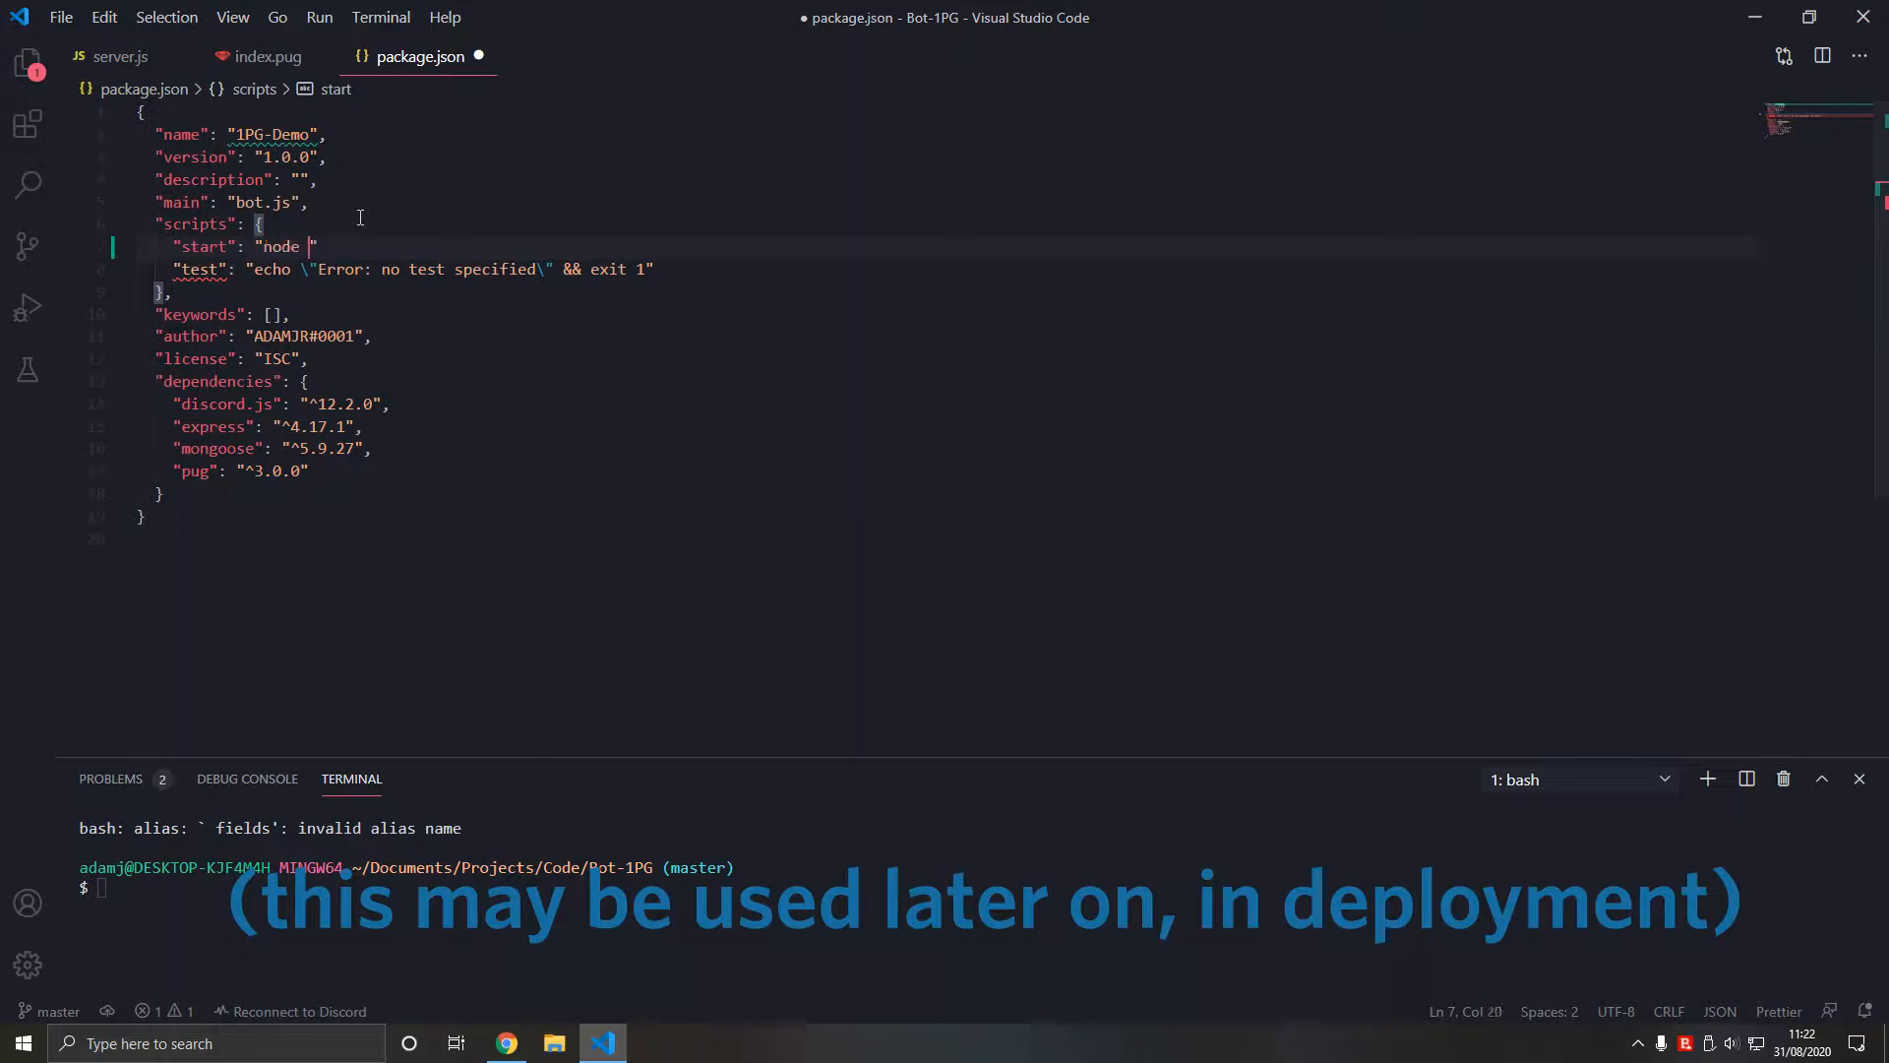
{"action": "type", "text": "bot."}
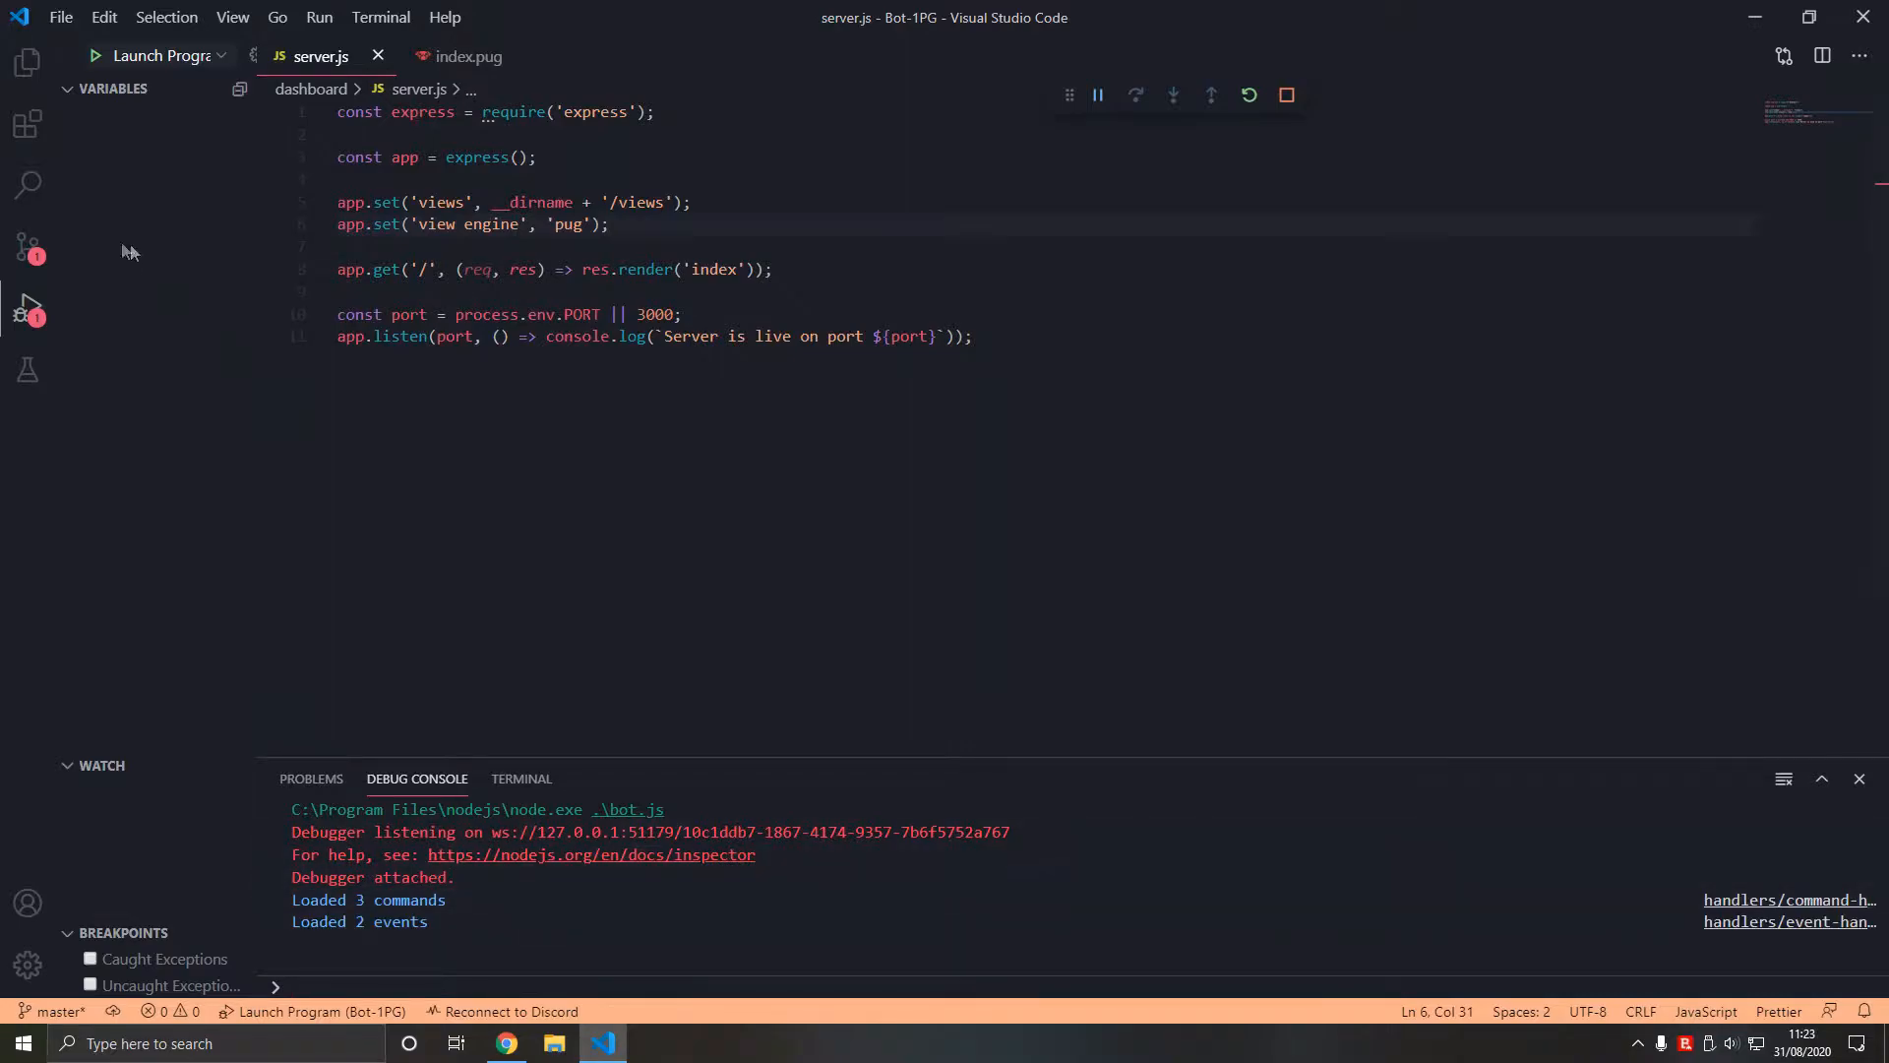
- Add a paragraph showing the {something} variable to index.pug
{"action": "left_click", "coordinate": [462, 55]}
{"action": "type", "text": "p {"}
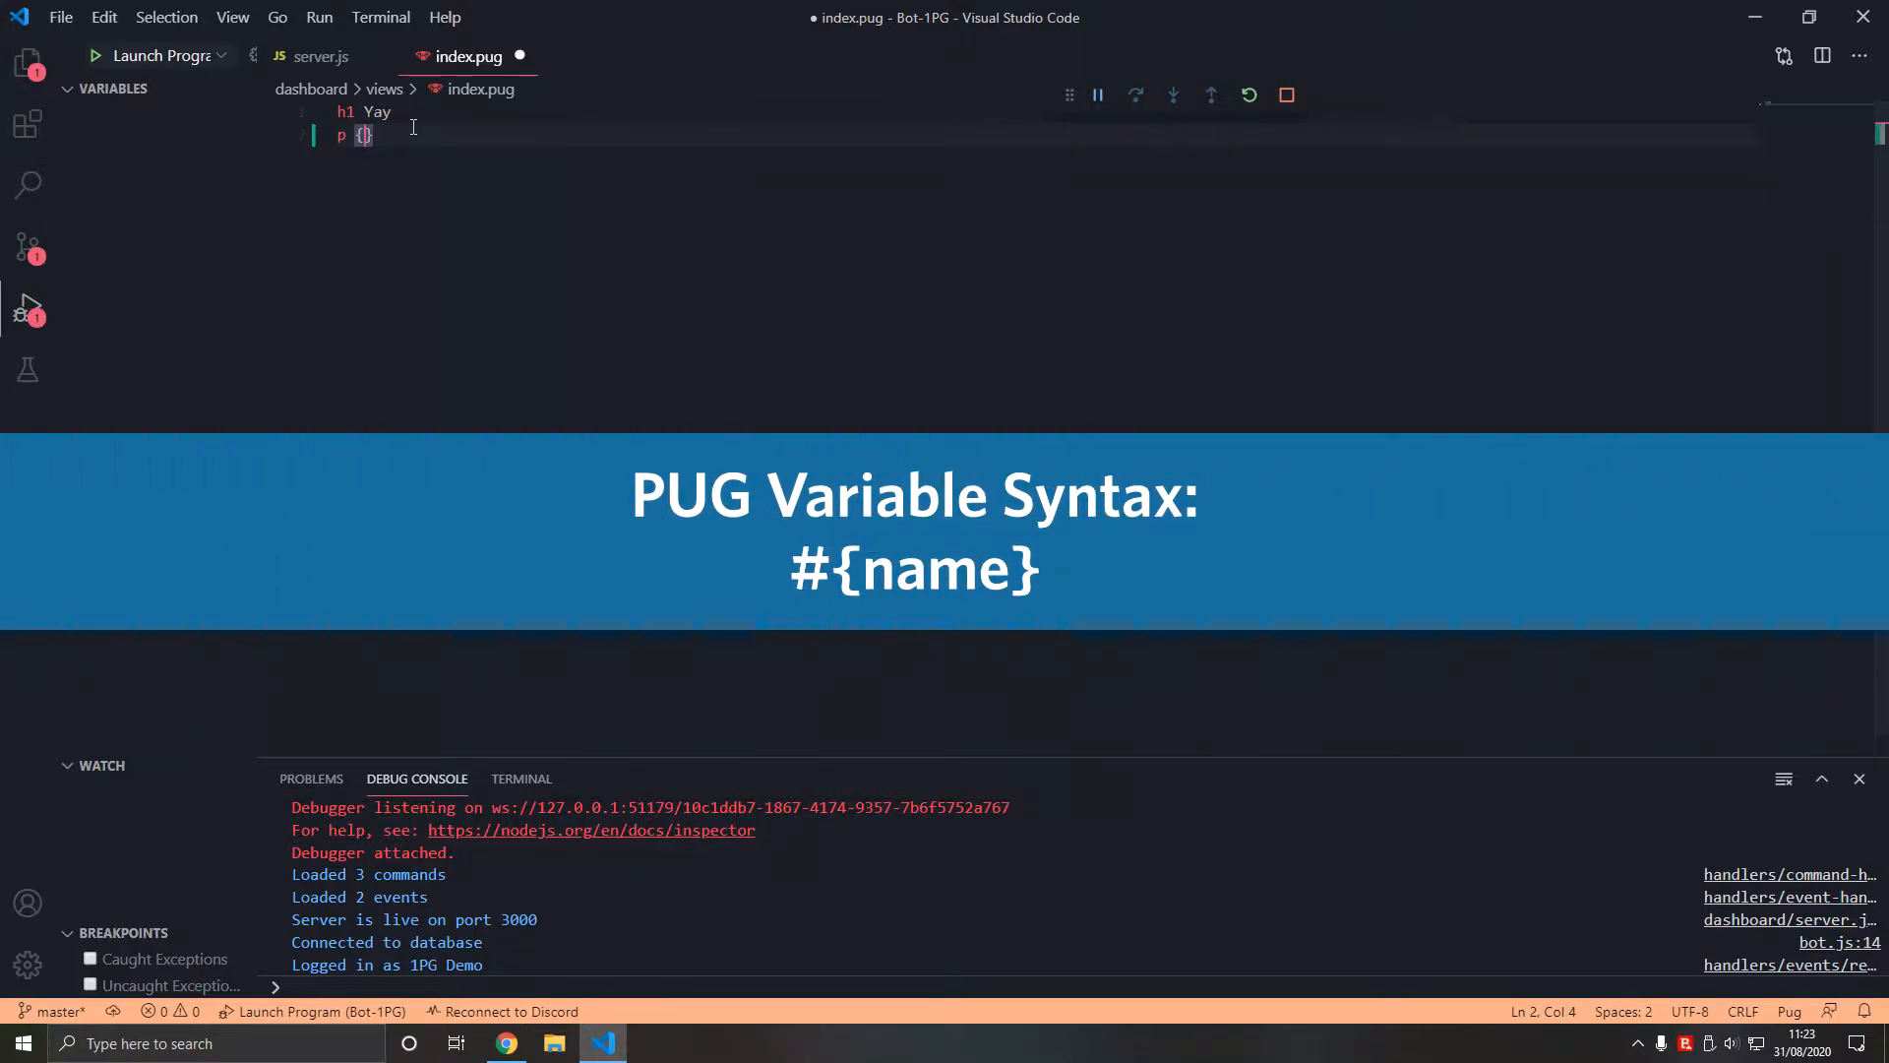
{"action": "type", "text": "name"}
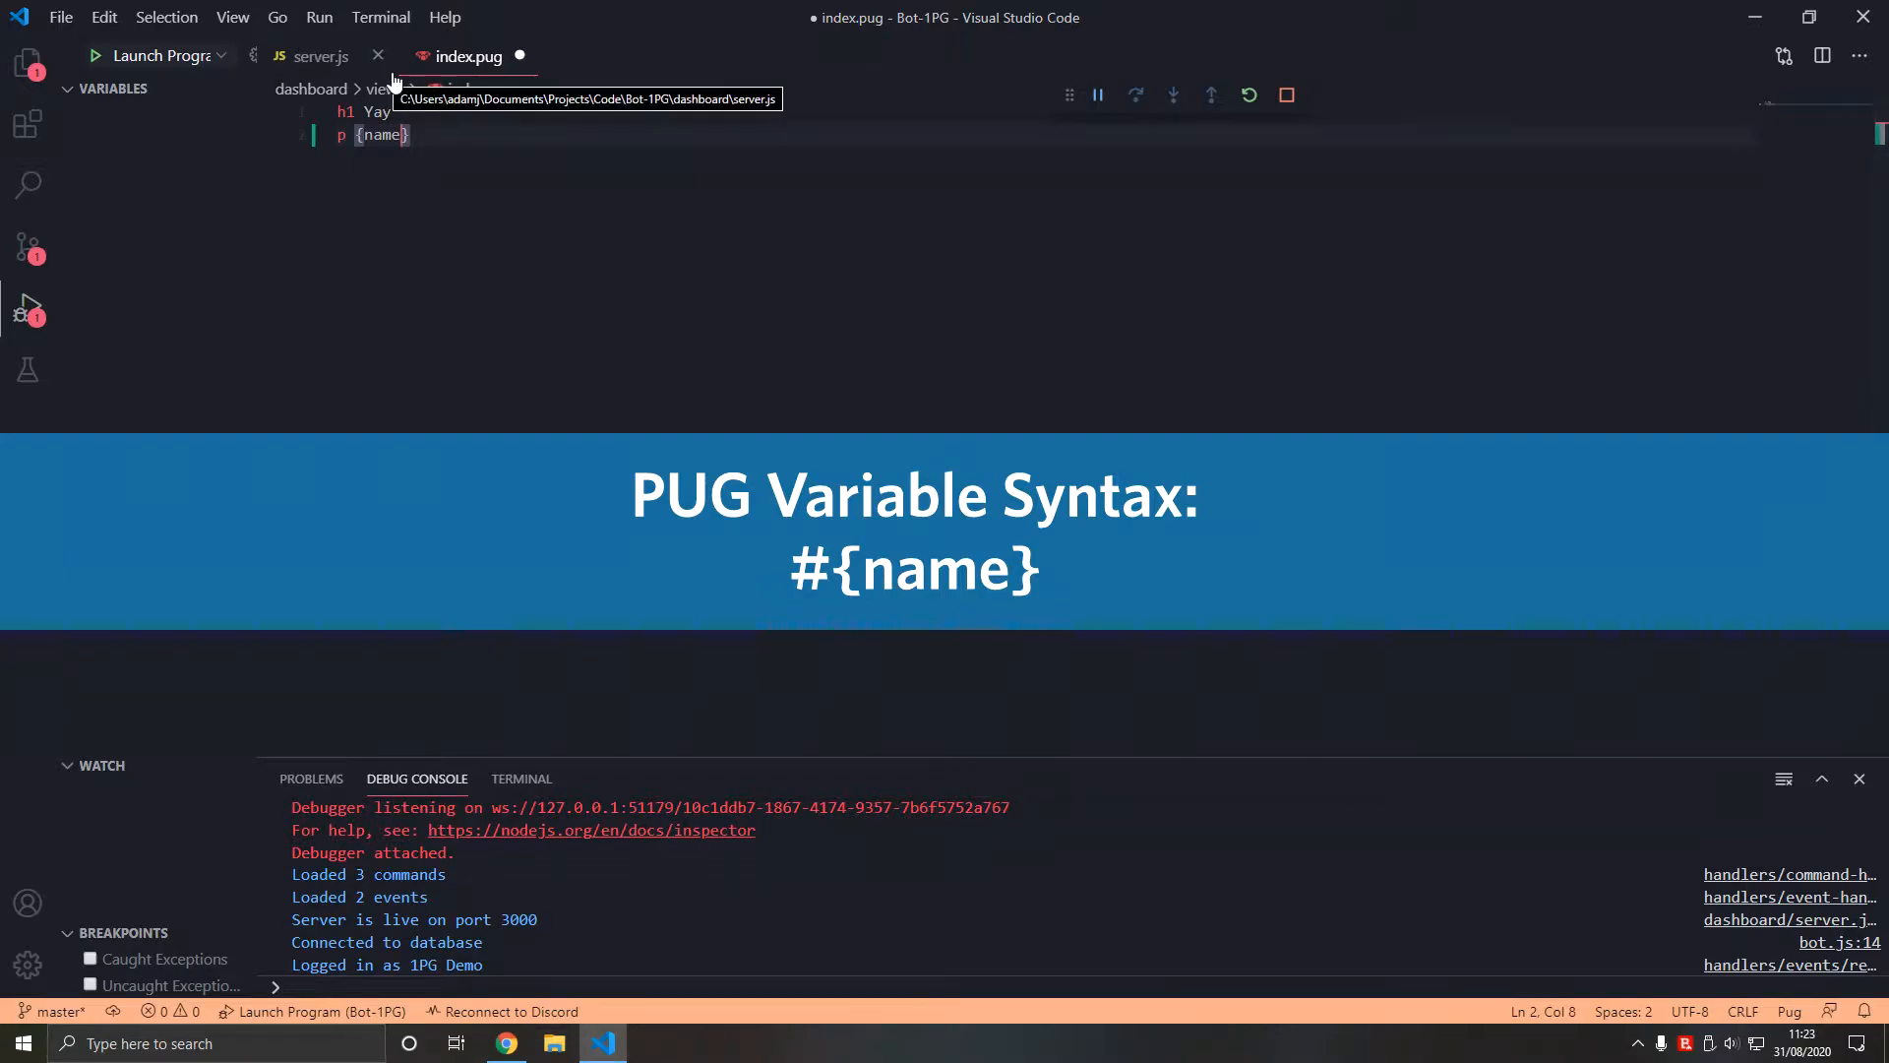
{"action": "type", "text": "something"}
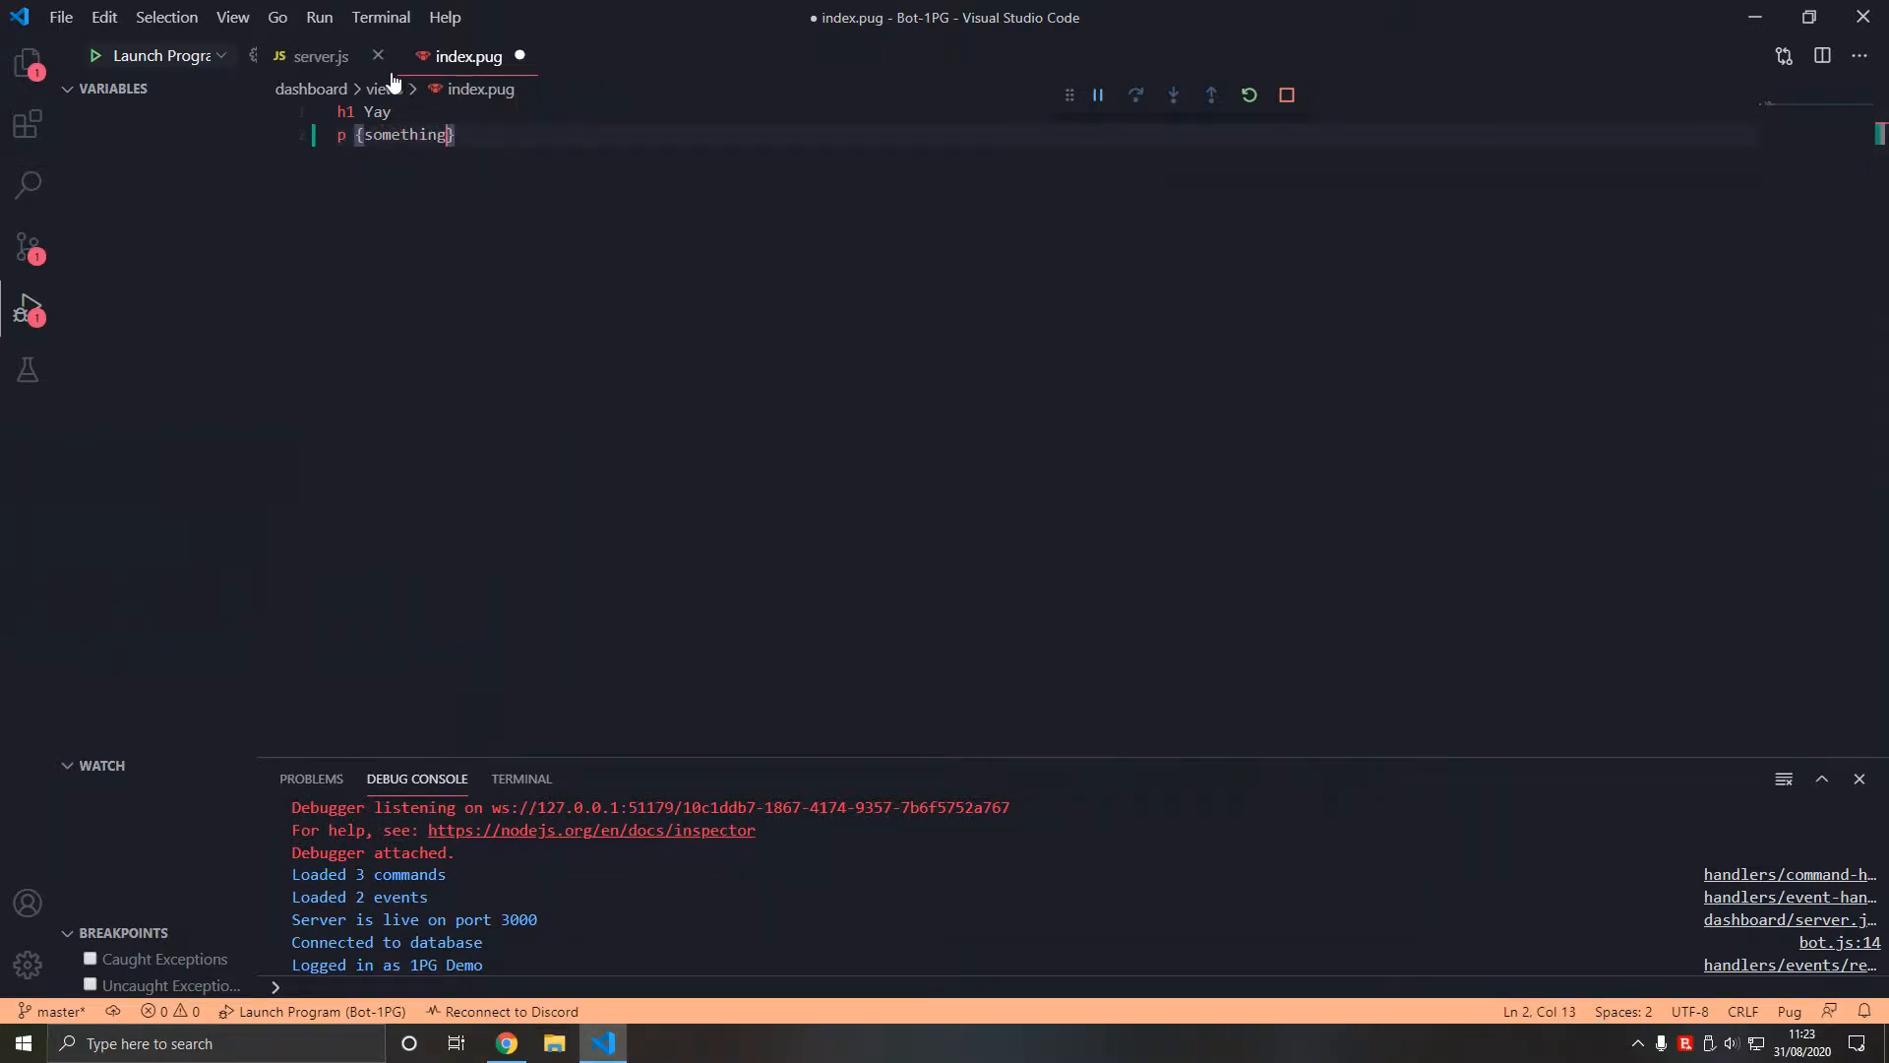
- Pass a something: property to res.render('index') in server.js, on its own line
{"action": "left_click", "coordinate": [319, 55]}
{"action": "type", "text": "app.get('/', (req, res) => res.render('index', { }));"}
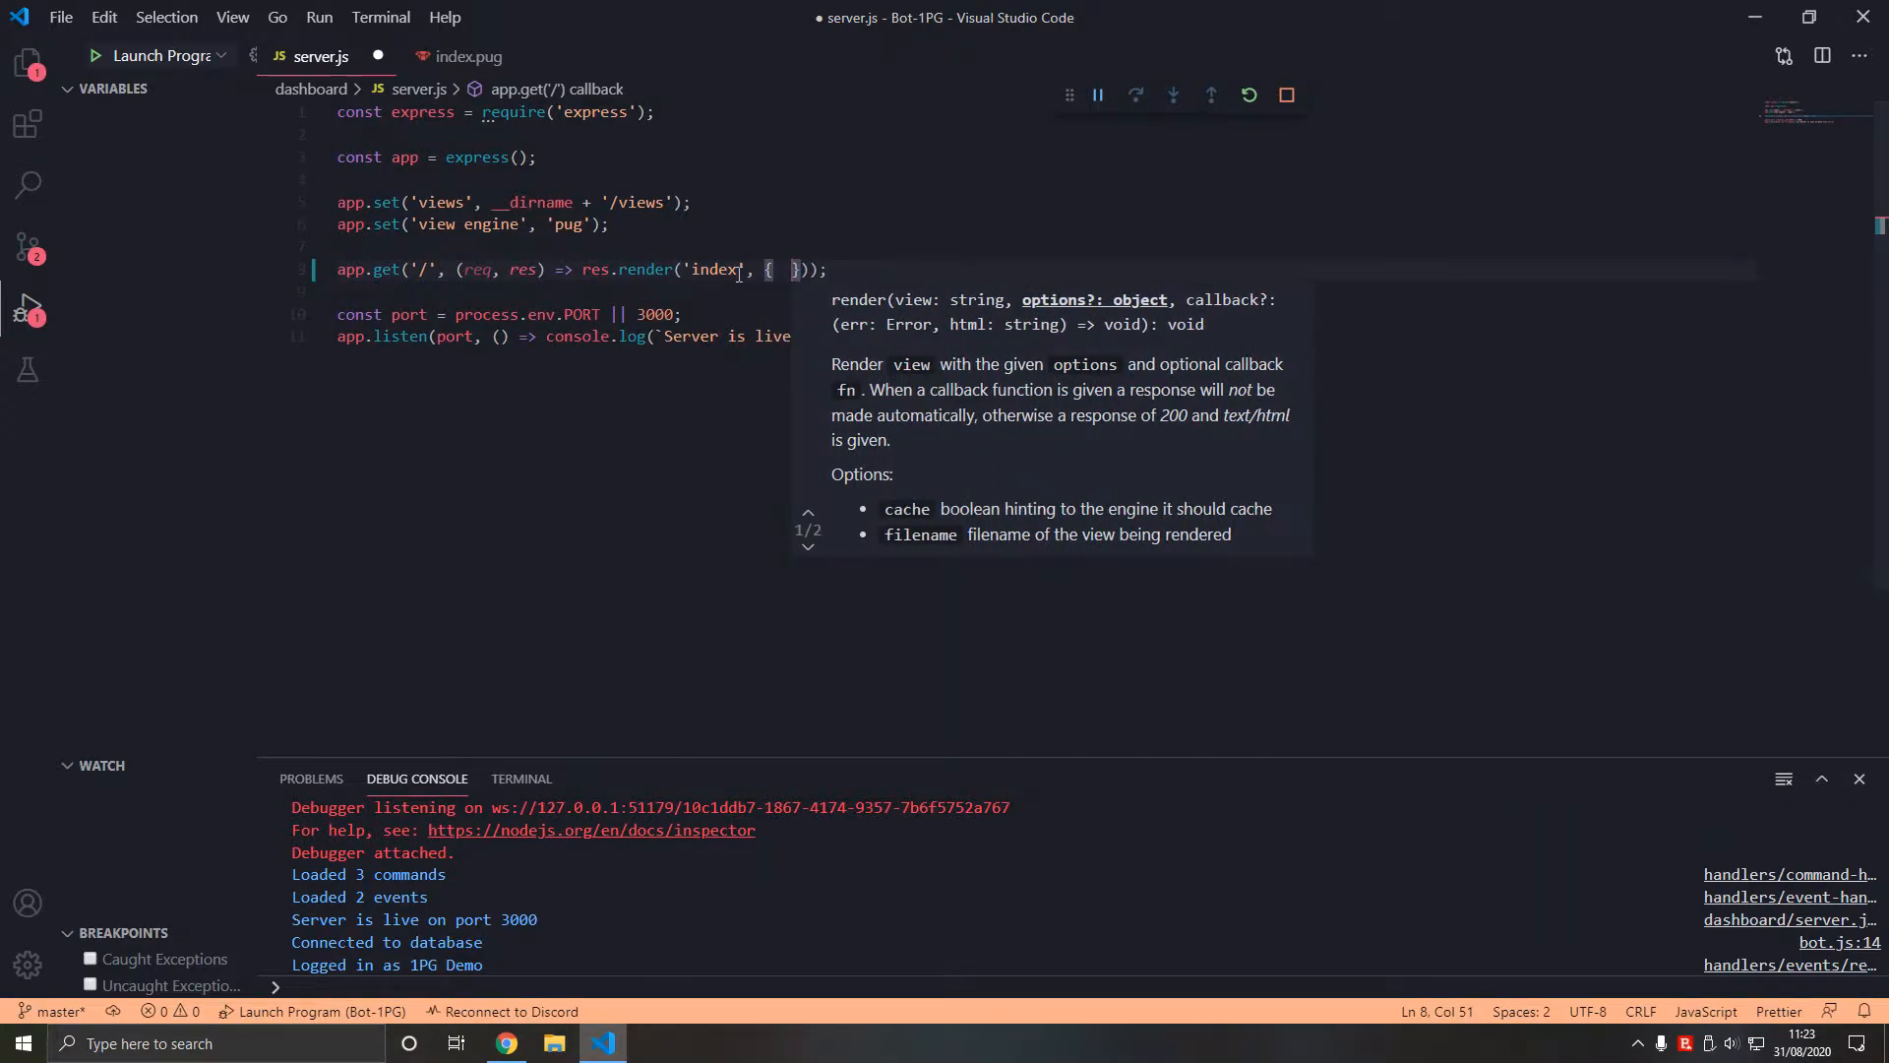
{"action": "left_click", "coordinate": [463, 55]}
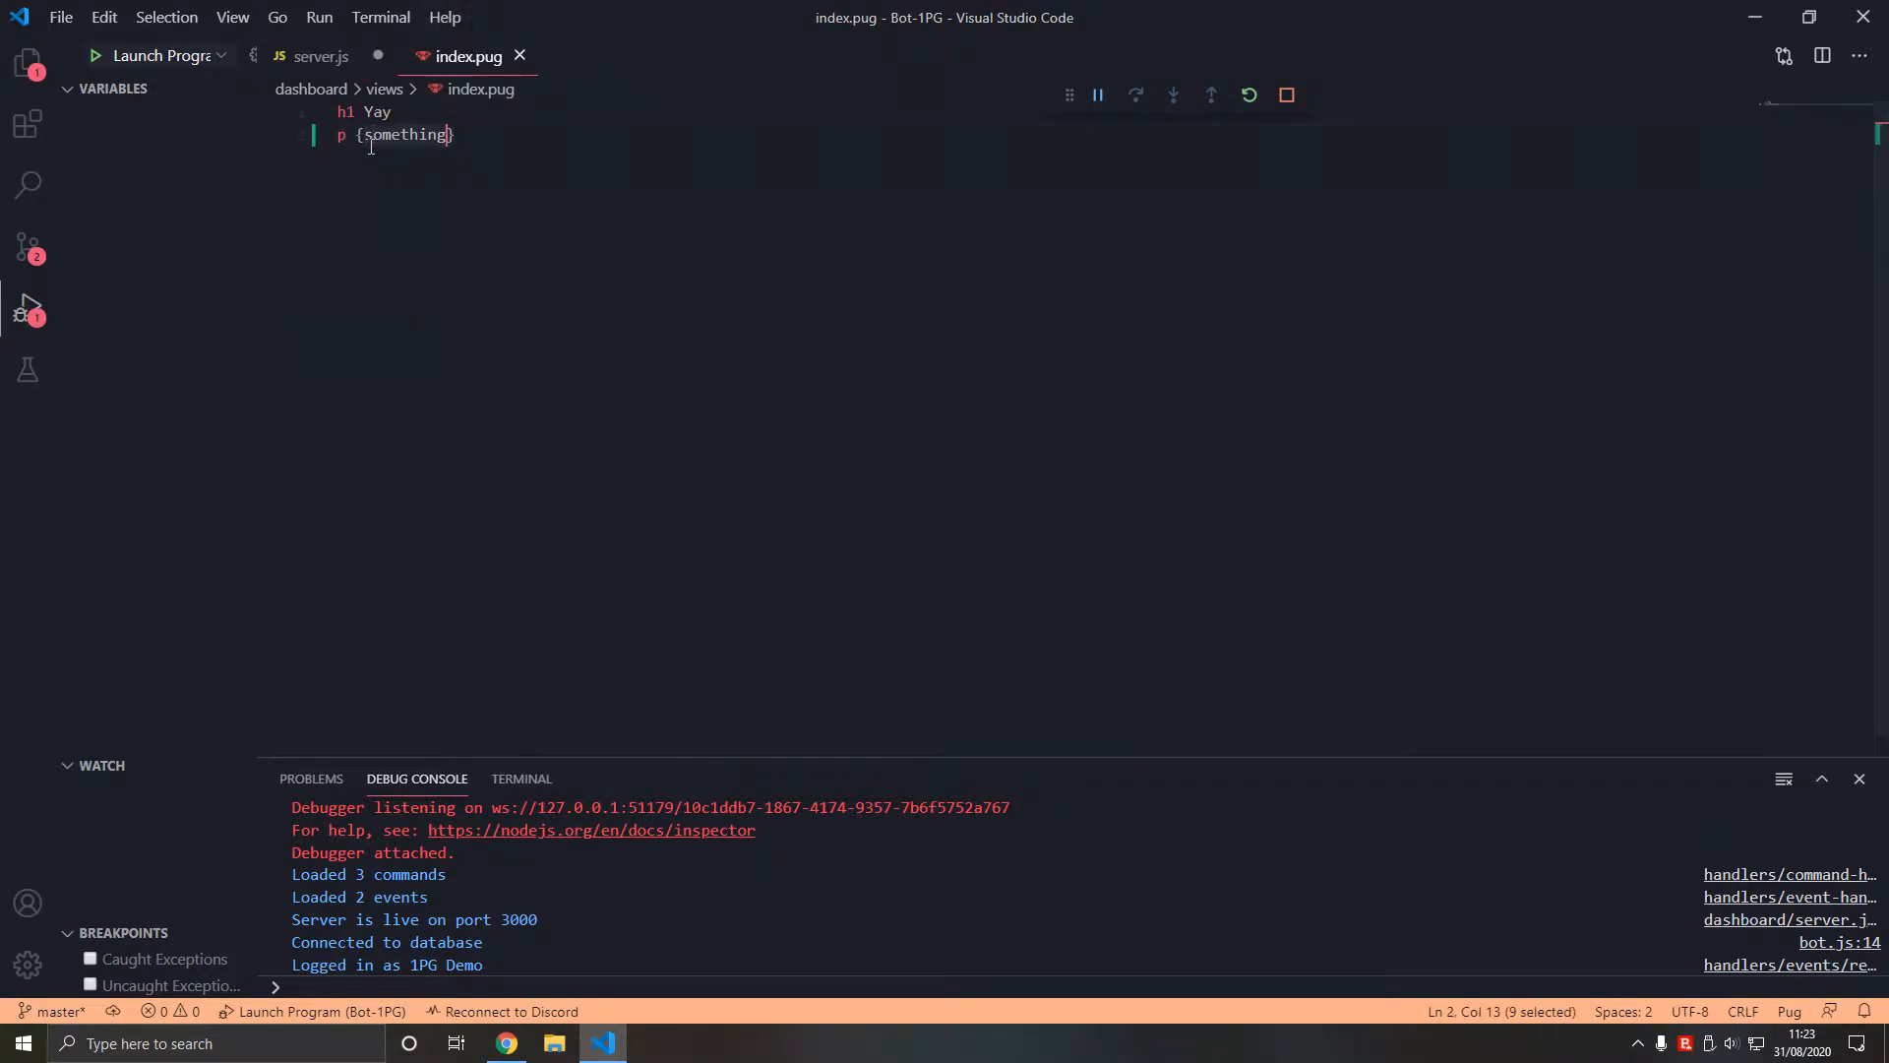
{"action": "left_click", "coordinate": [319, 55]}
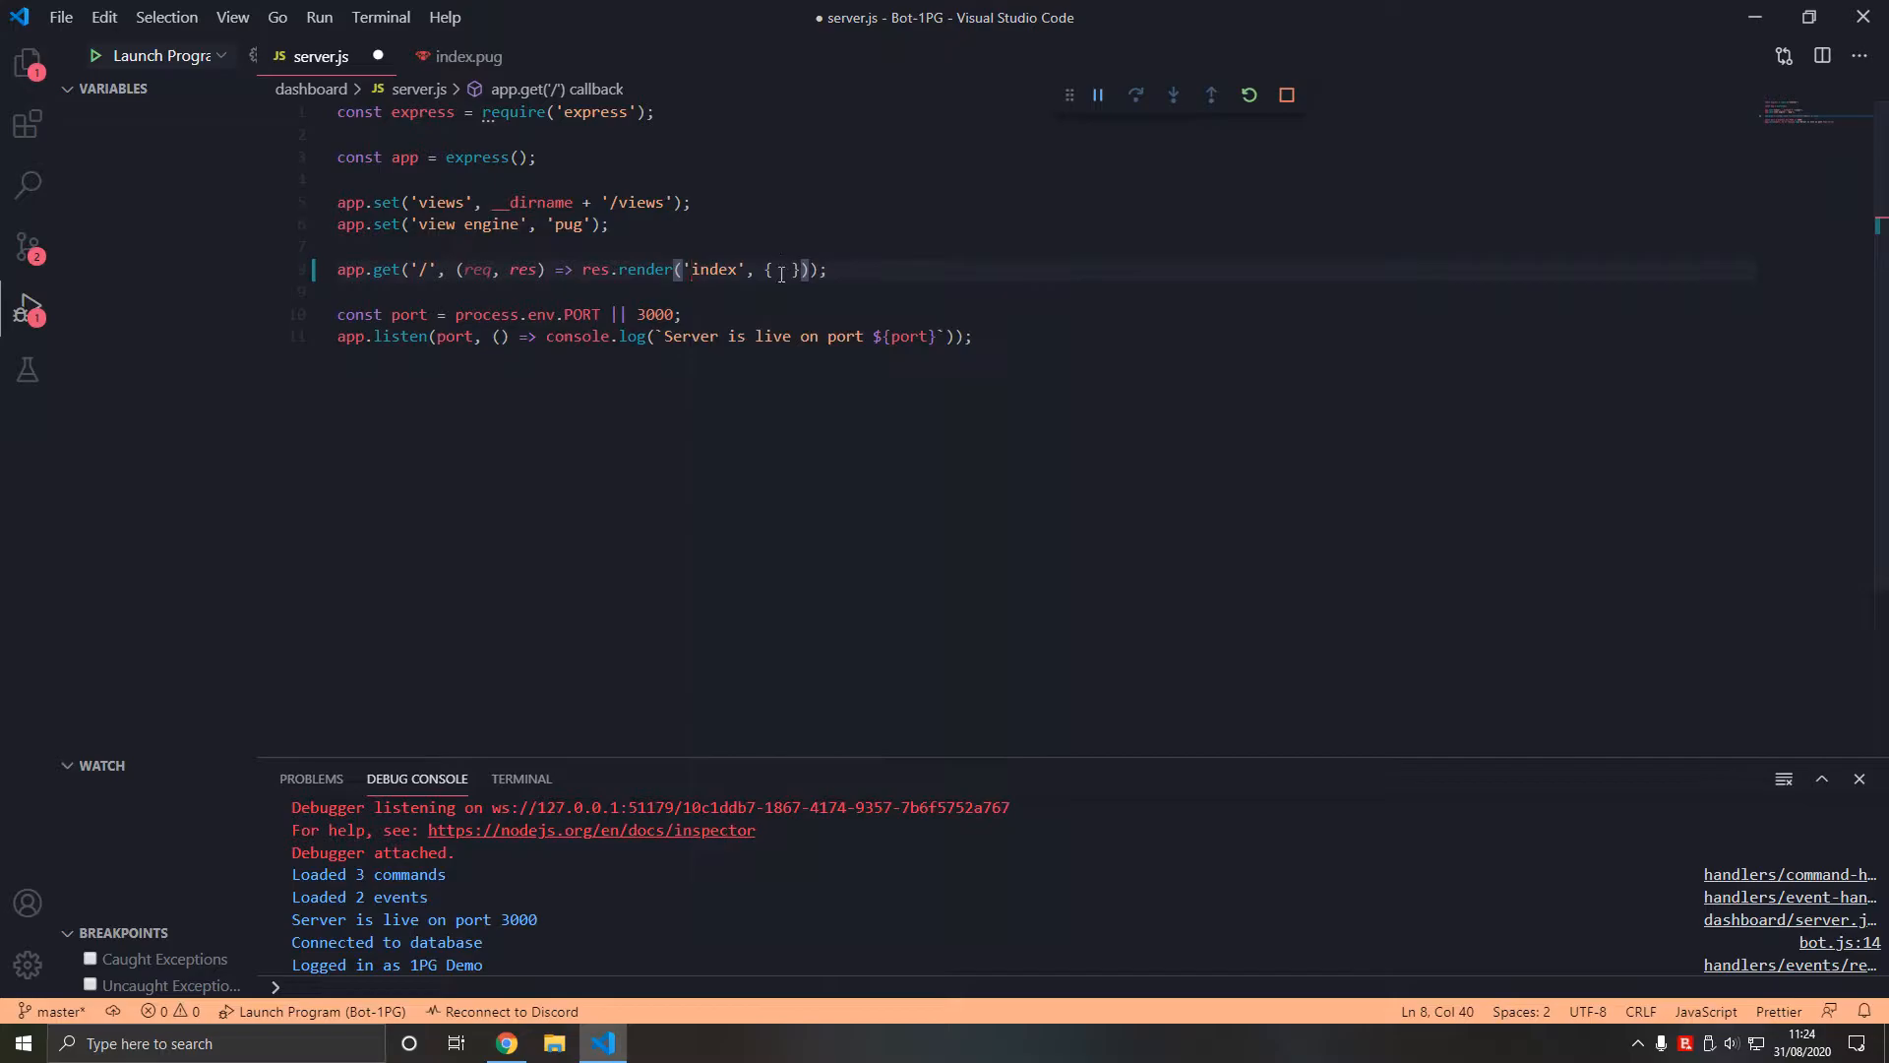
{"action": "type", "text": "something"}
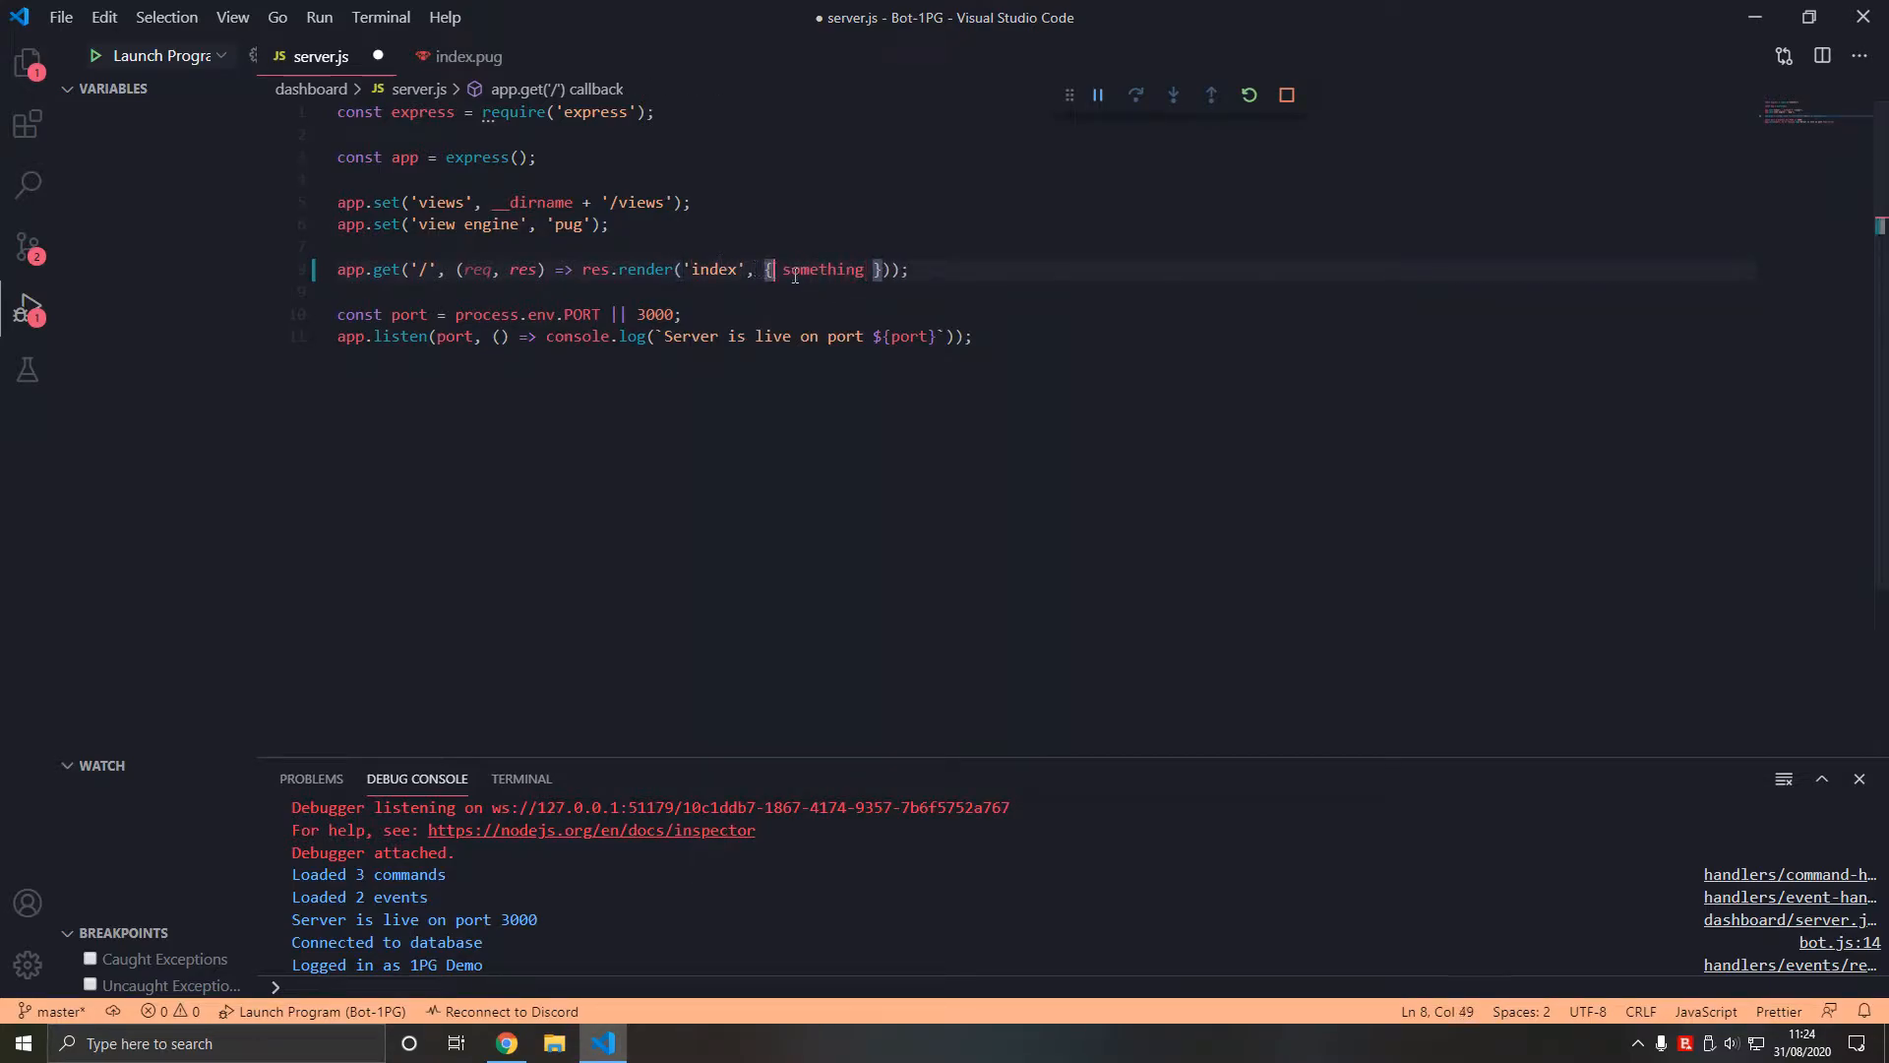
{"action": "key", "text": "Enter"}
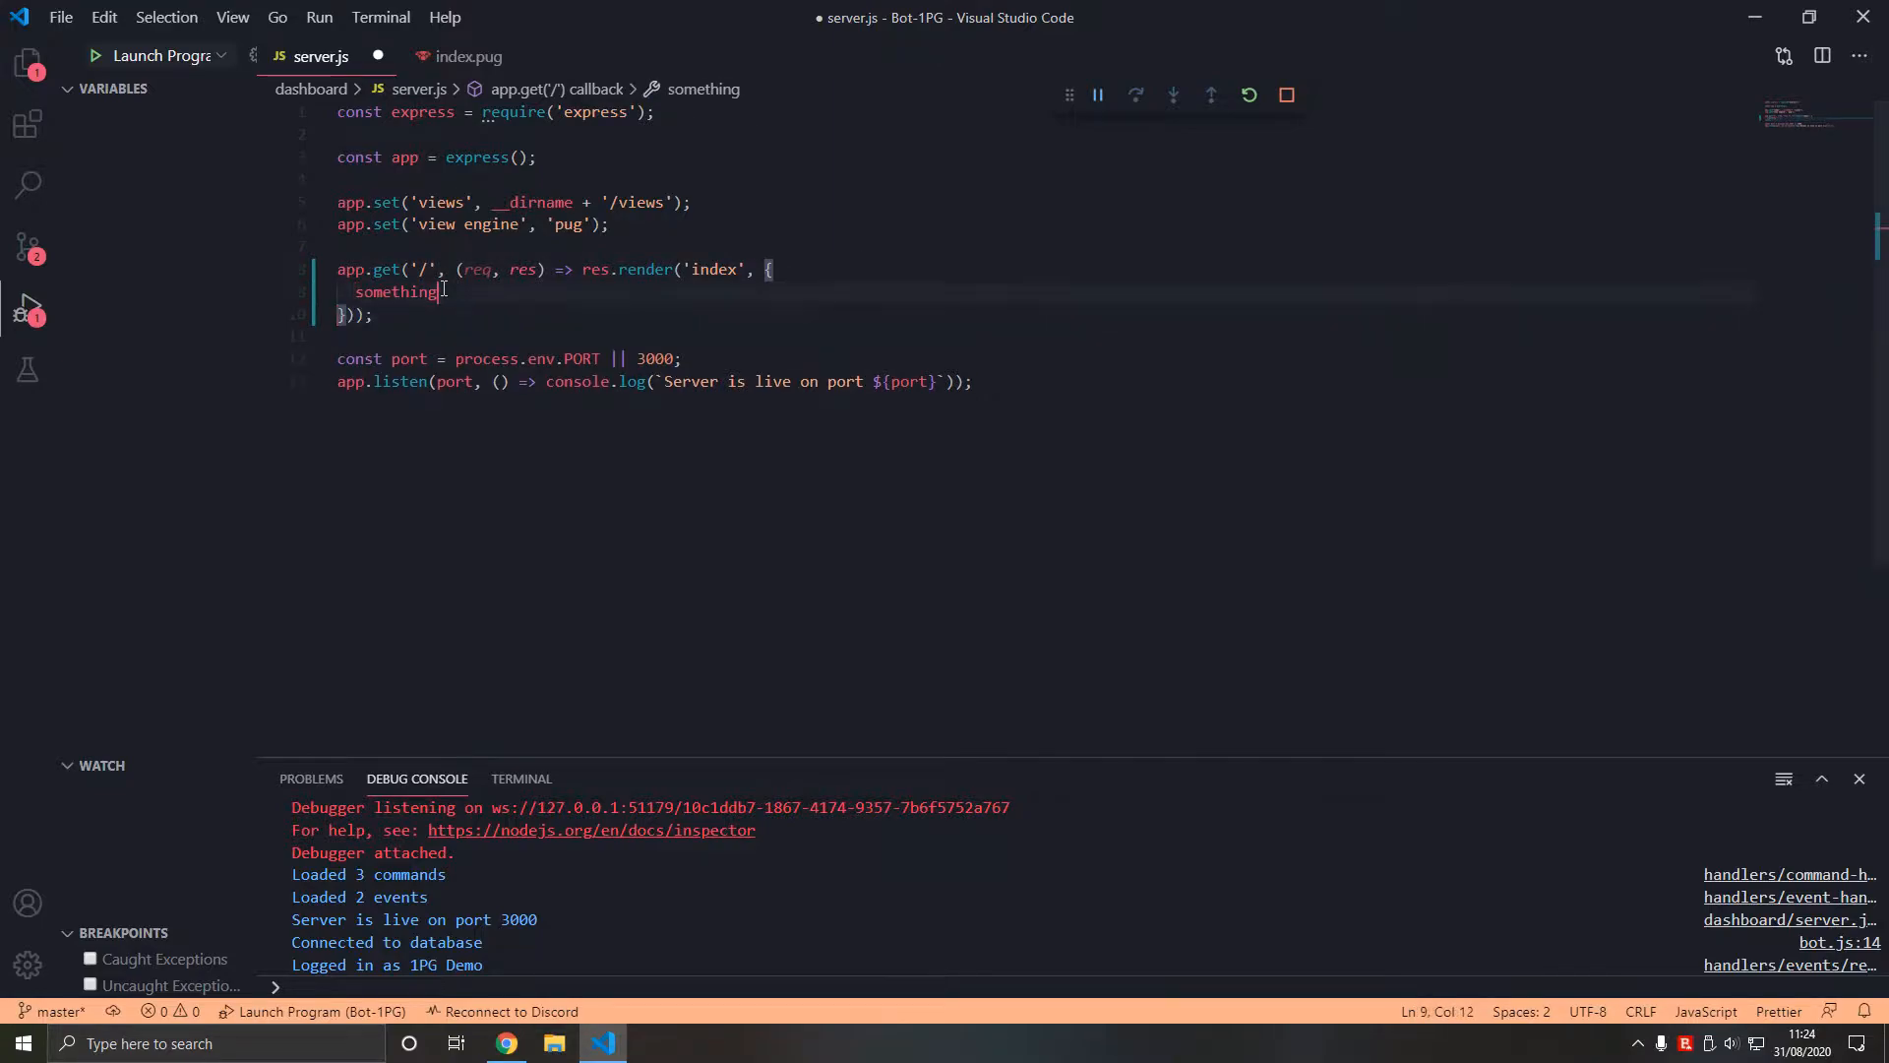
{"action": "type", "text": ":"}
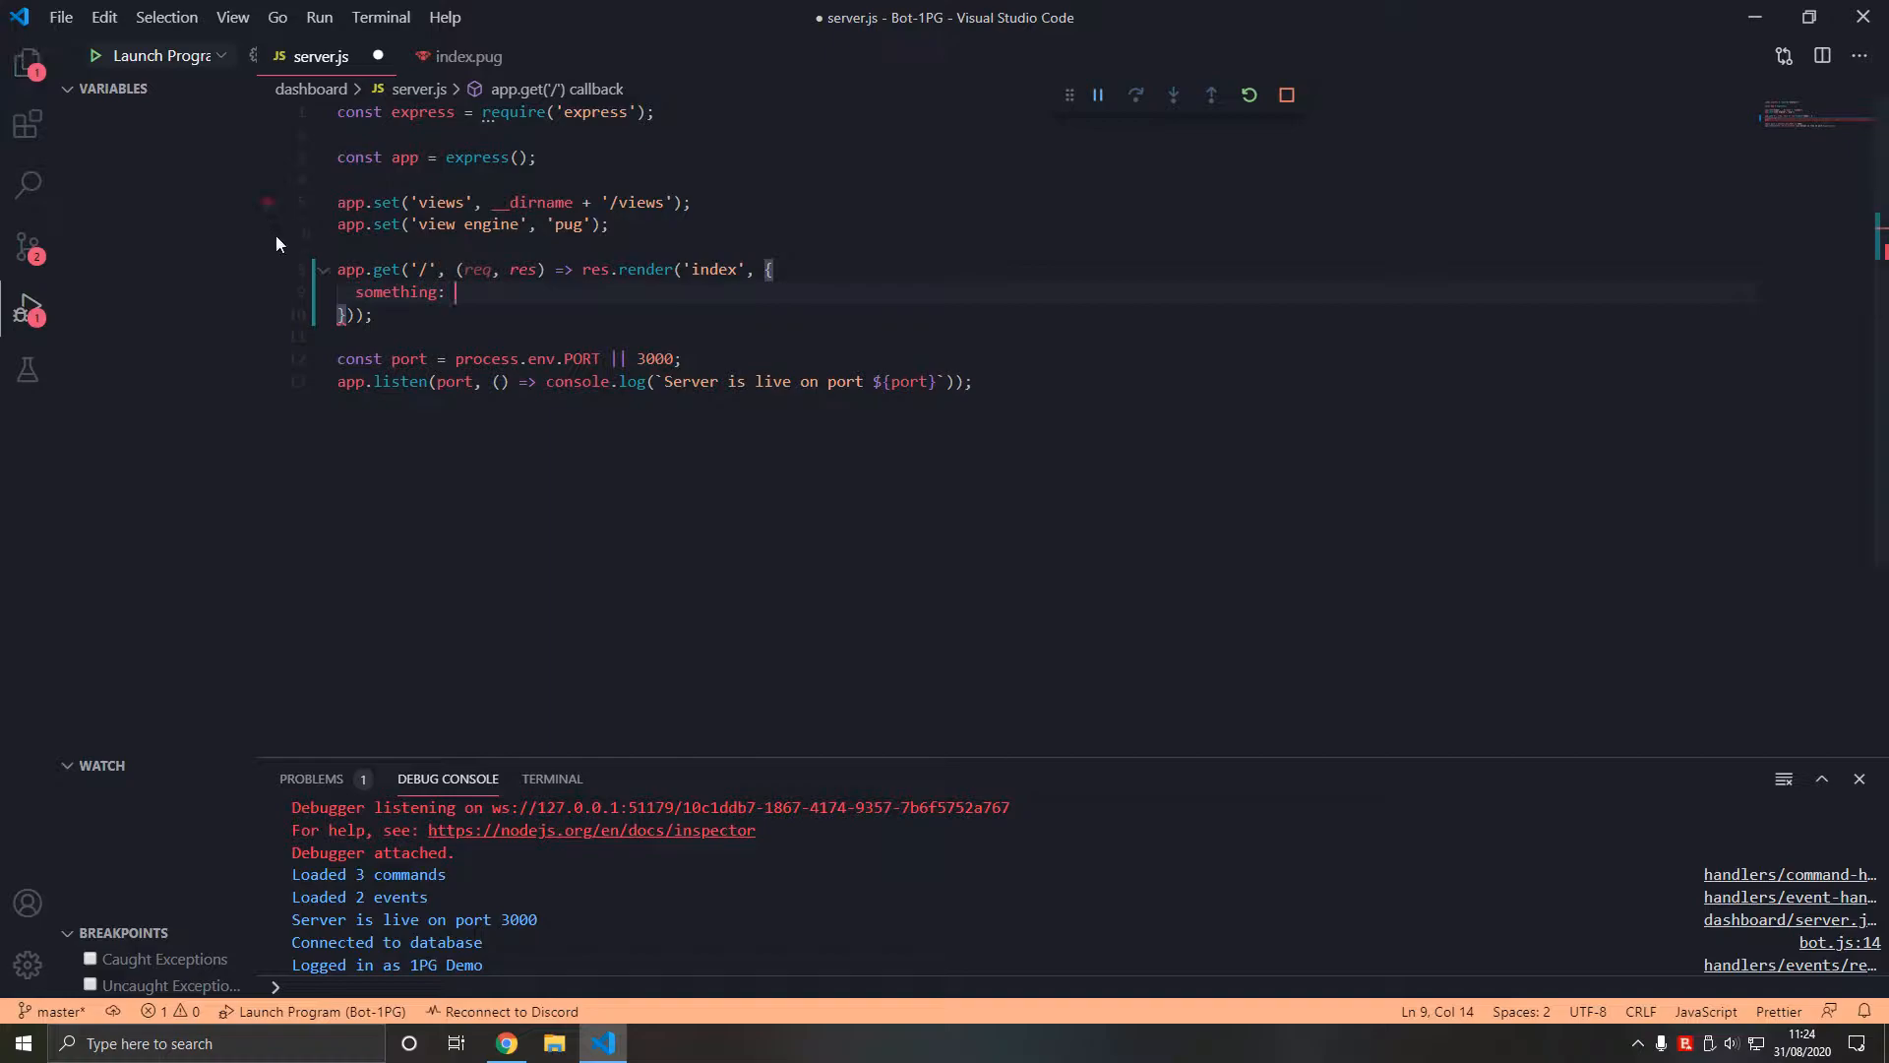
- Reload localhost:3000 in Chrome to see Yay with the literal {something} text
{"action": "left_click", "coordinate": [506, 1043]}
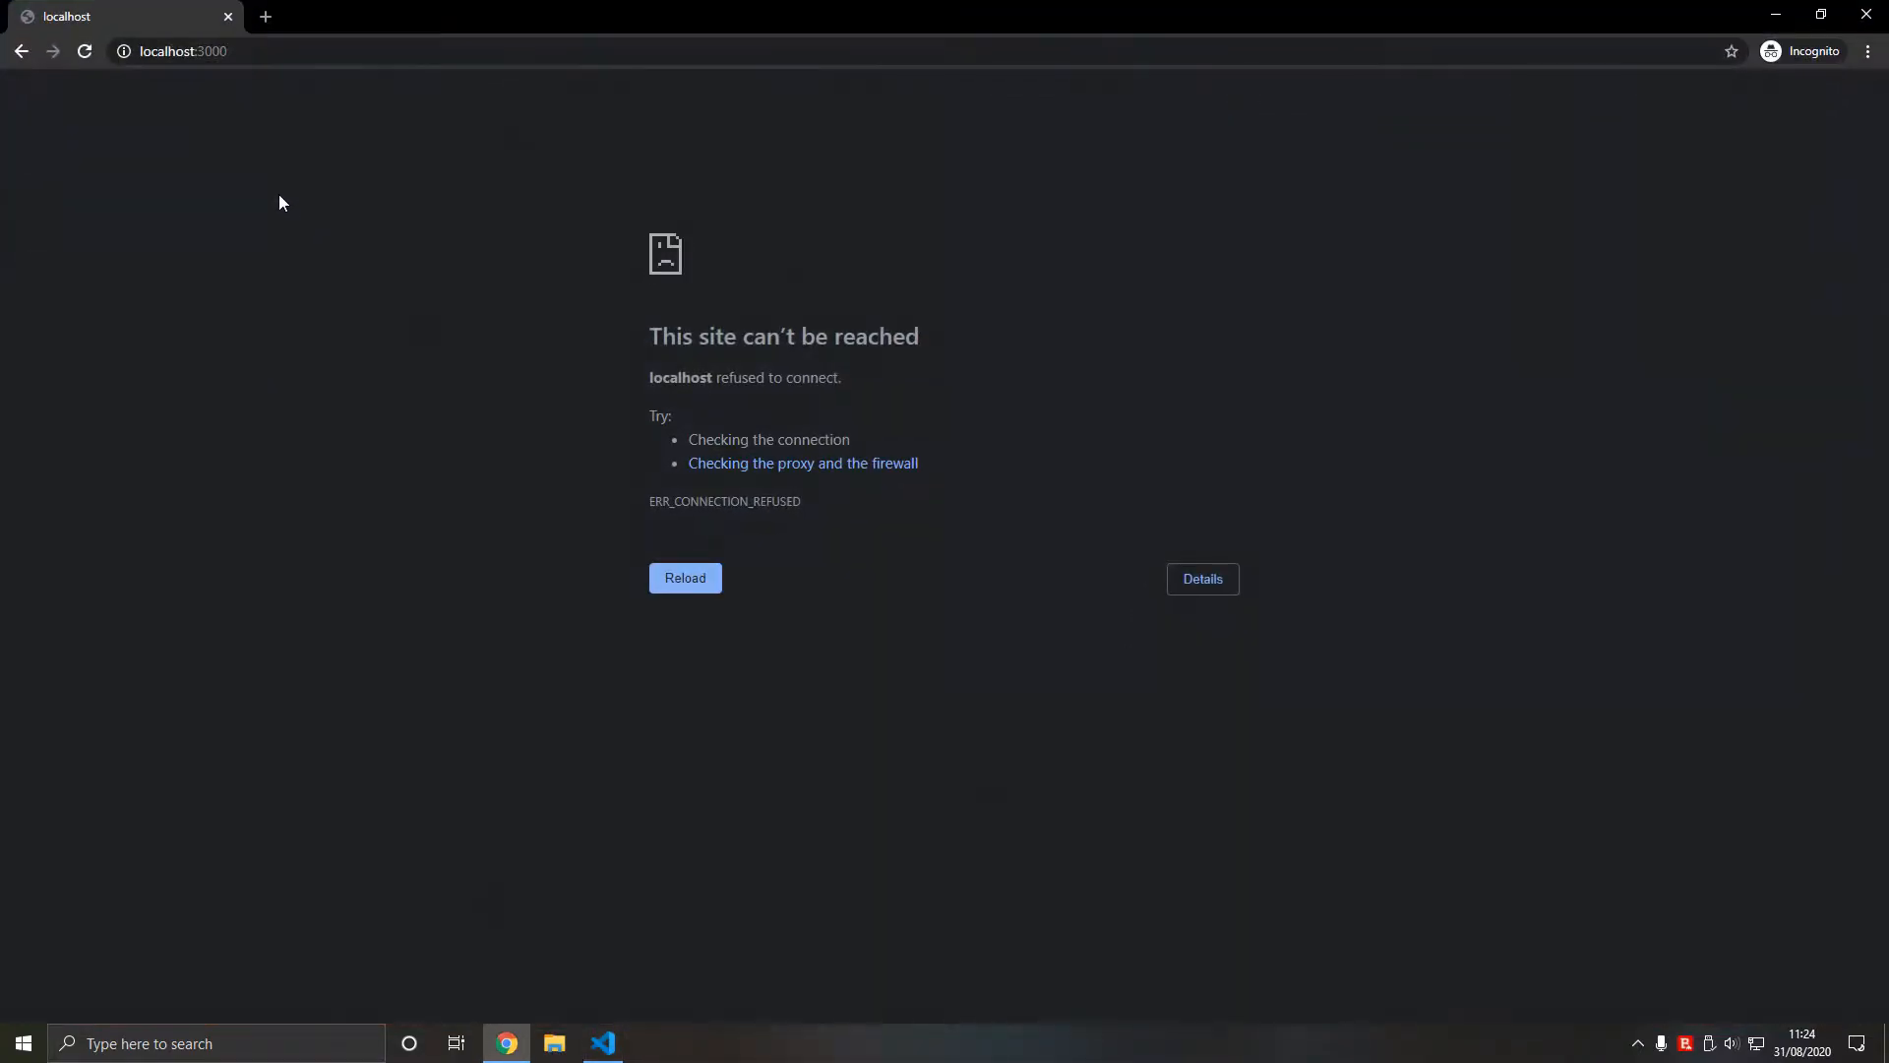
{"action": "left_click", "coordinate": [685, 579]}
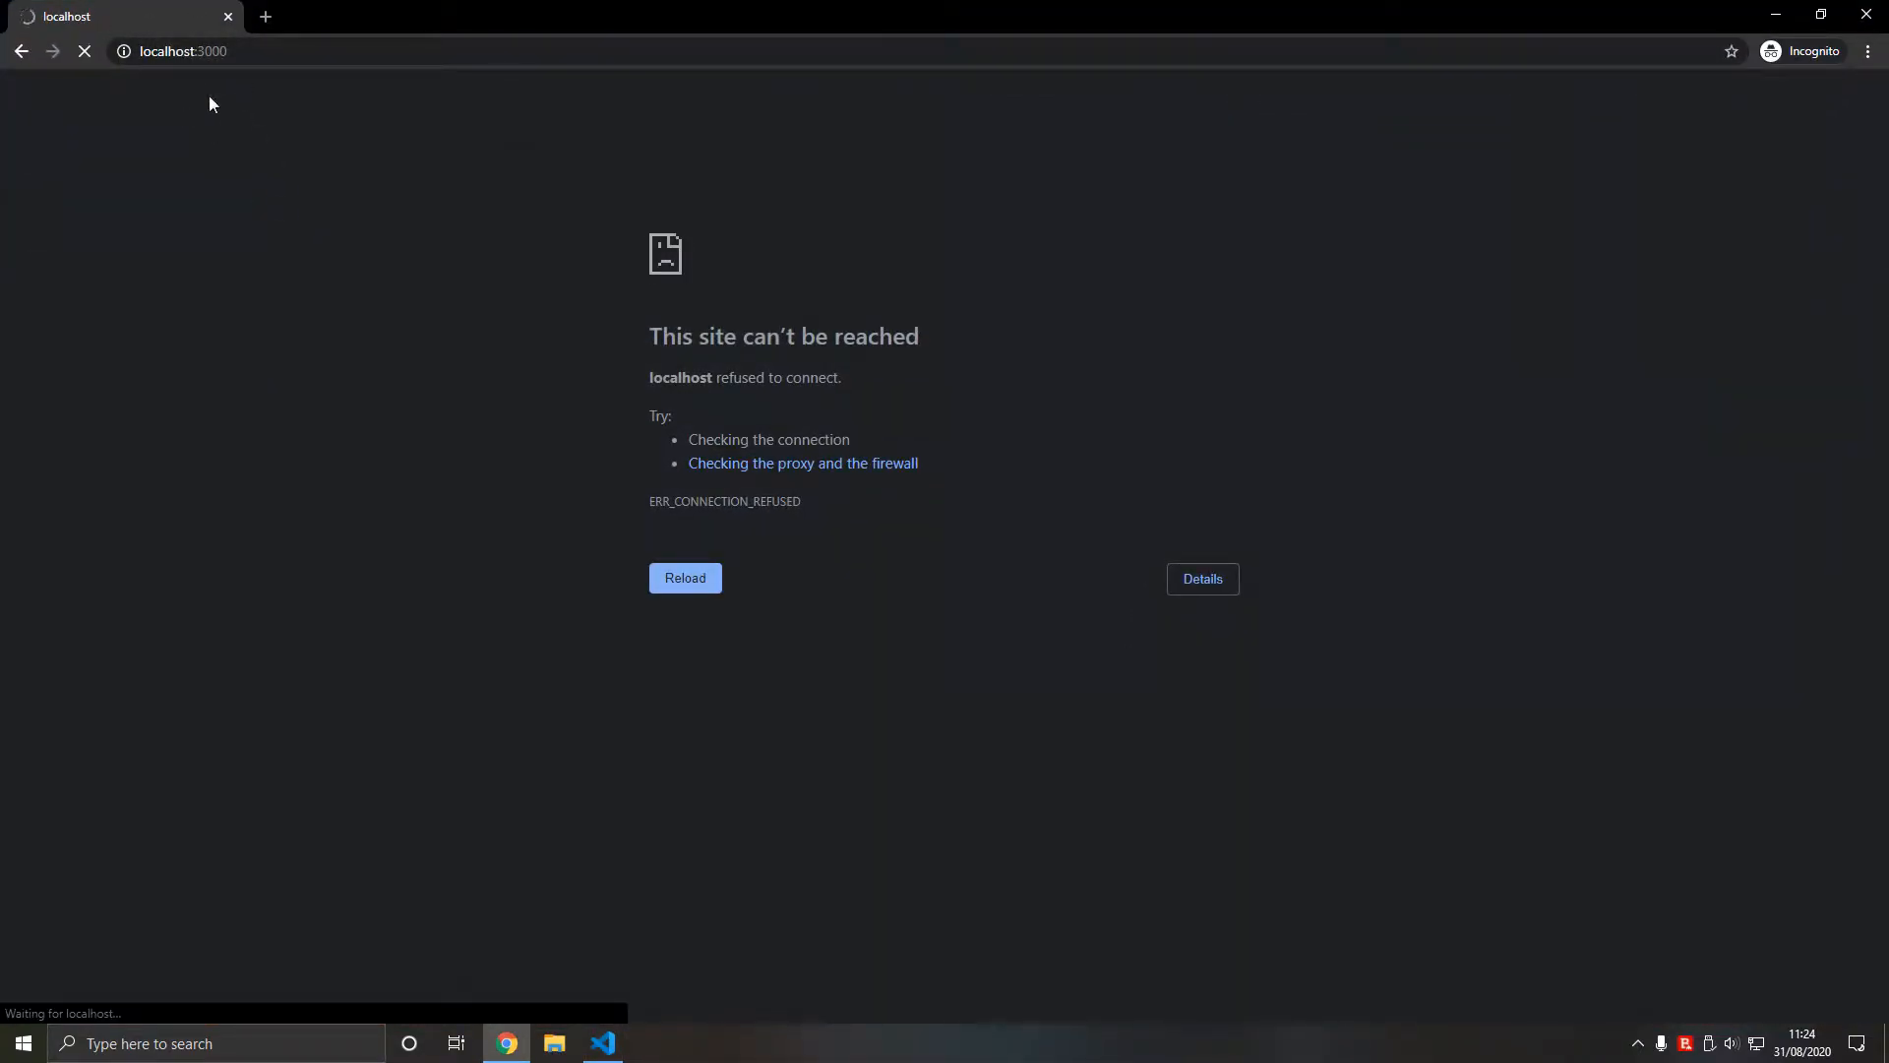
{"action": "left_click", "coordinate": [685, 579]}
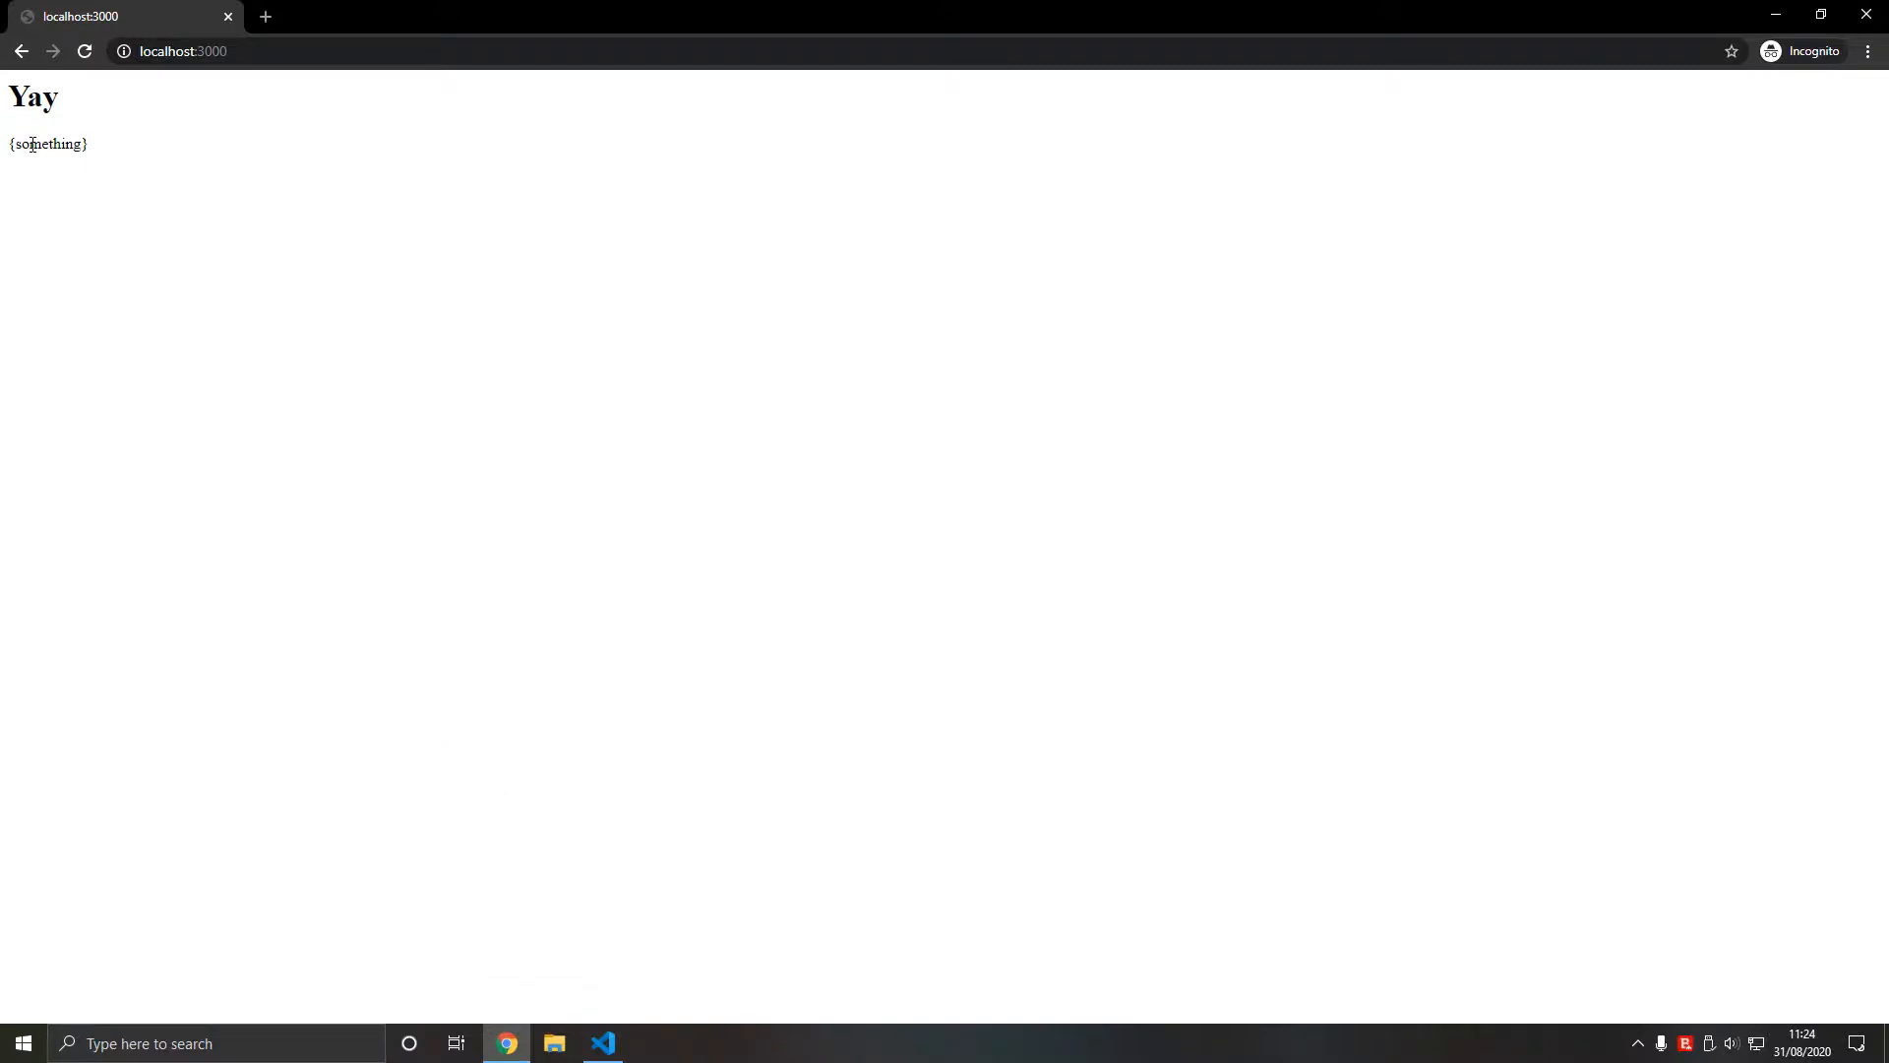
- Check the #{name} interpolation example in the Pug Getting Started docs, then return to the local site
{"action": "left_click", "coordinate": [265, 16]}
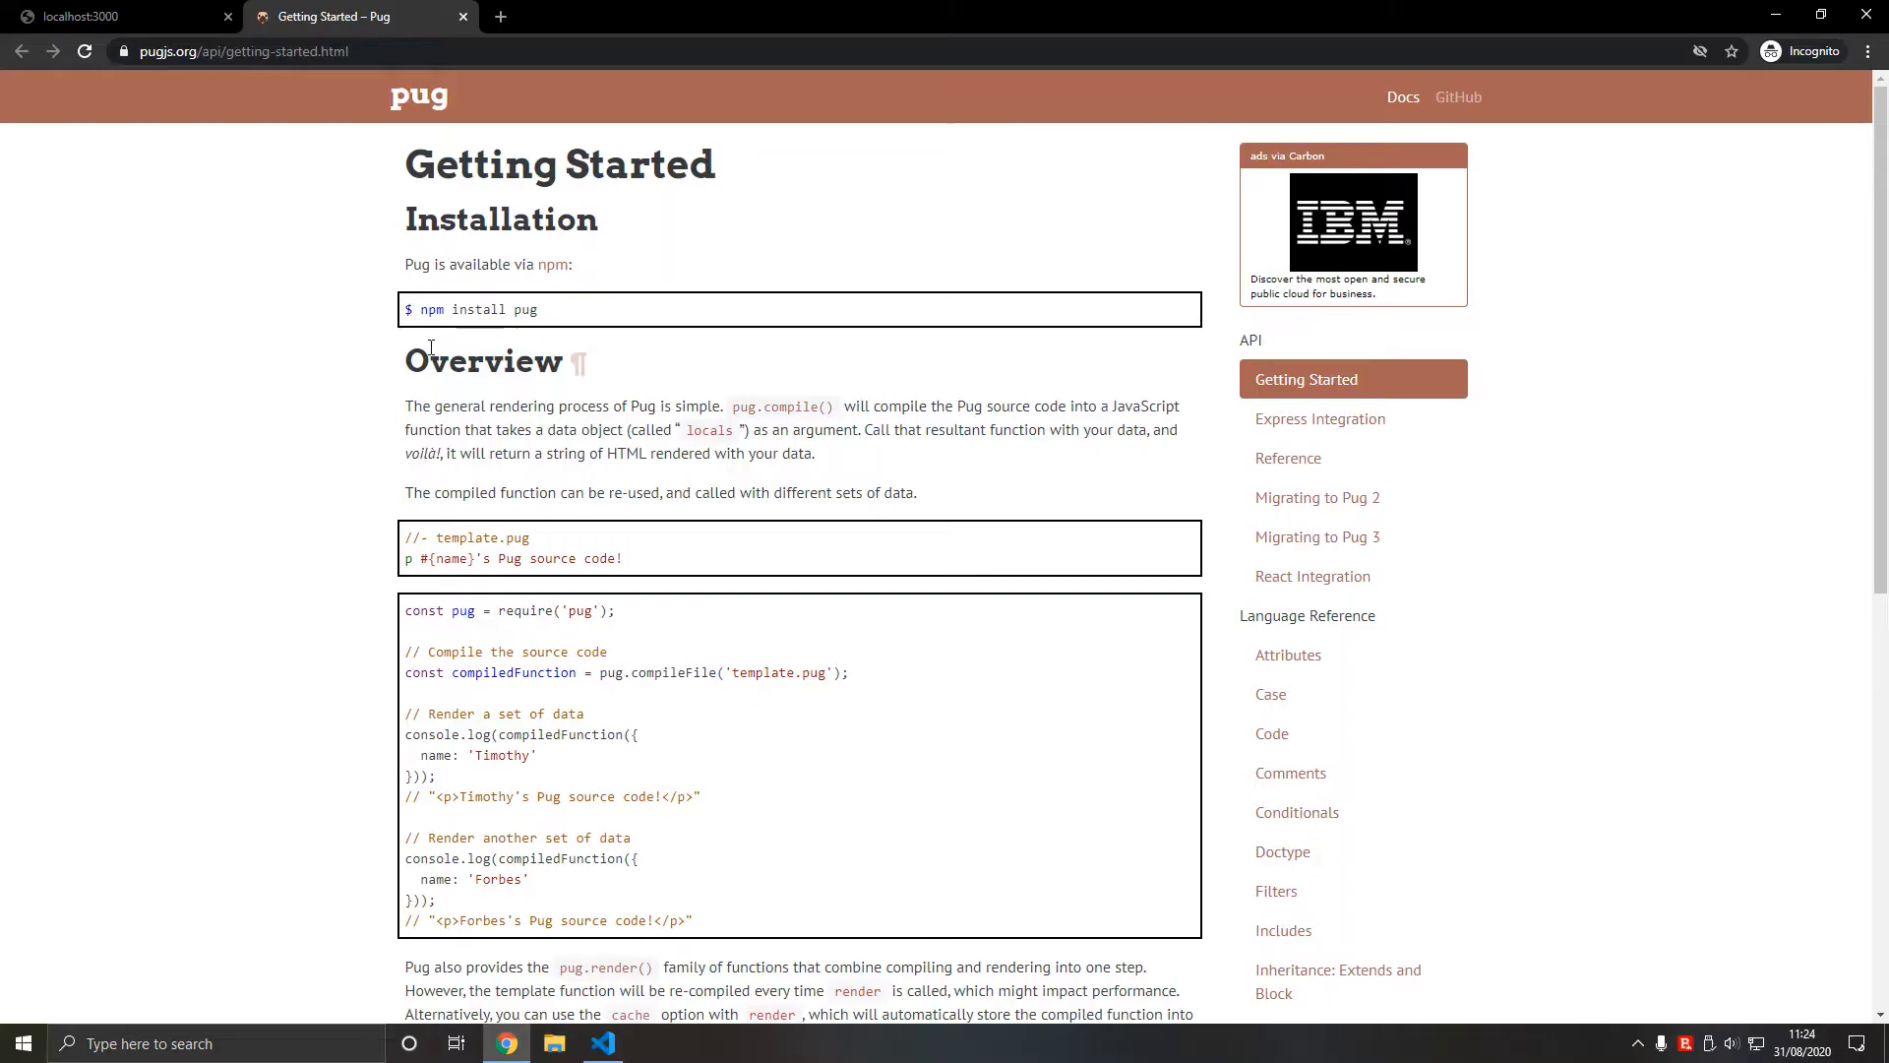
{"action": "left_click", "coordinate": [602, 1043]}
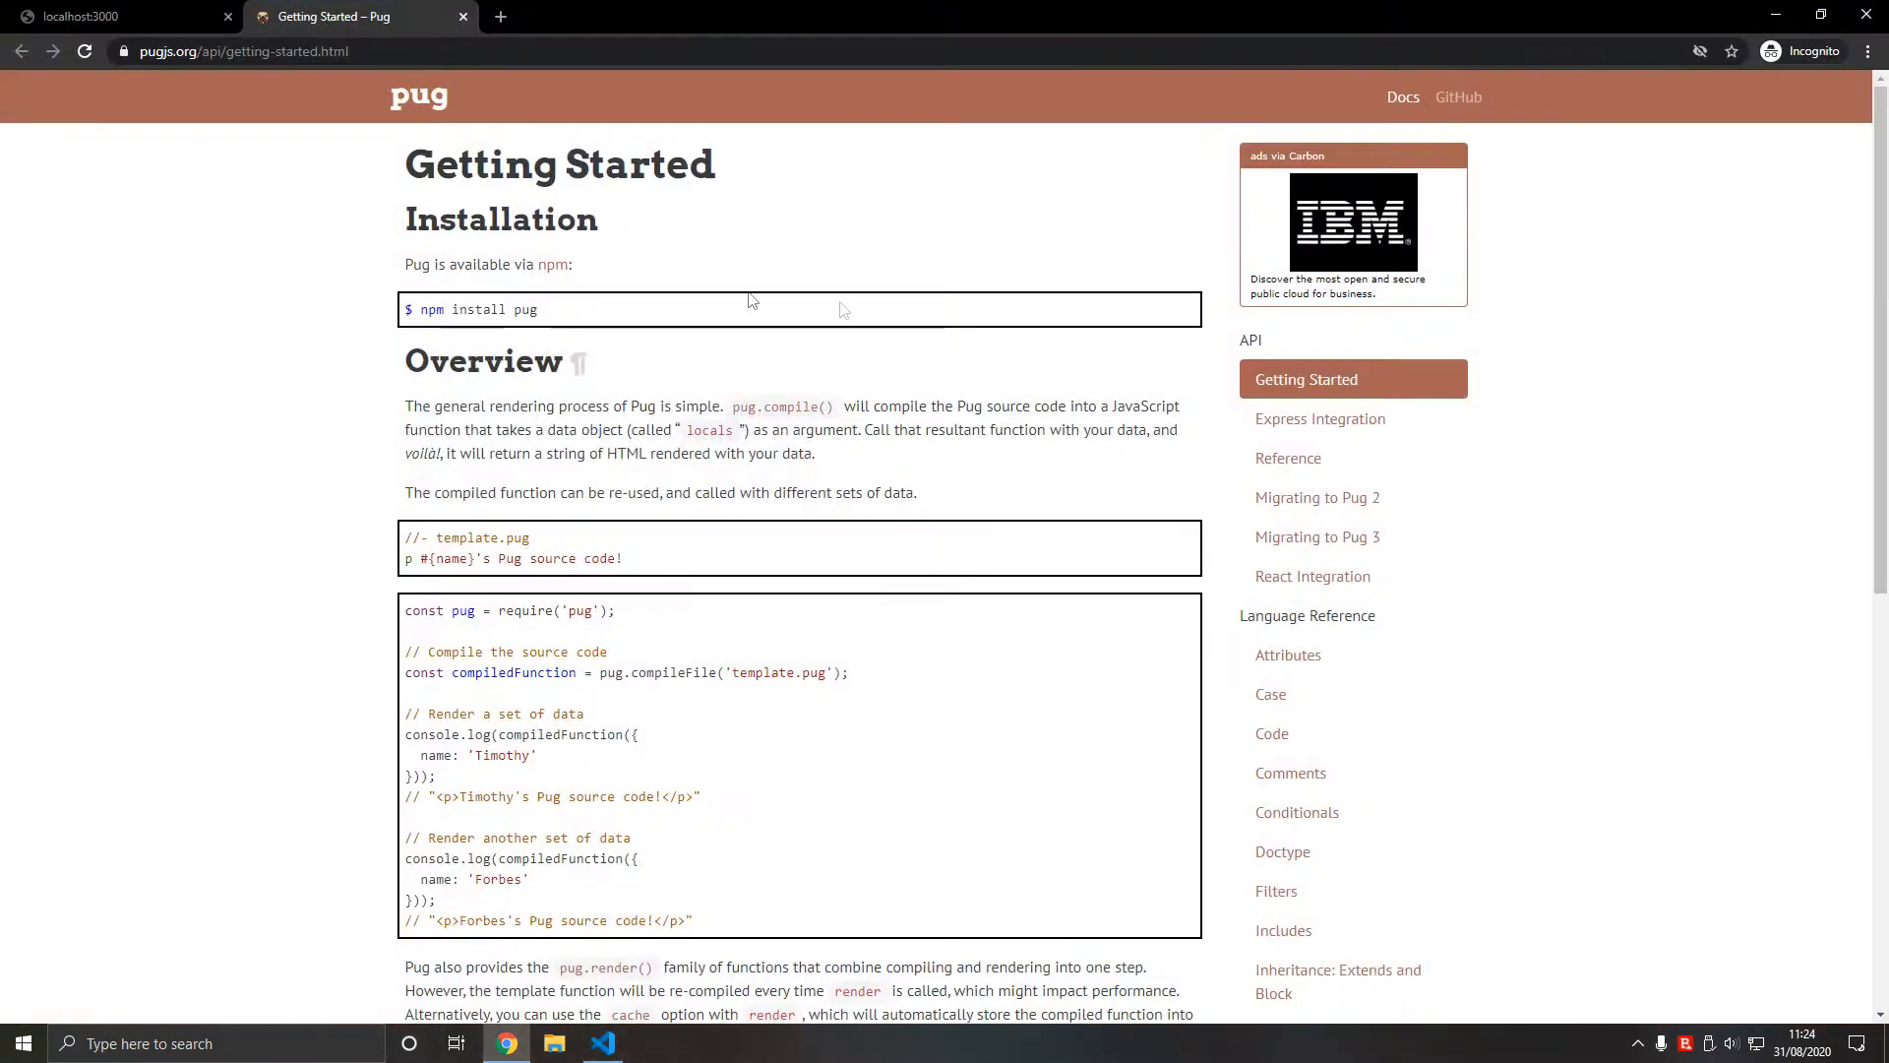
{"action": "scroll", "scroll_direction": "down", "scroll_amount": 3}
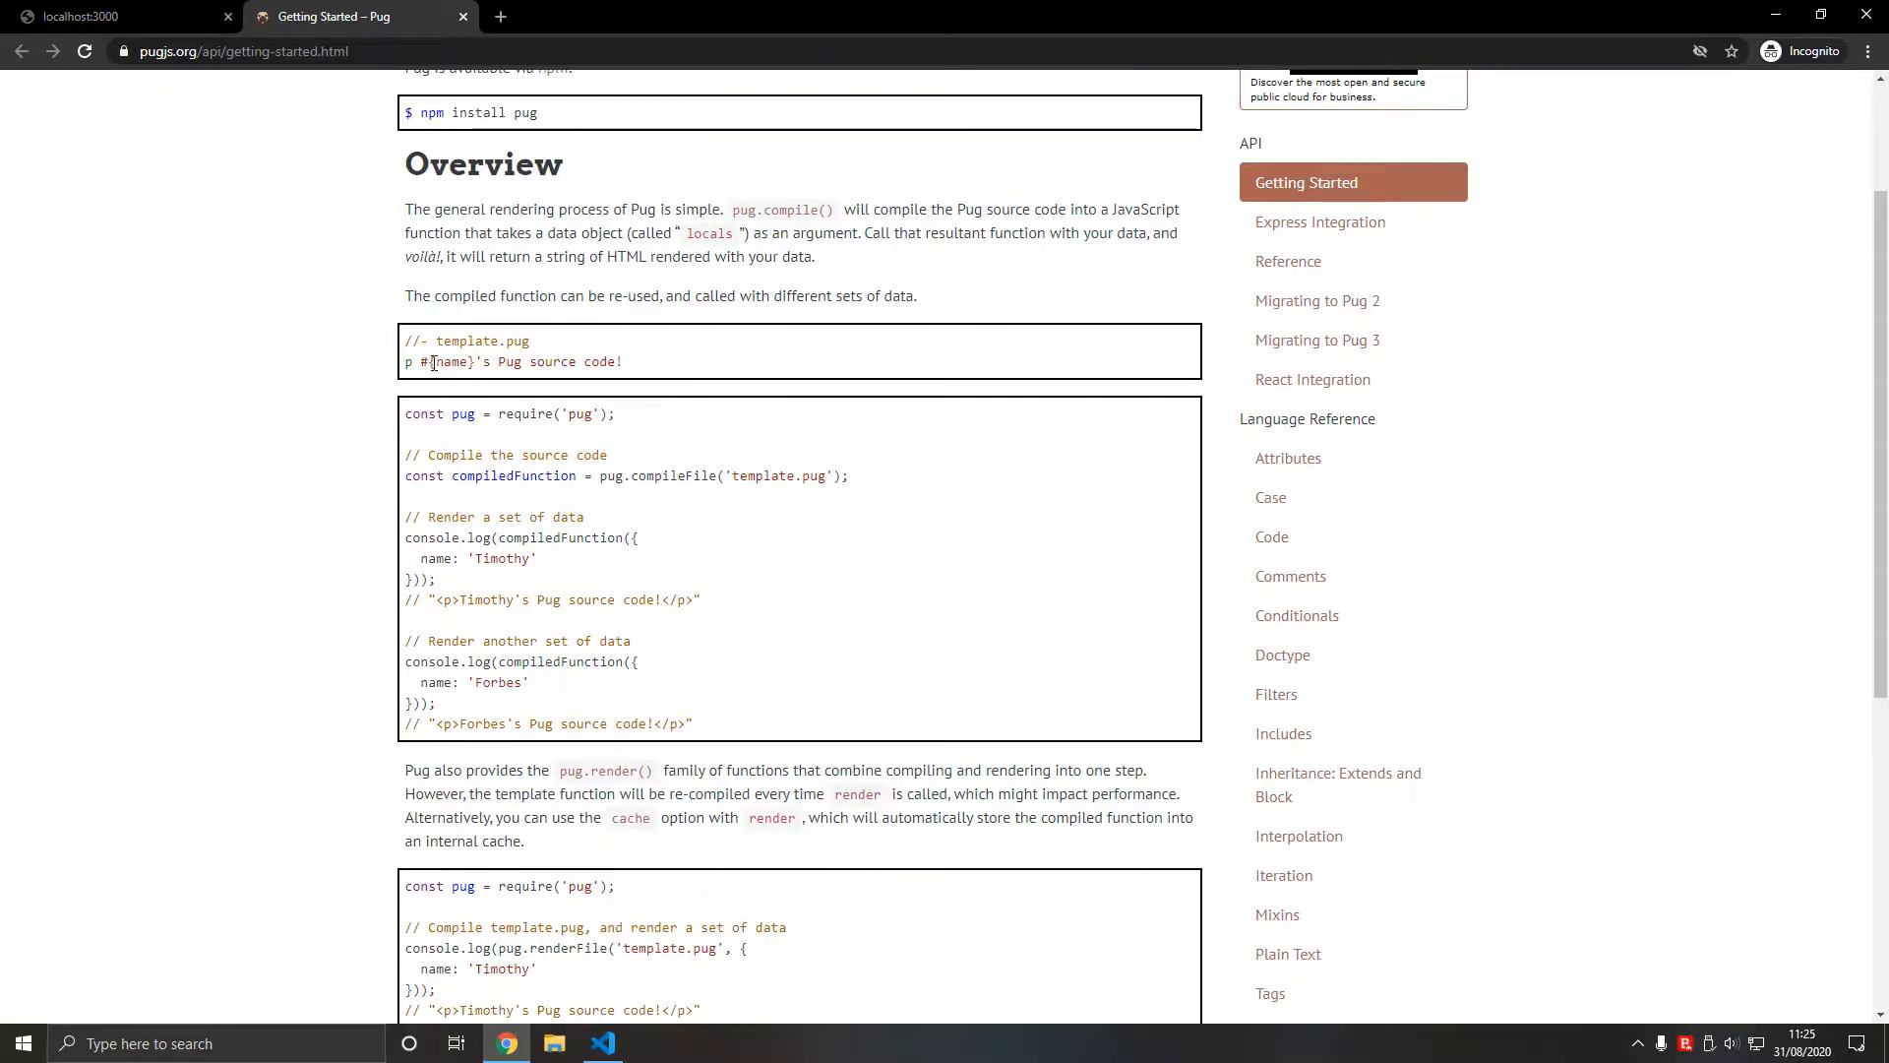
{"action": "double_click", "coordinate": [449, 363]}
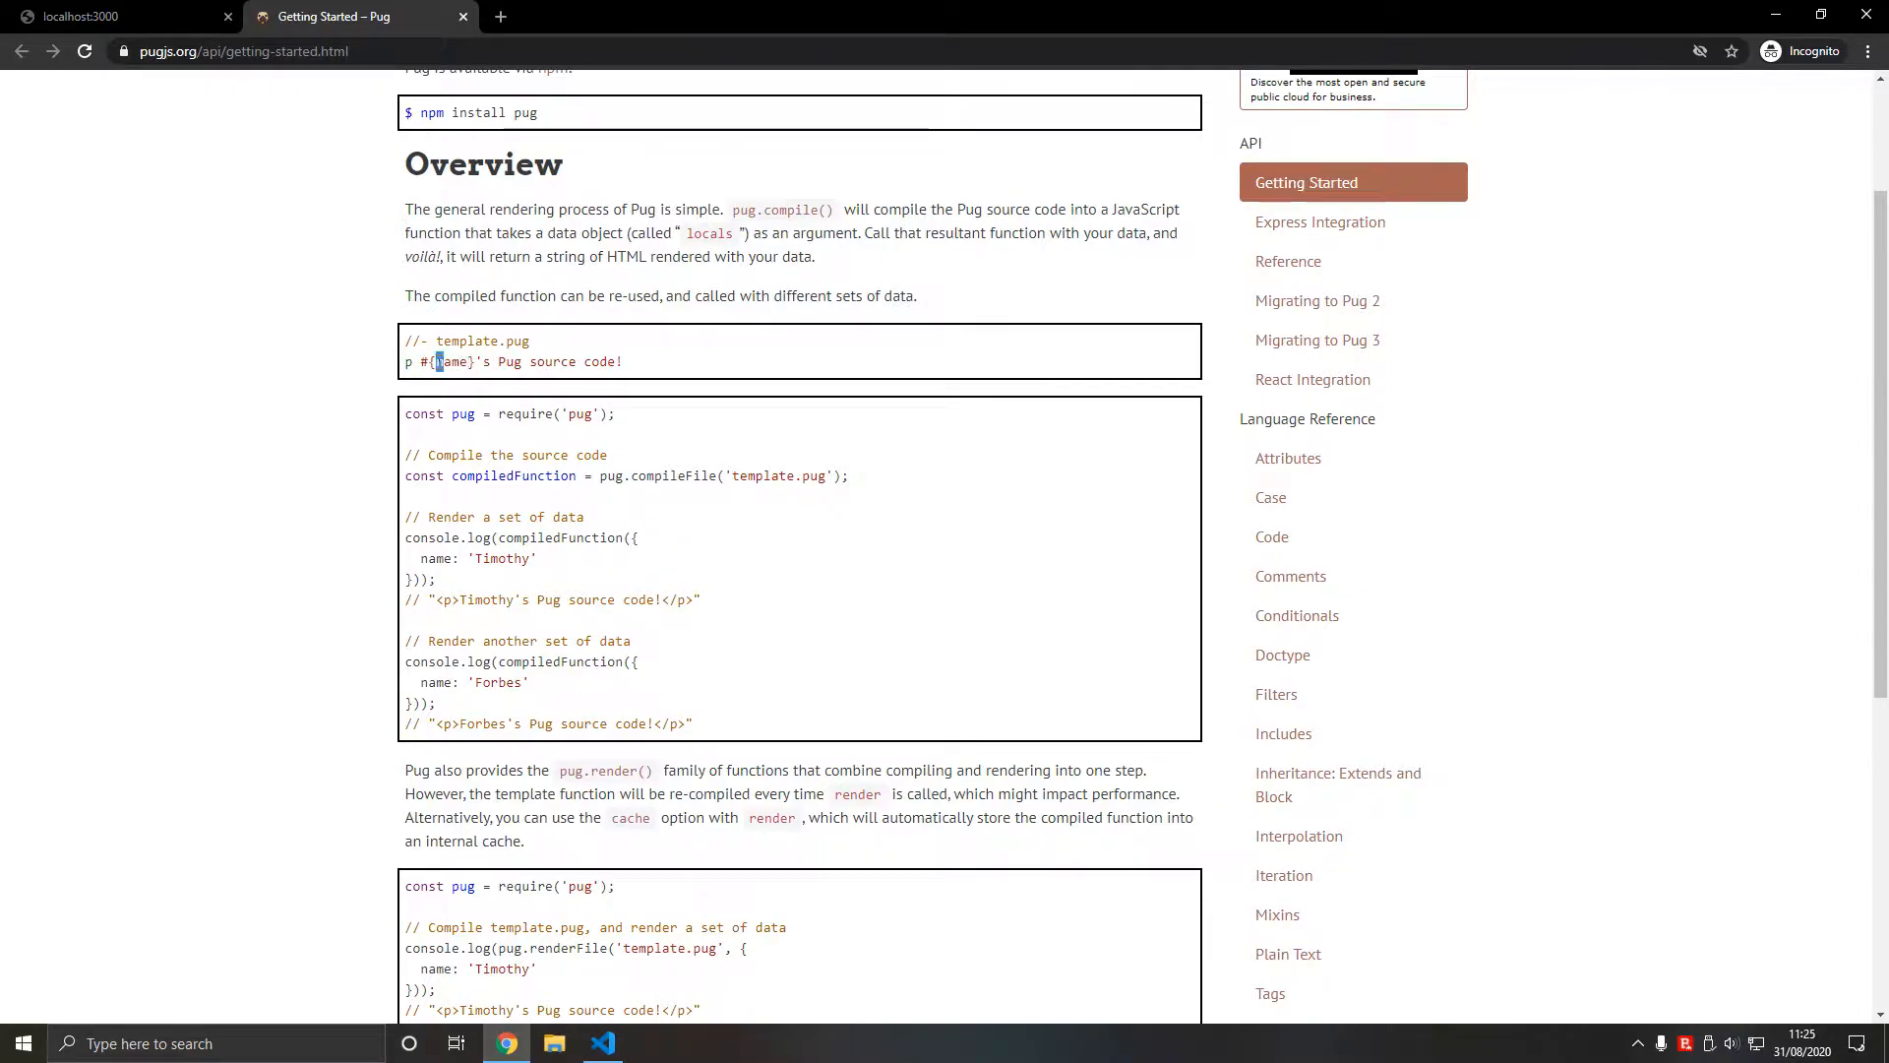
{"action": "left_click", "coordinate": [108, 17]}
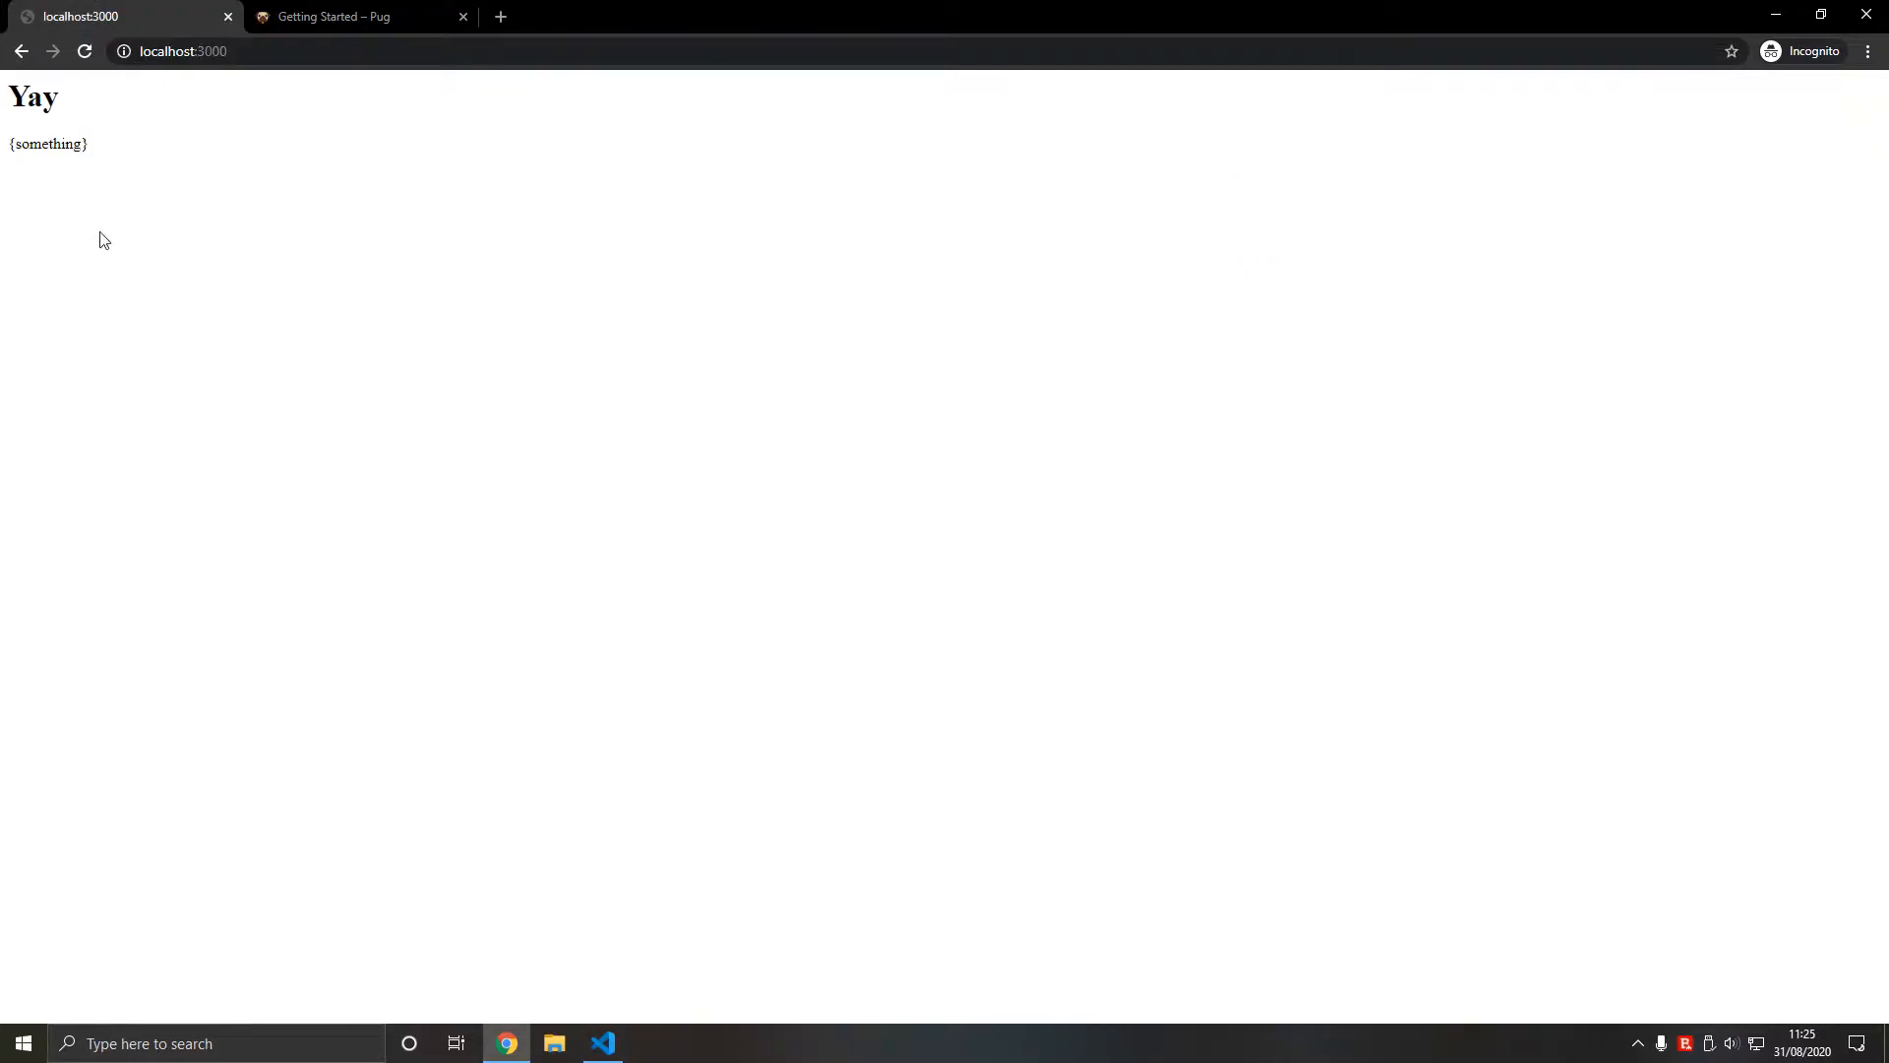
- Change the something value passed in server.js to 'testing 321 123'
{"action": "left_click", "coordinate": [602, 1043]}
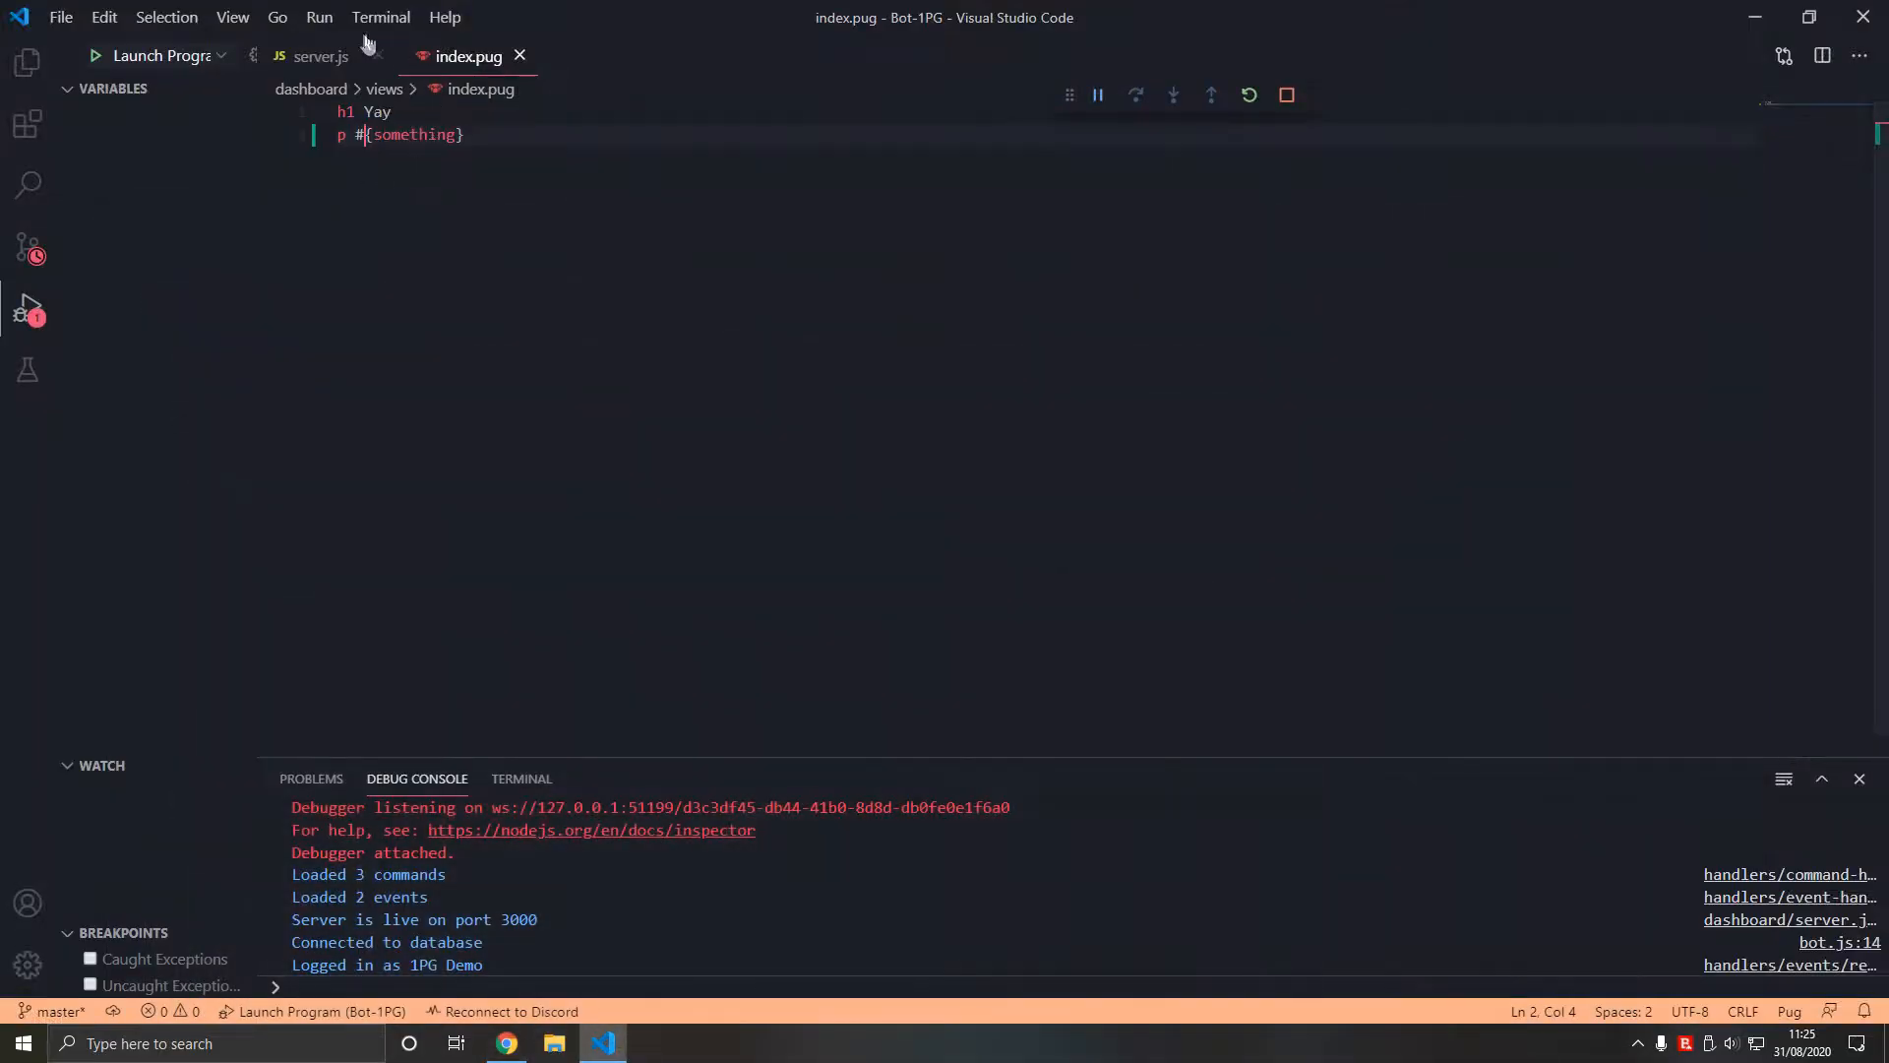
{"action": "left_click", "coordinate": [317, 55]}
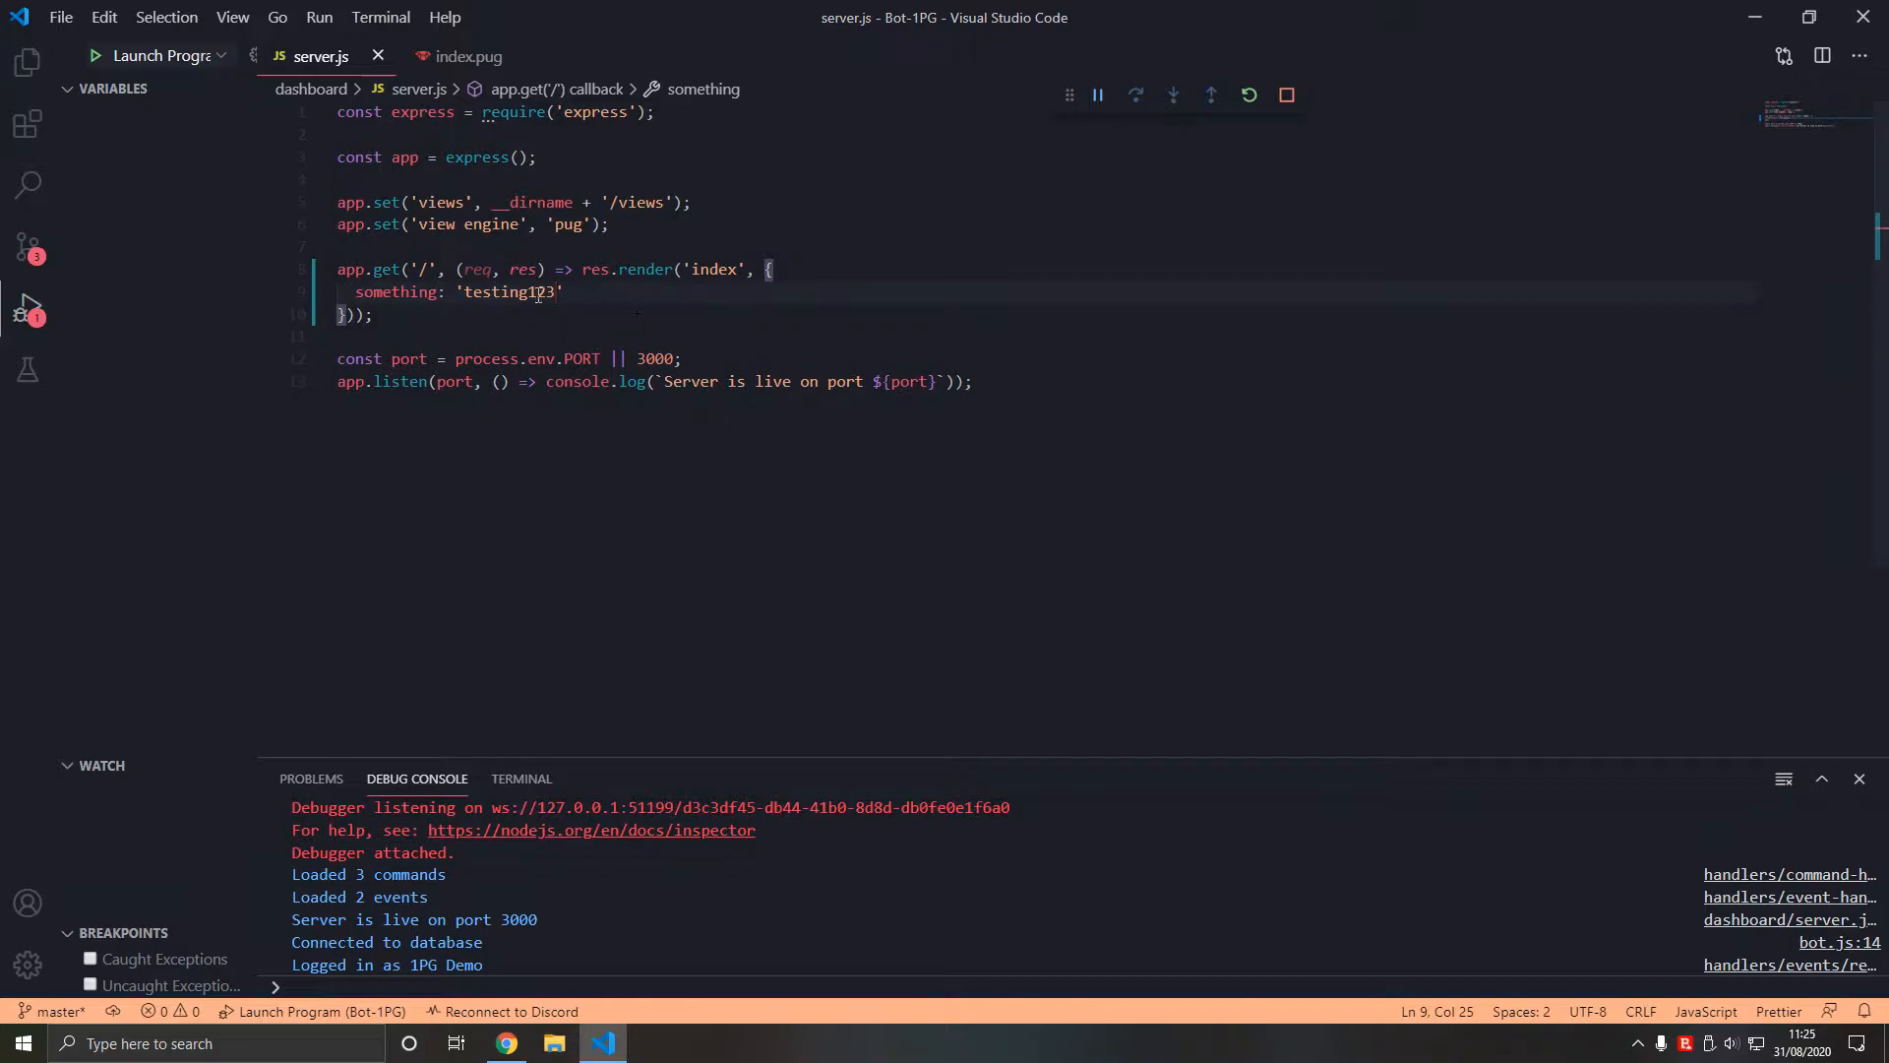
{"action": "key", "text": "BackSpace"}
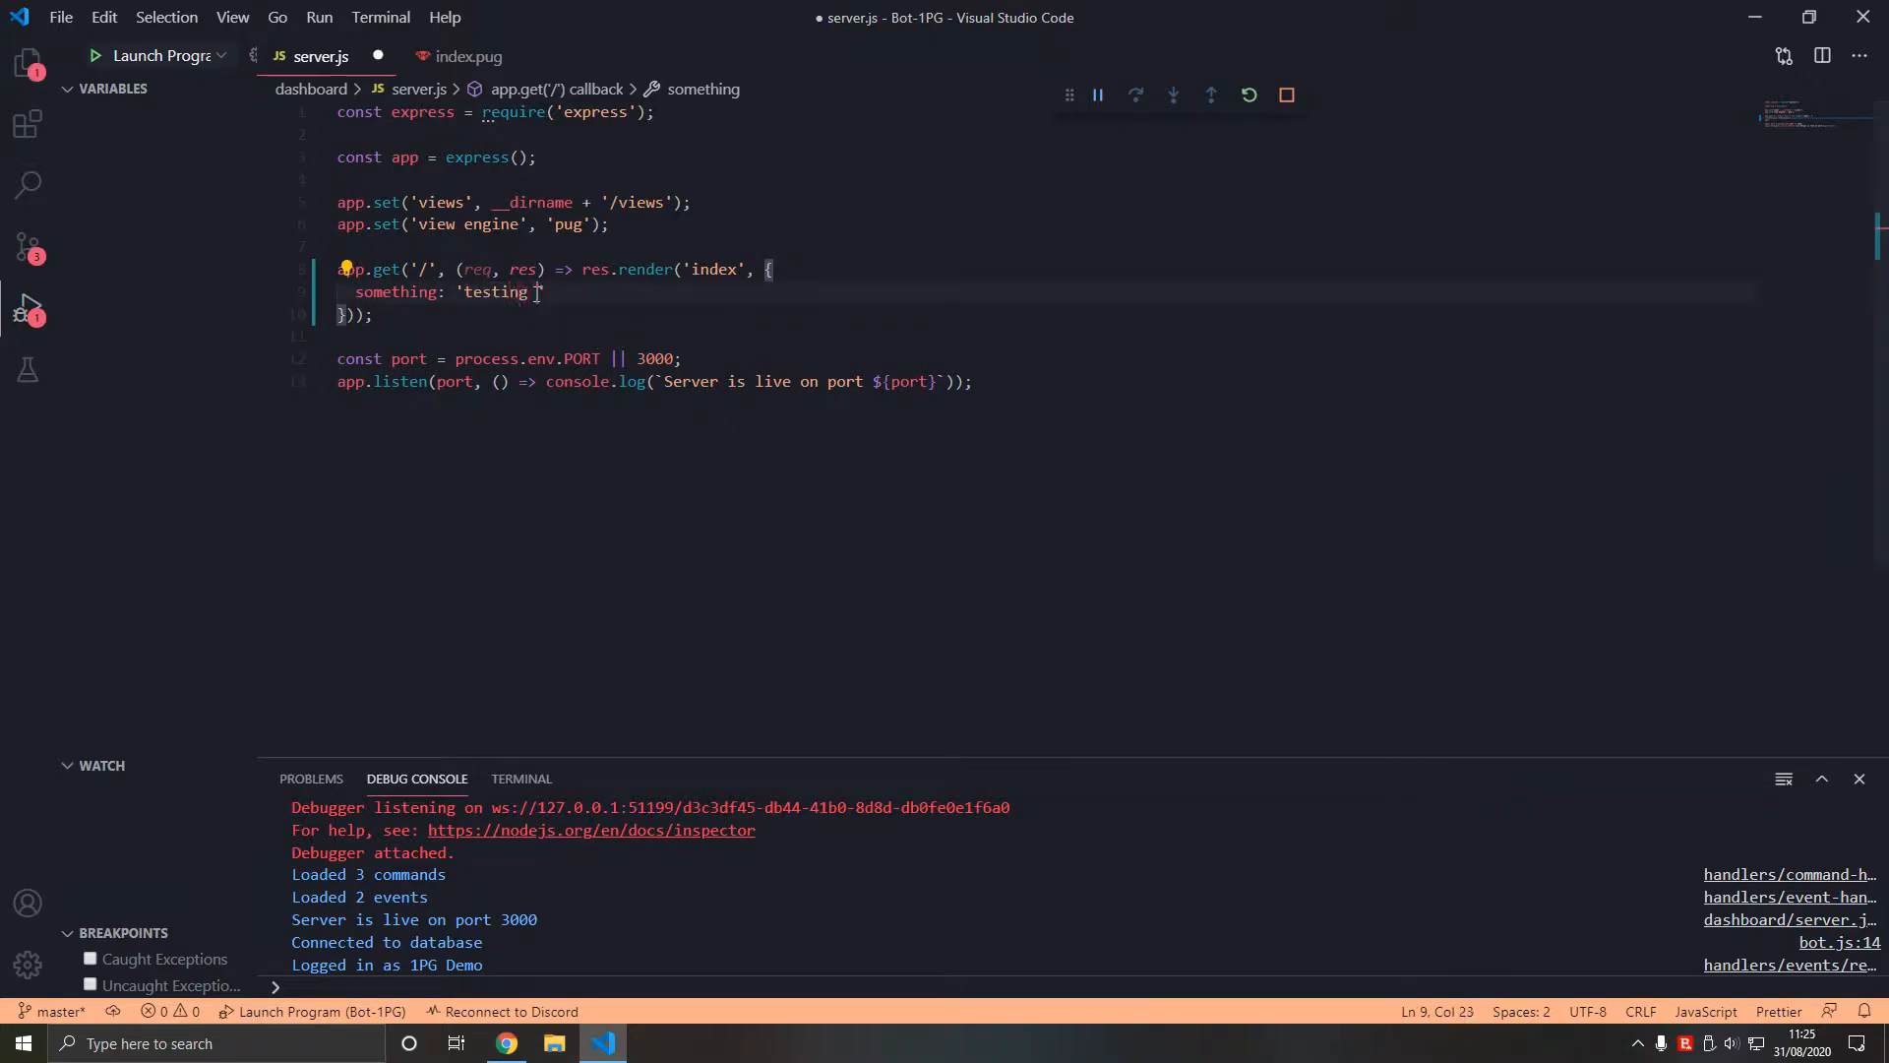
{"action": "type", "text": "321 123"}
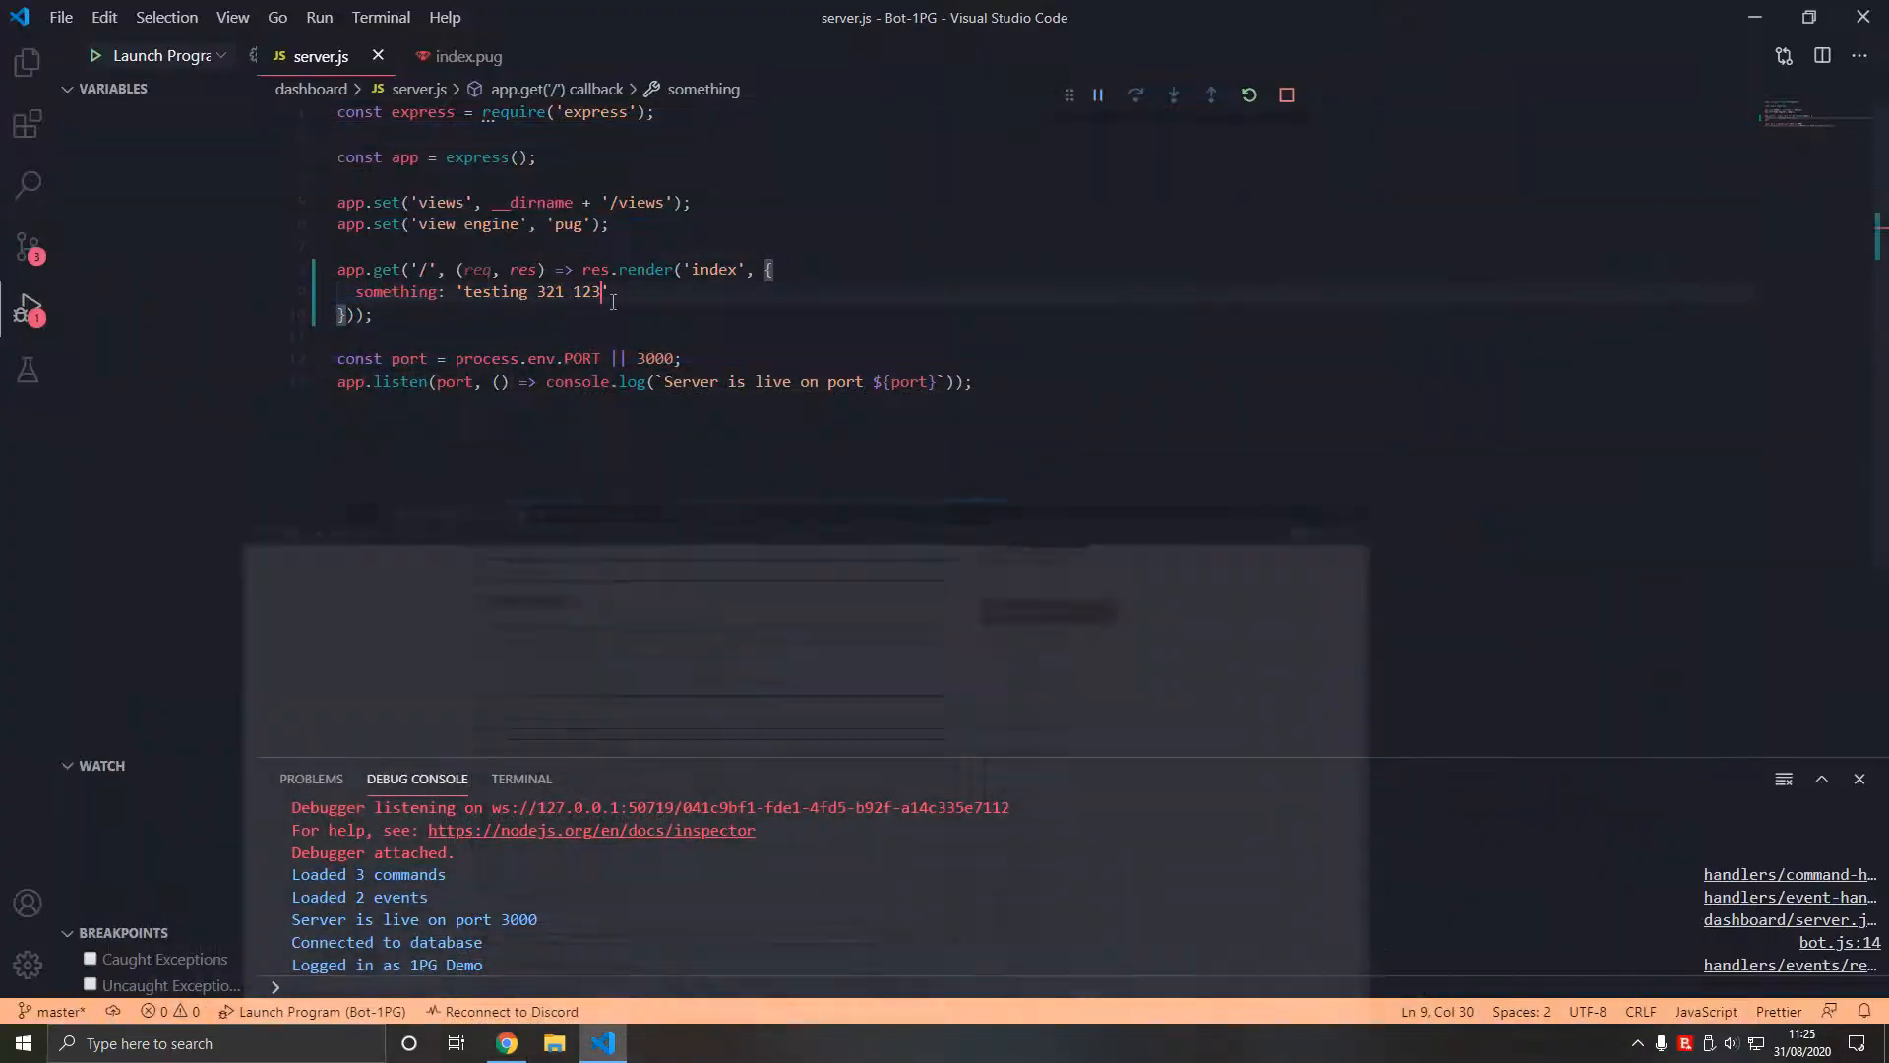
{"action": "left_click", "coordinate": [474, 55]}
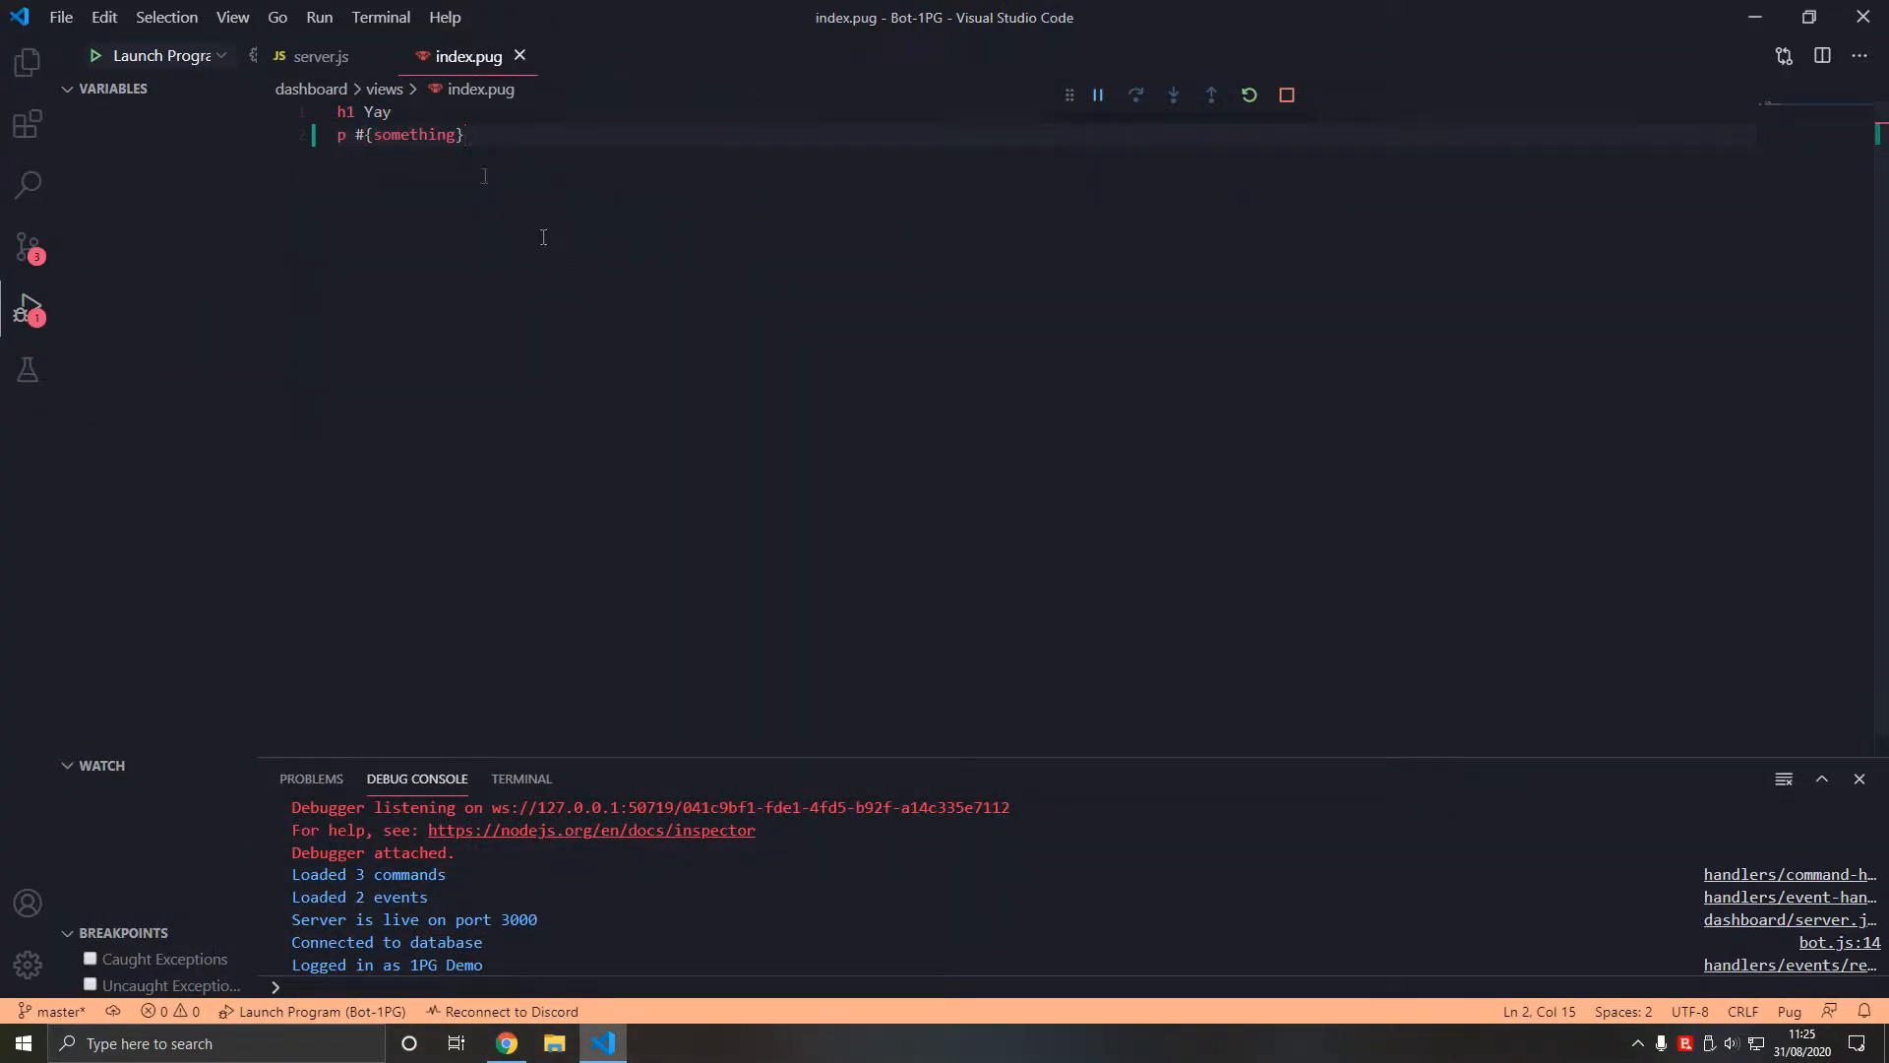
{"action": "left_click", "coordinate": [319, 56]}
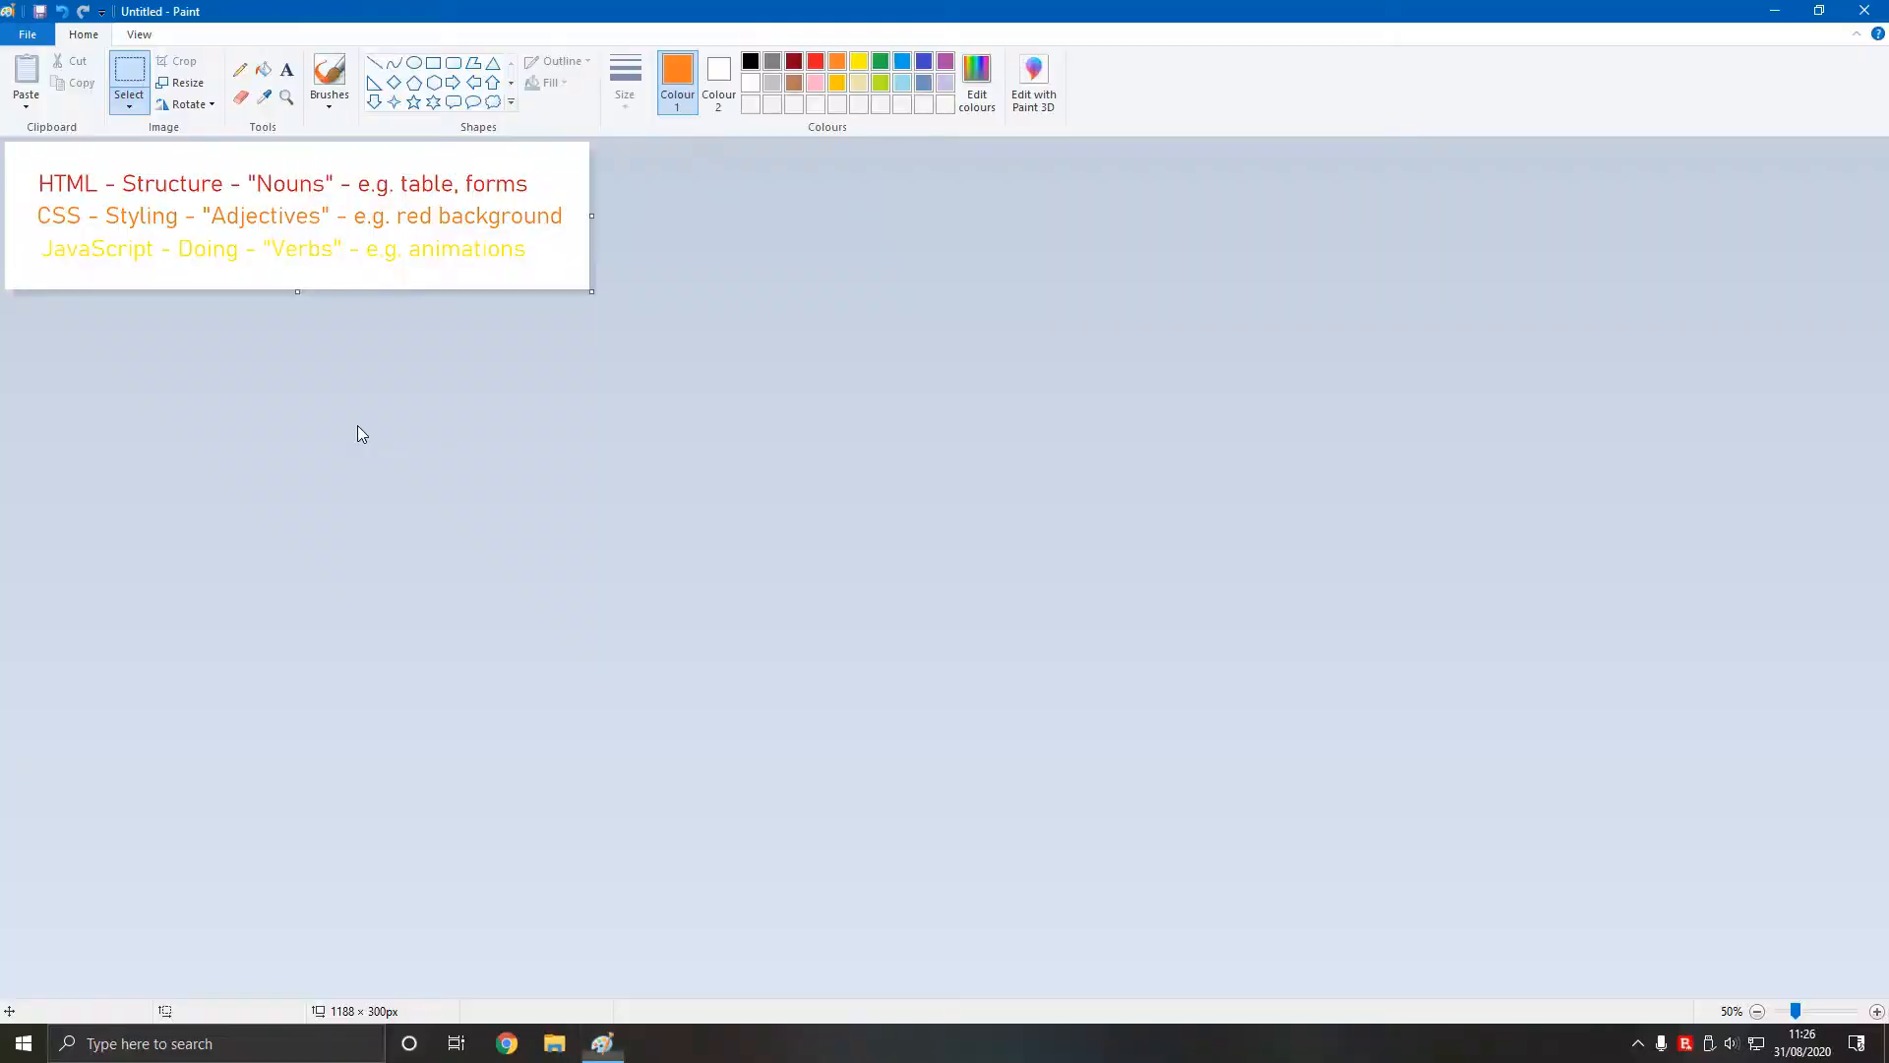
{"action": "left_click", "coordinate": [597, 1043]}
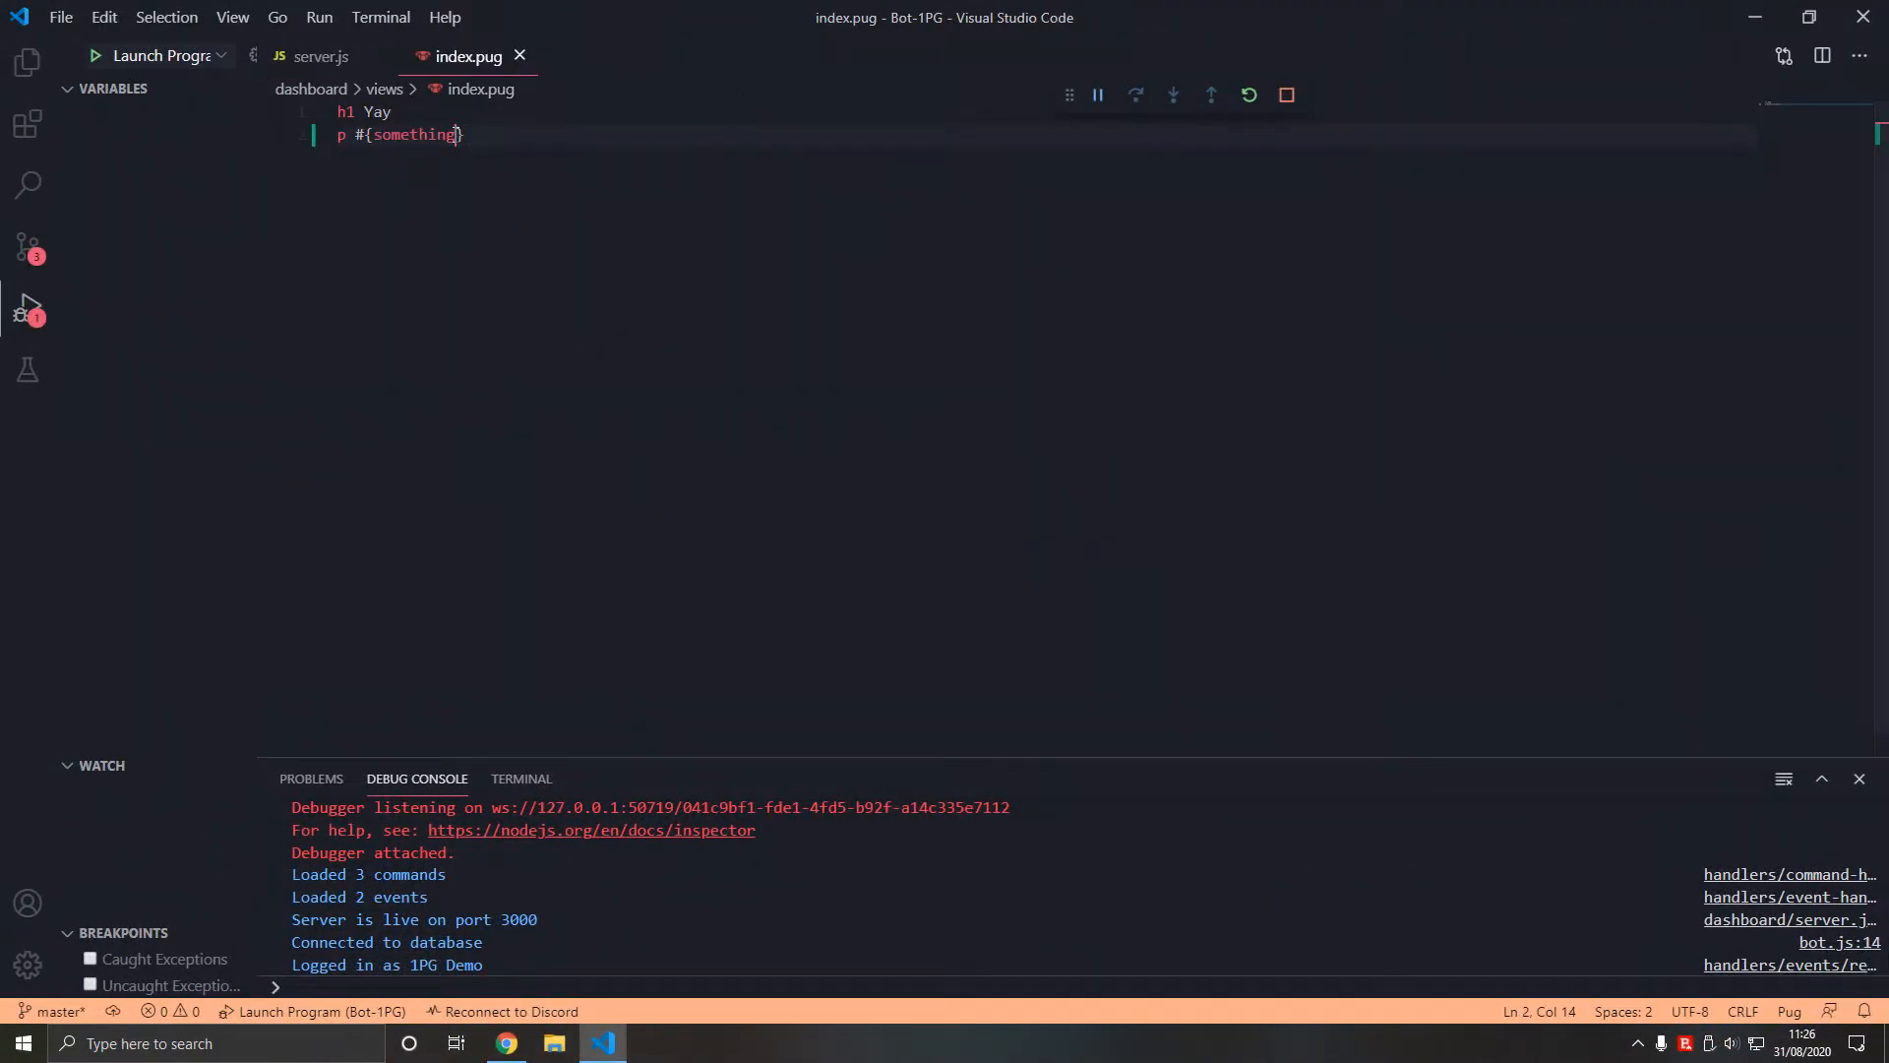
- Collapse the Run and Debug sidebar and review server.js and index.pug side by side
{"action": "double_click", "coordinate": [413, 134]}
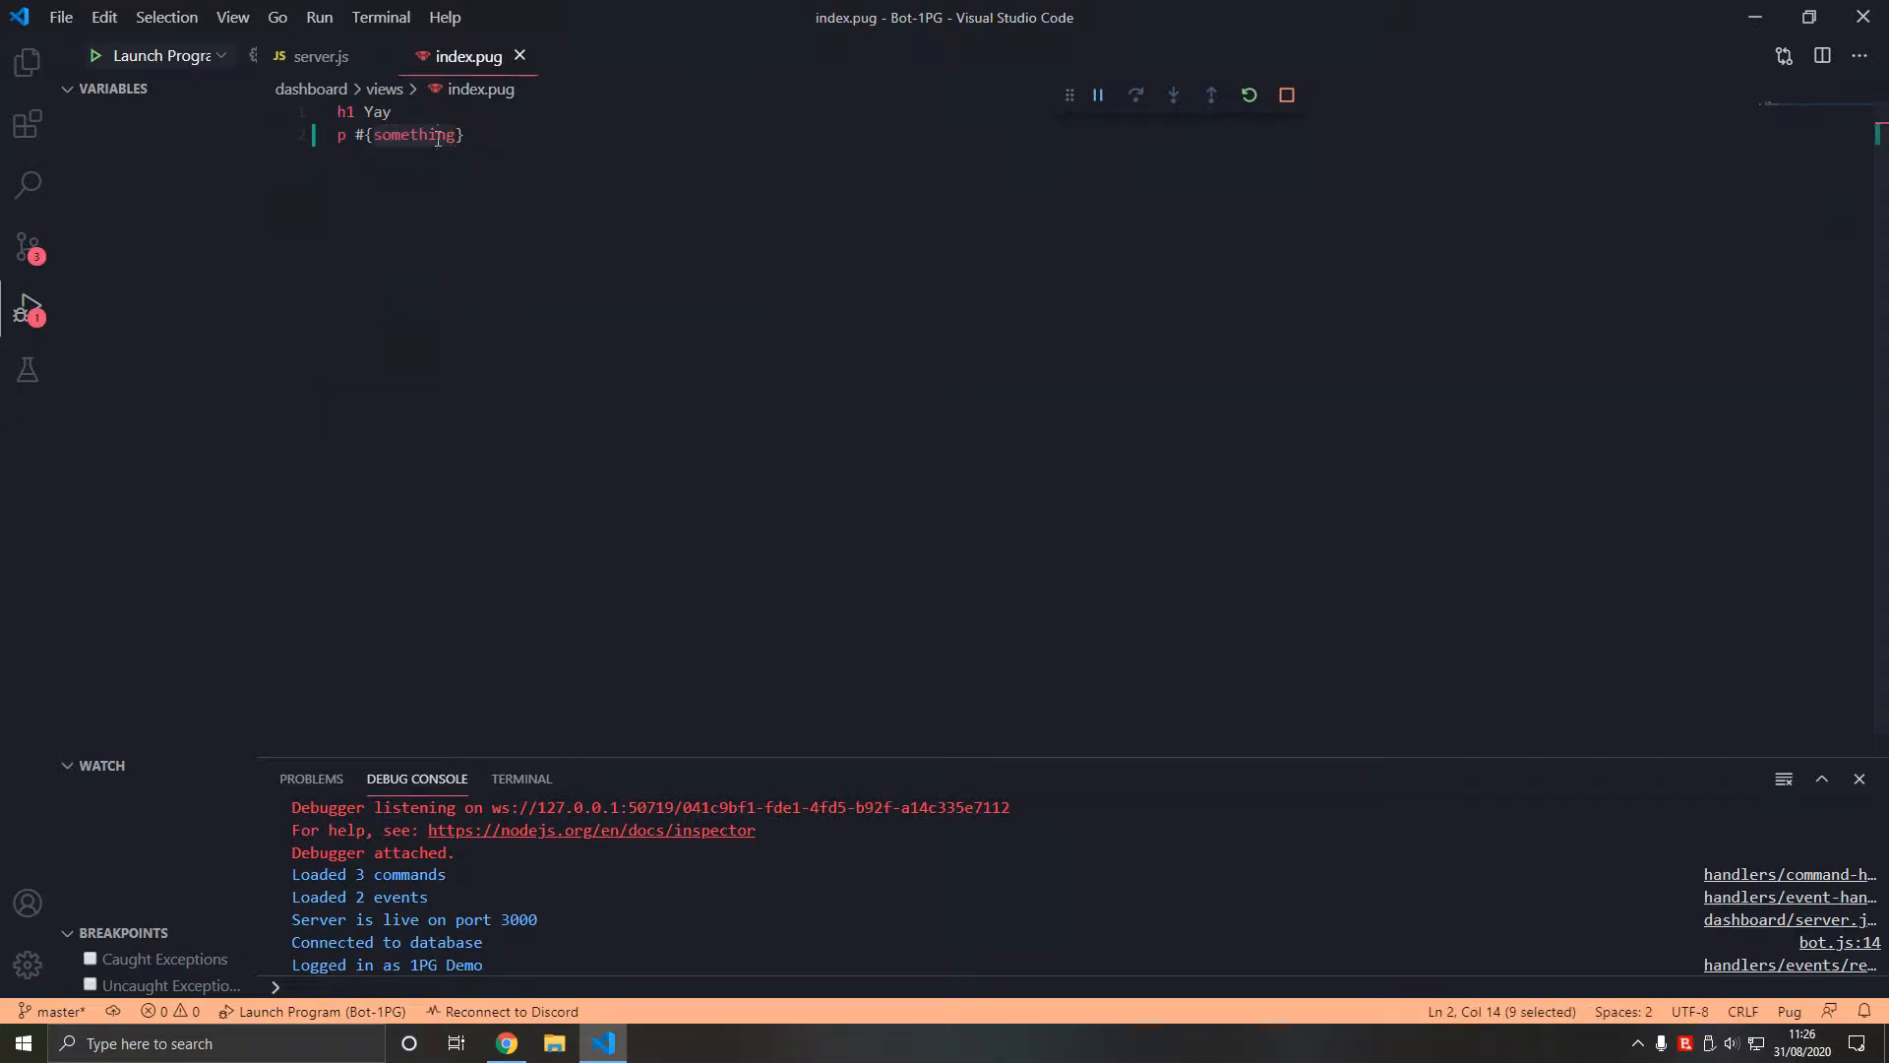
{"action": "left_click", "coordinate": [415, 134]}
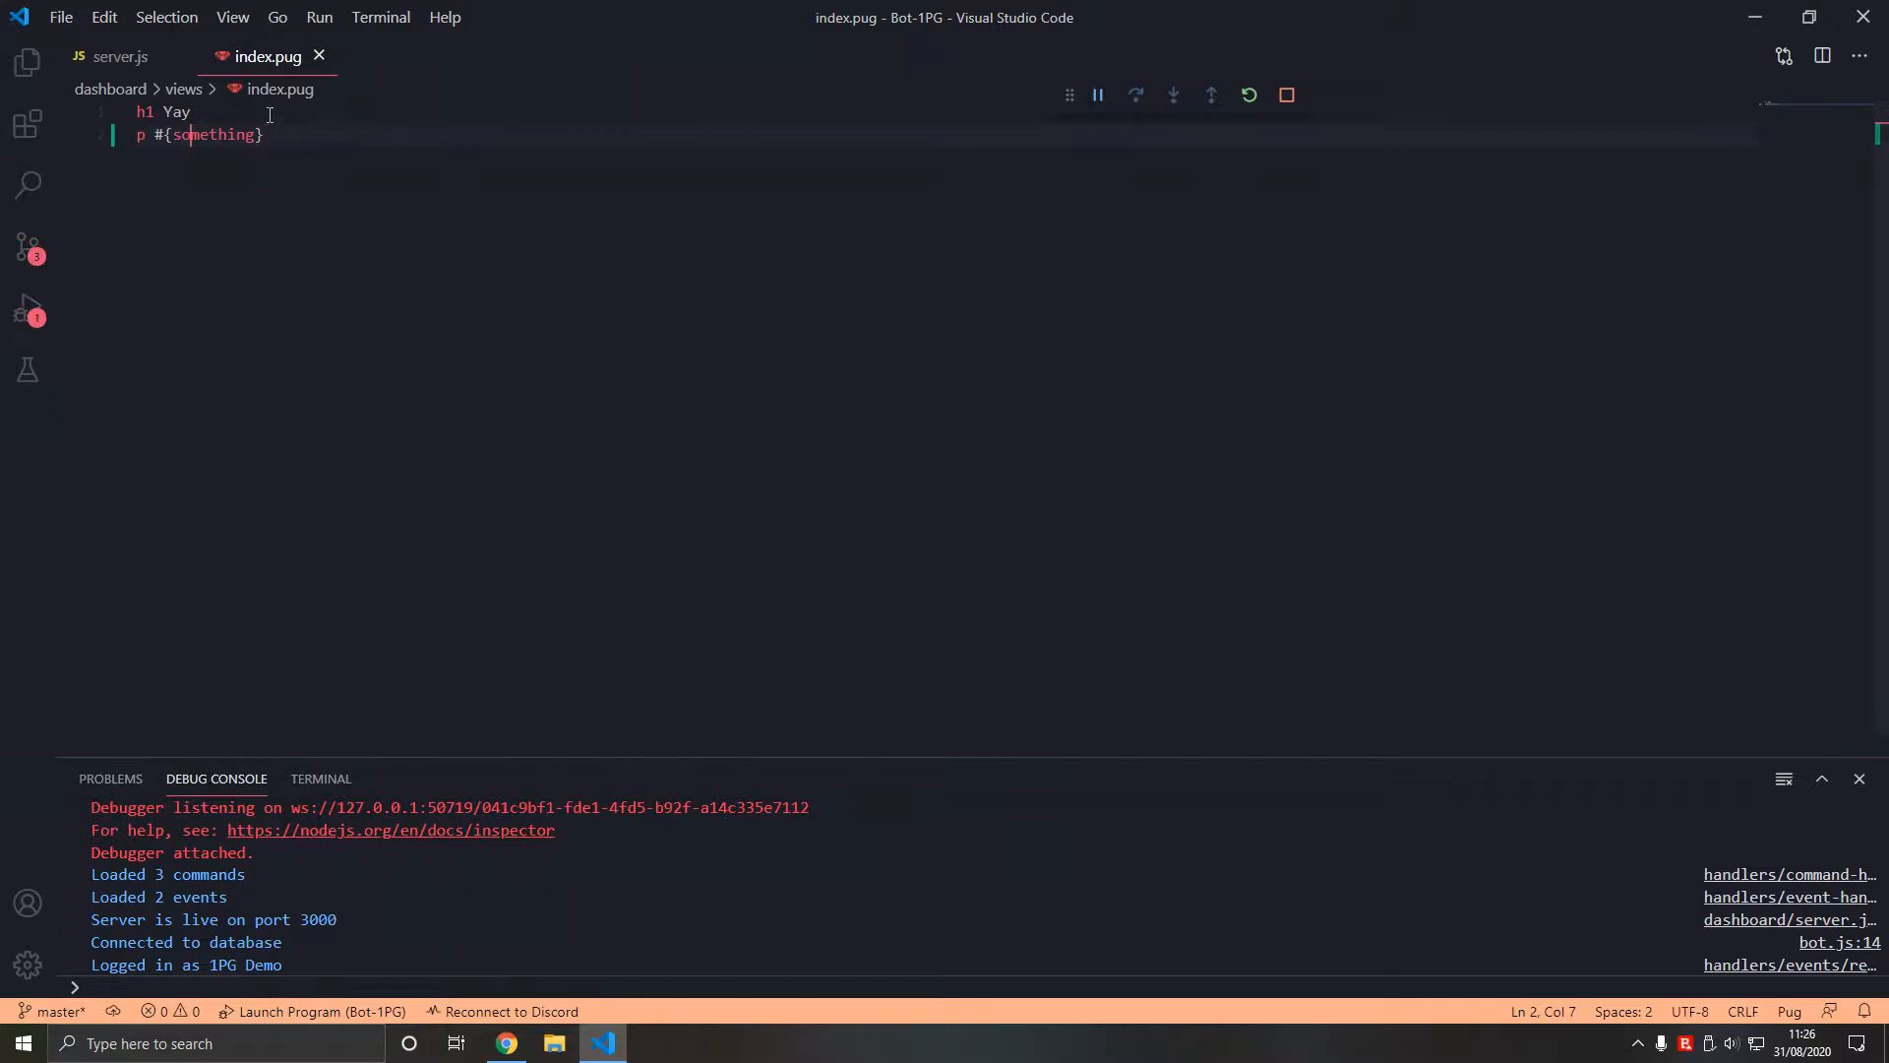
{"action": "left_click", "coordinate": [107, 55]}
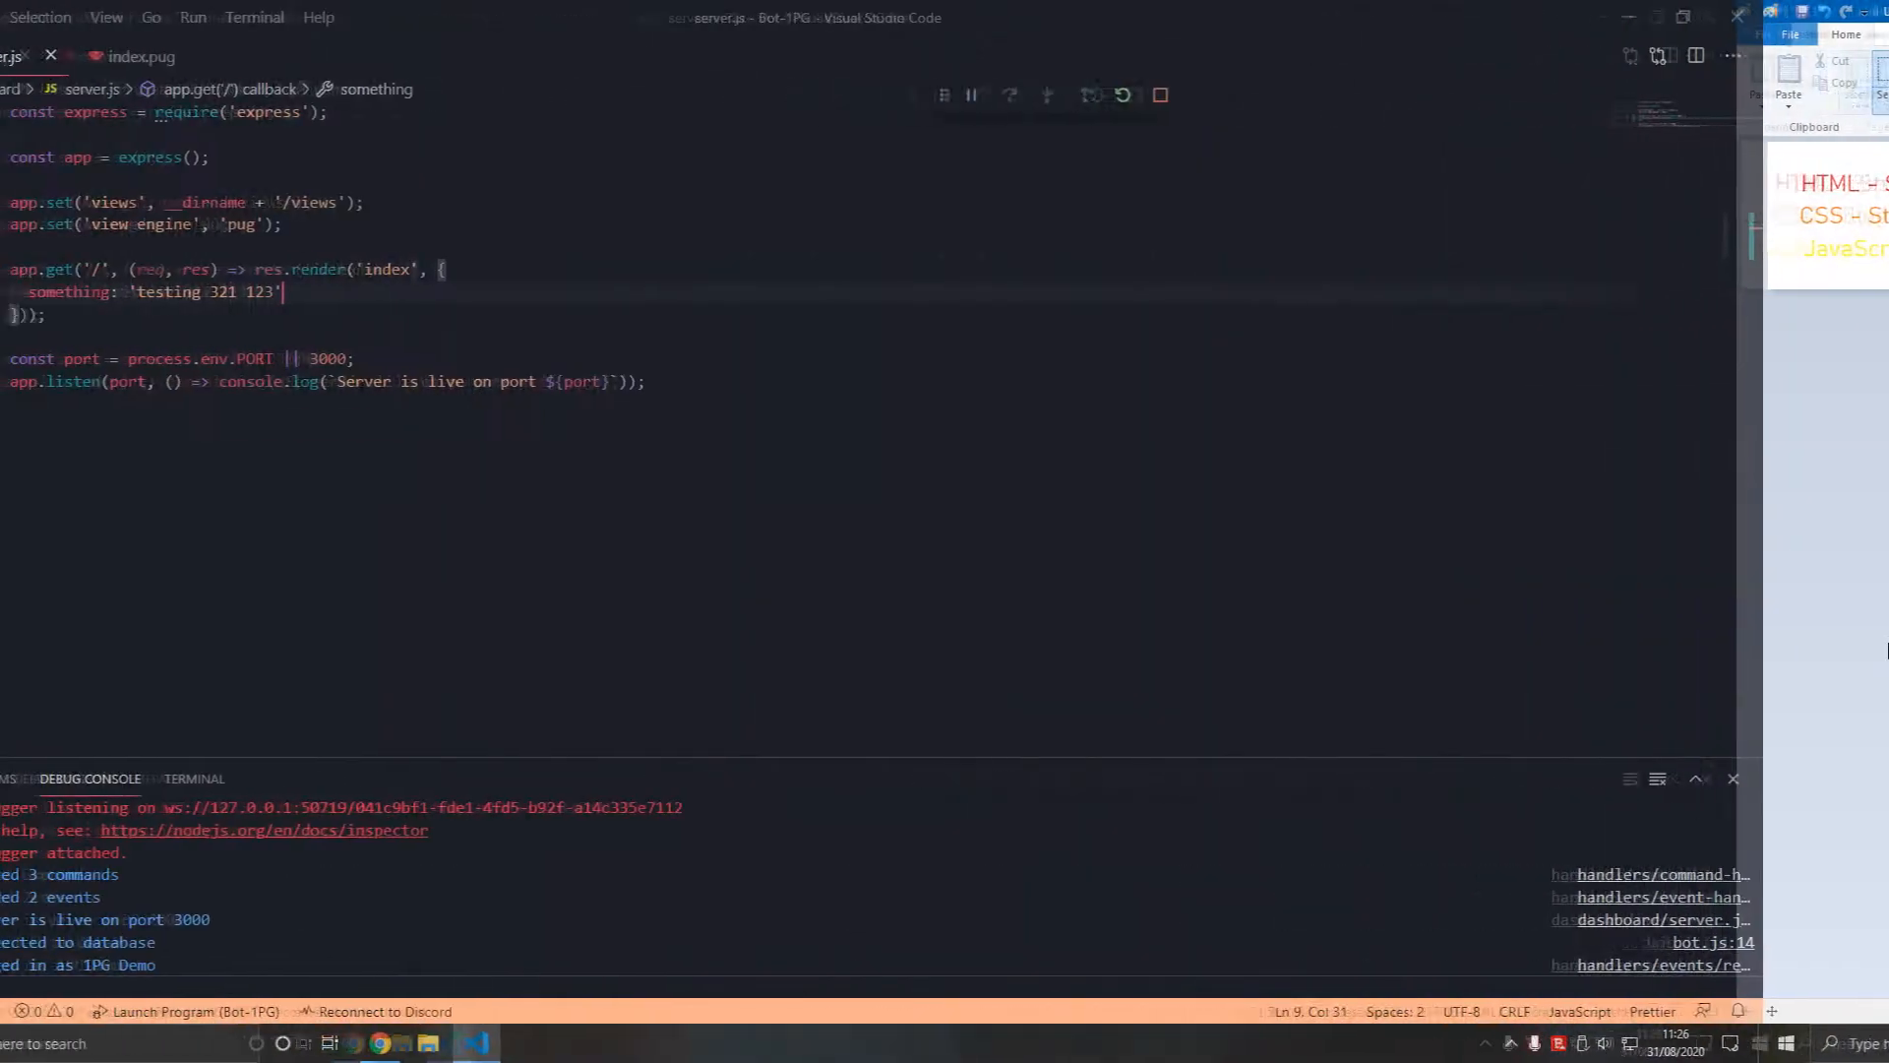
{"action": "left_click", "coordinate": [265, 55]}
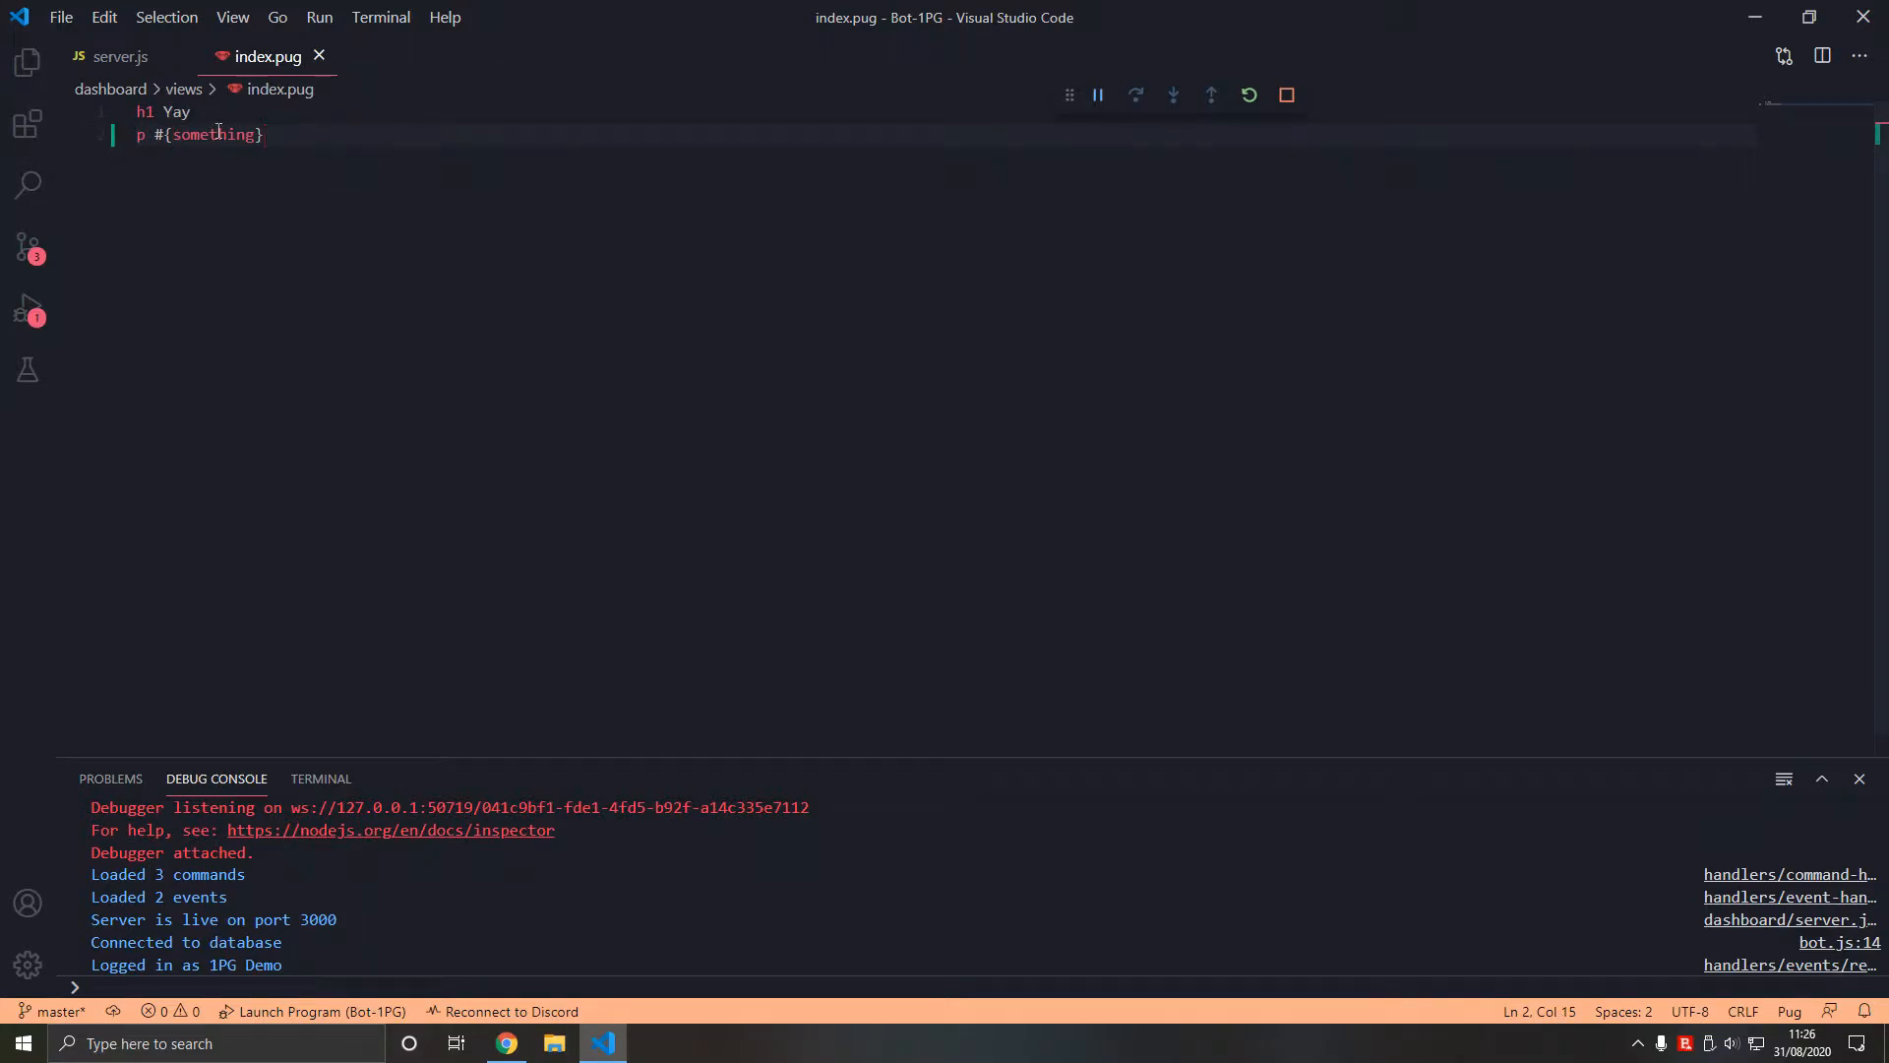
{"action": "left_click", "coordinate": [103, 55]}
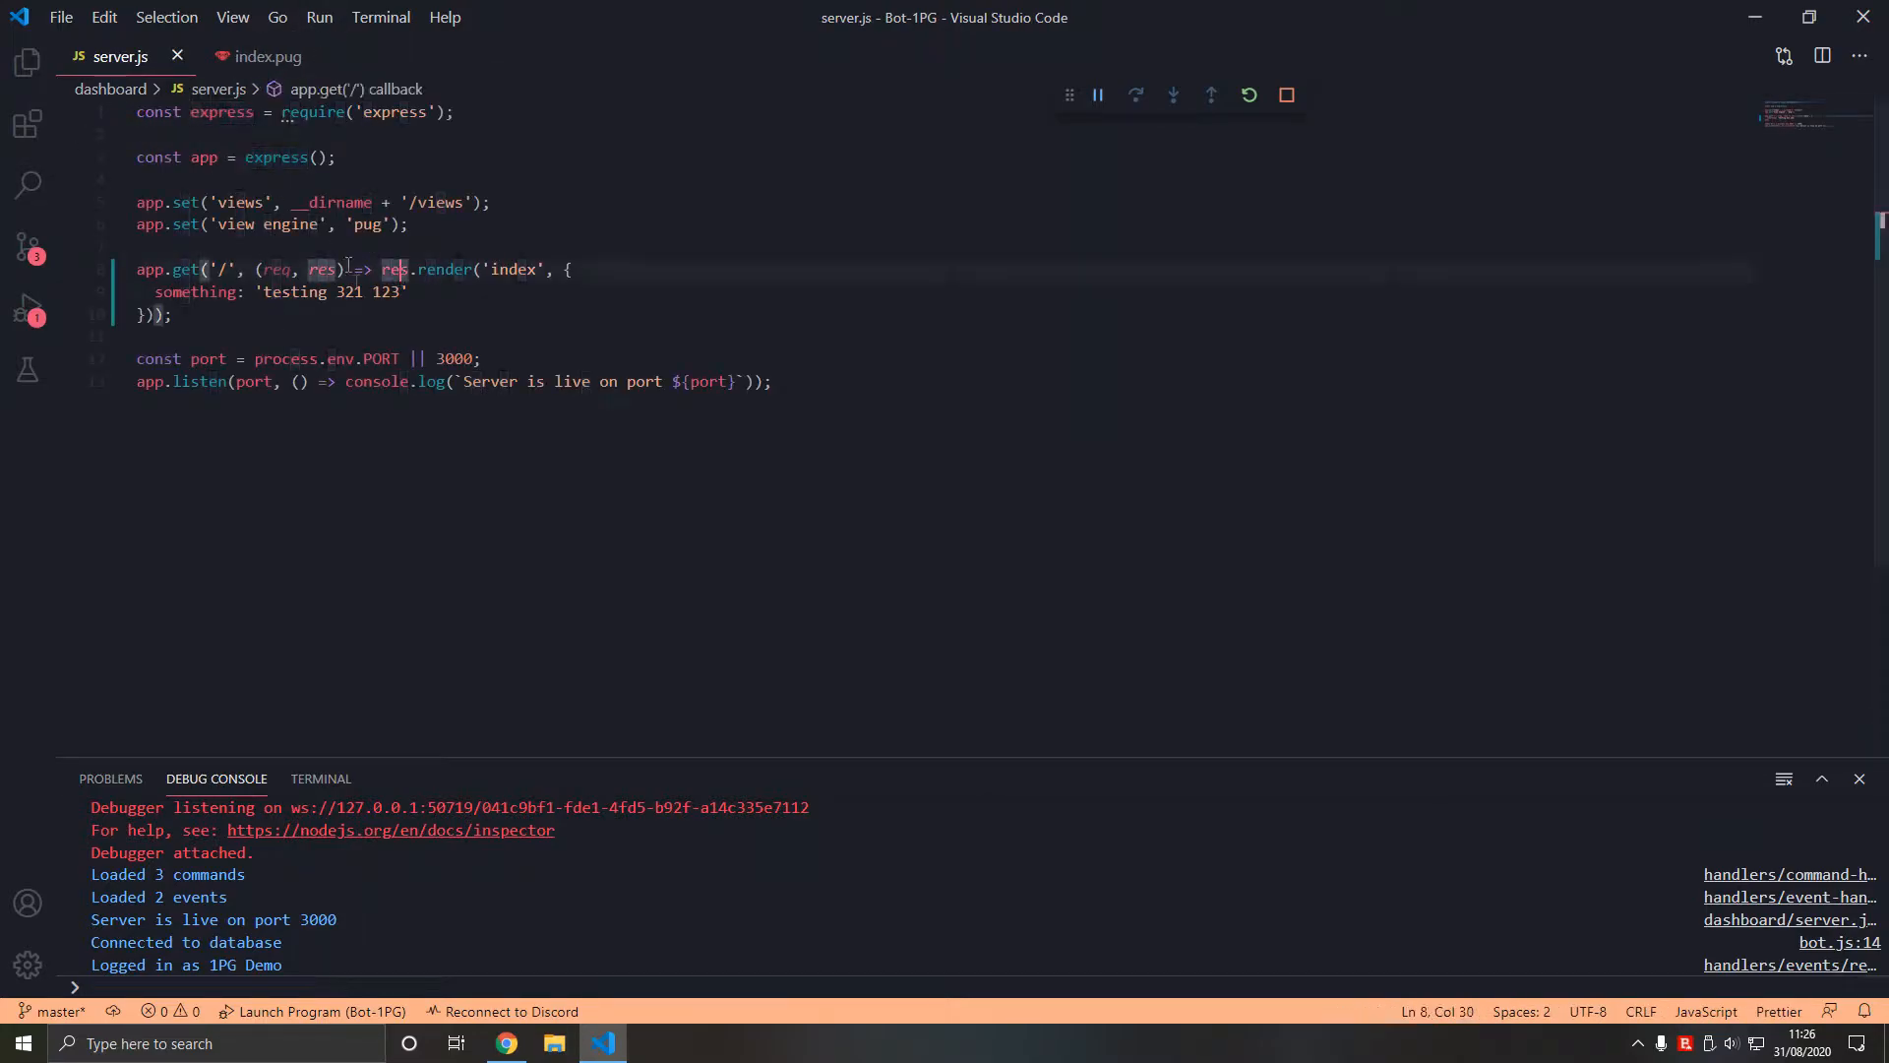
{"action": "left_click", "coordinate": [274, 55]}
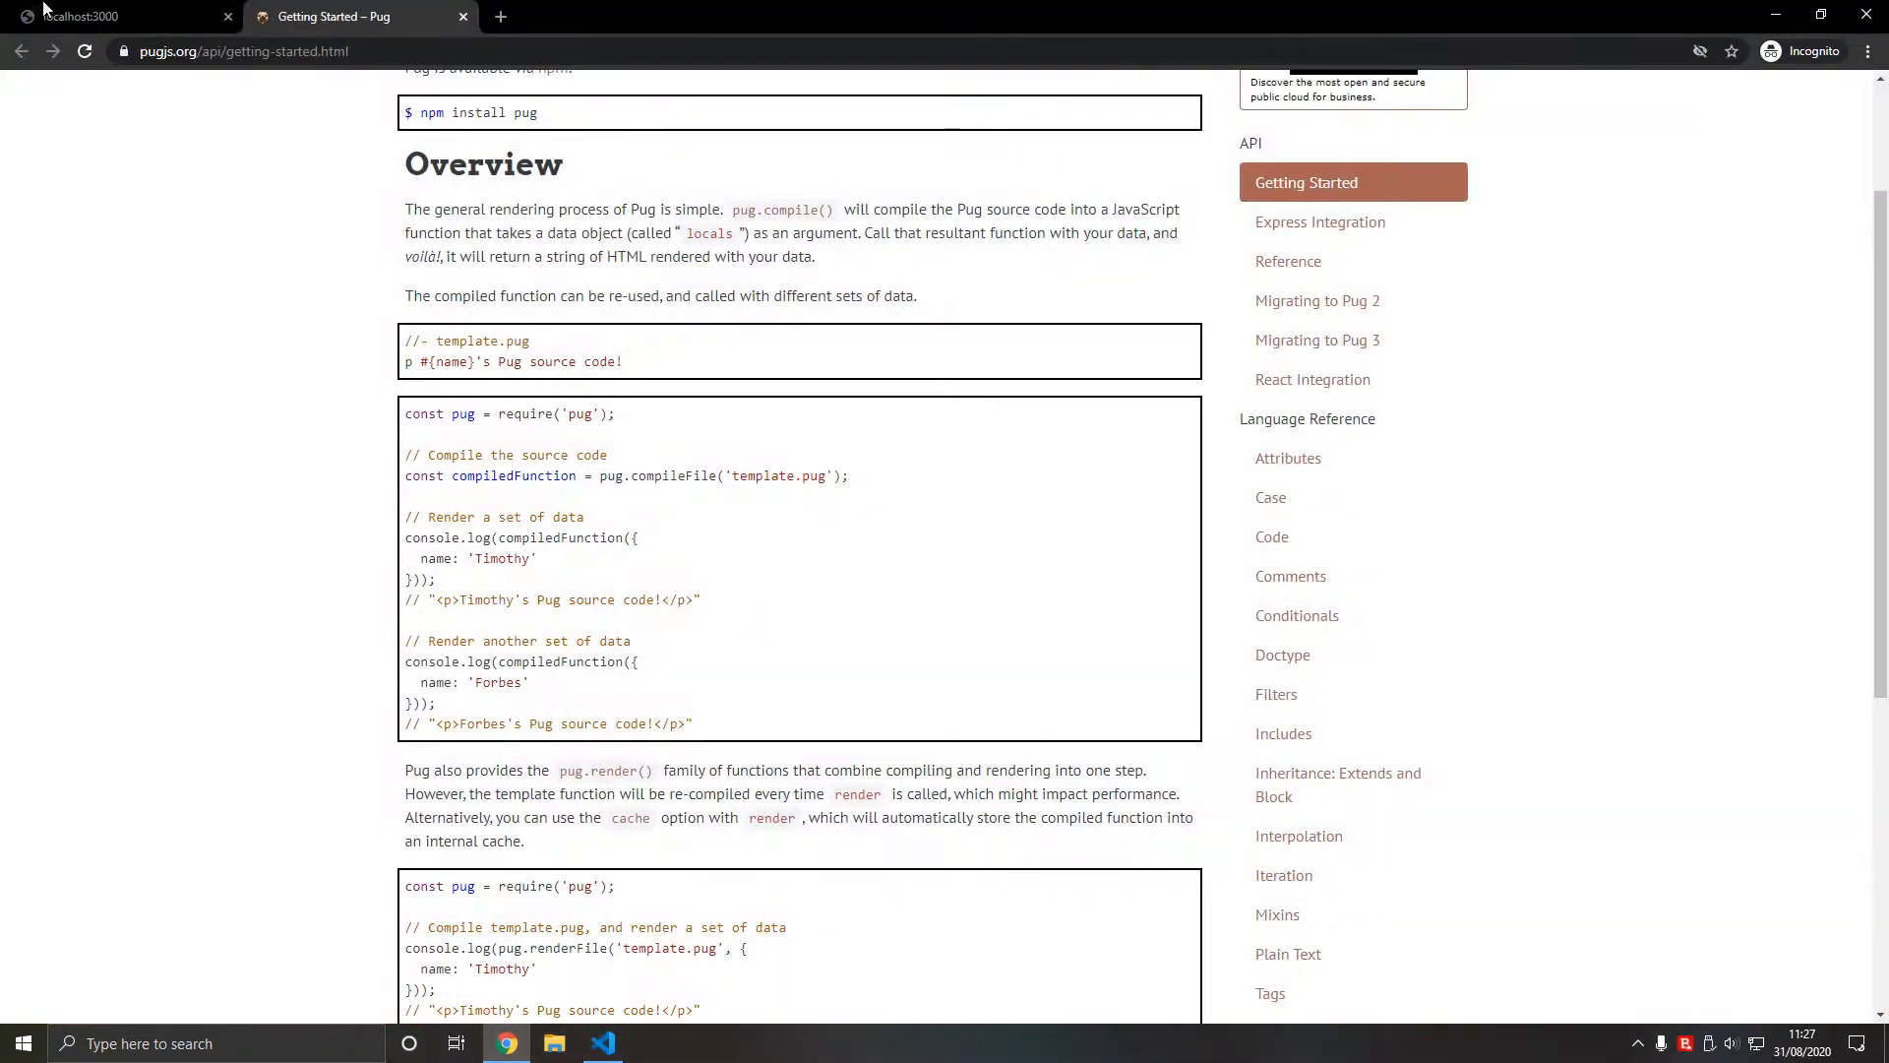
- View localhost:3000 rendering Yay and 'testing 321 123' and its HTML source
{"action": "left_click", "coordinate": [118, 16]}
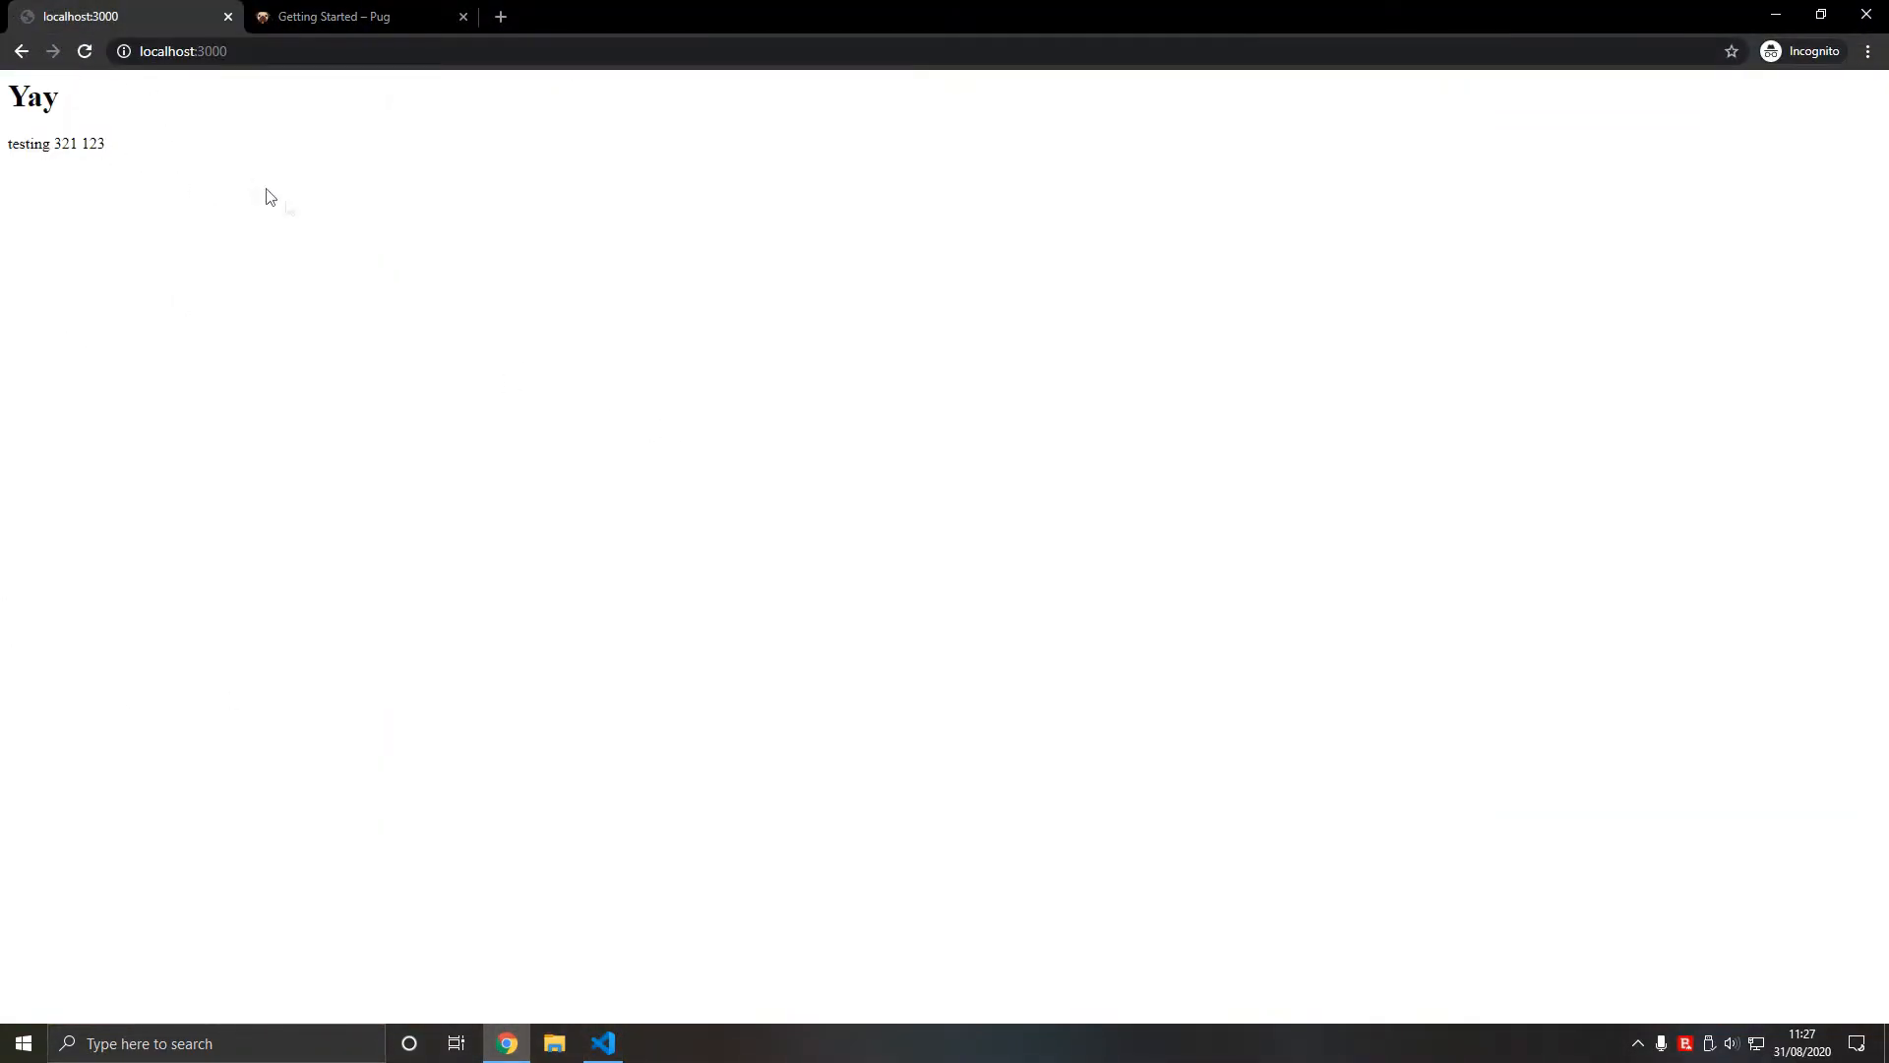
{"action": "mouse_move", "coordinate": [272, 287]}
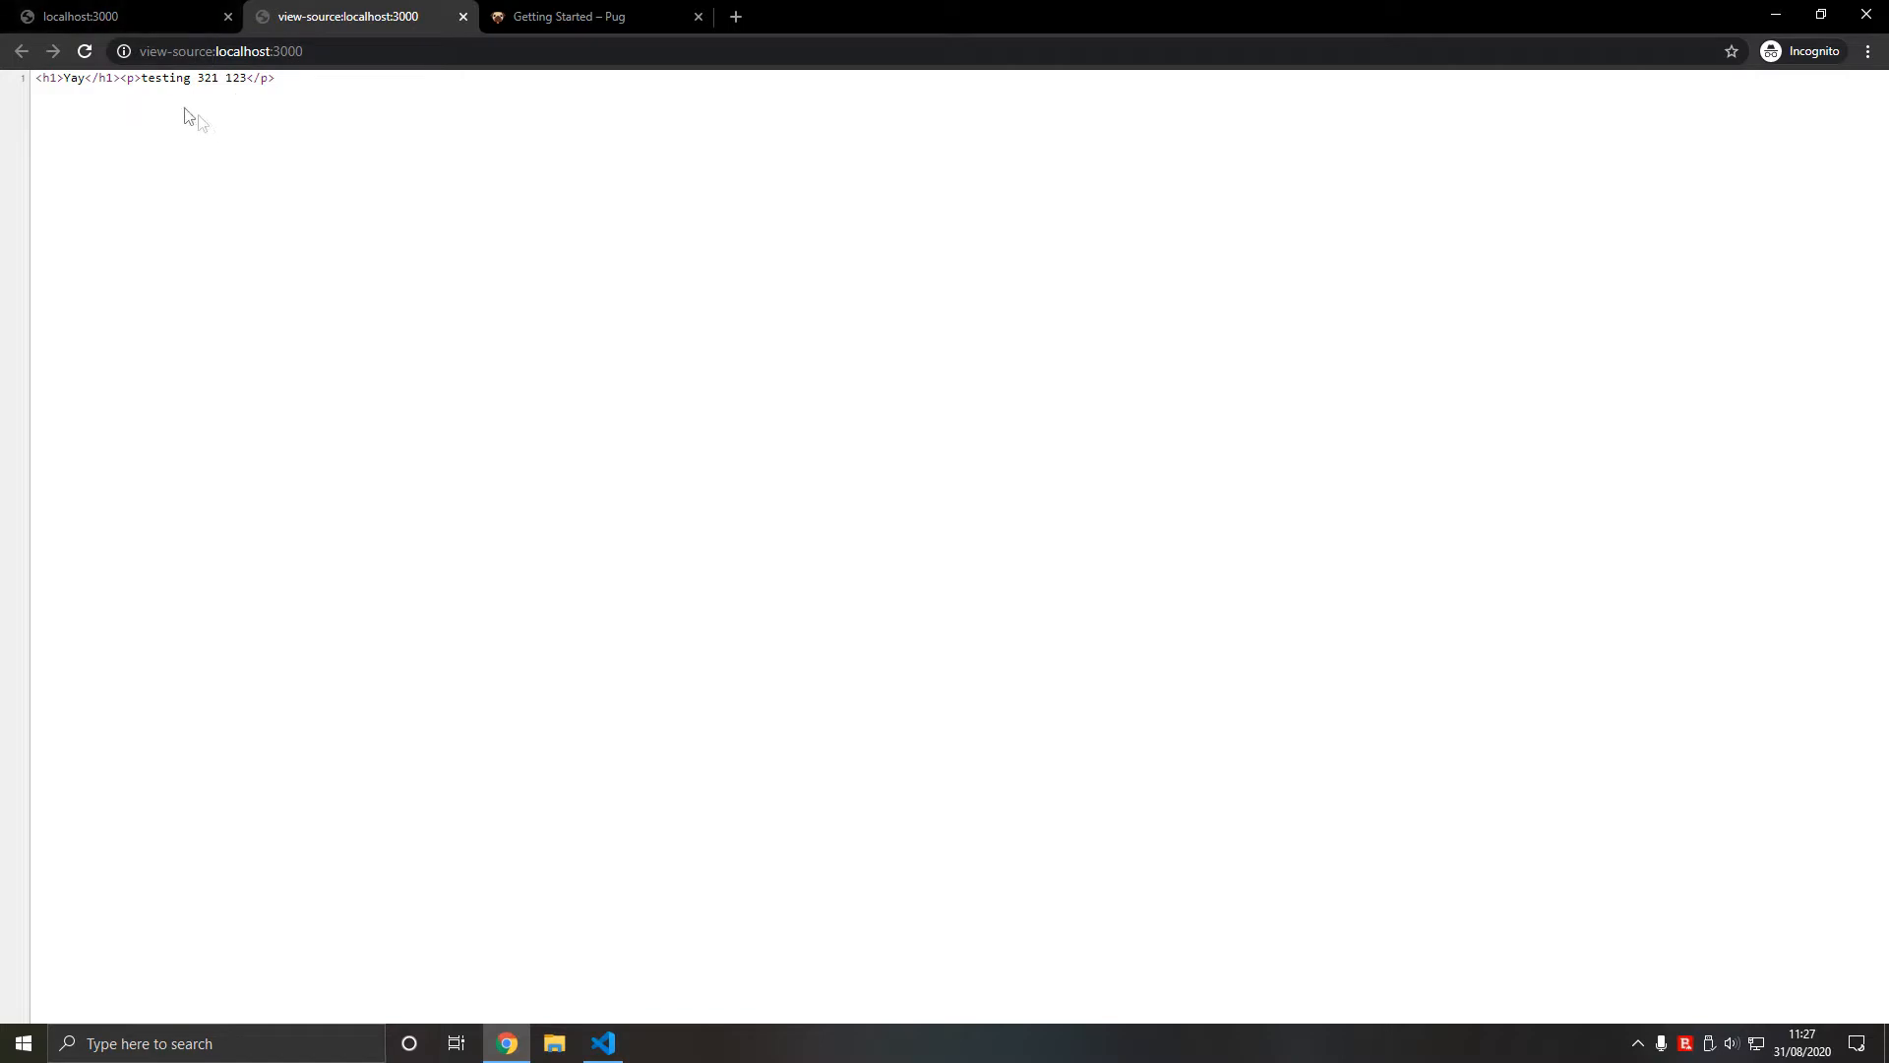
{"action": "left_click", "coordinate": [118, 14]}
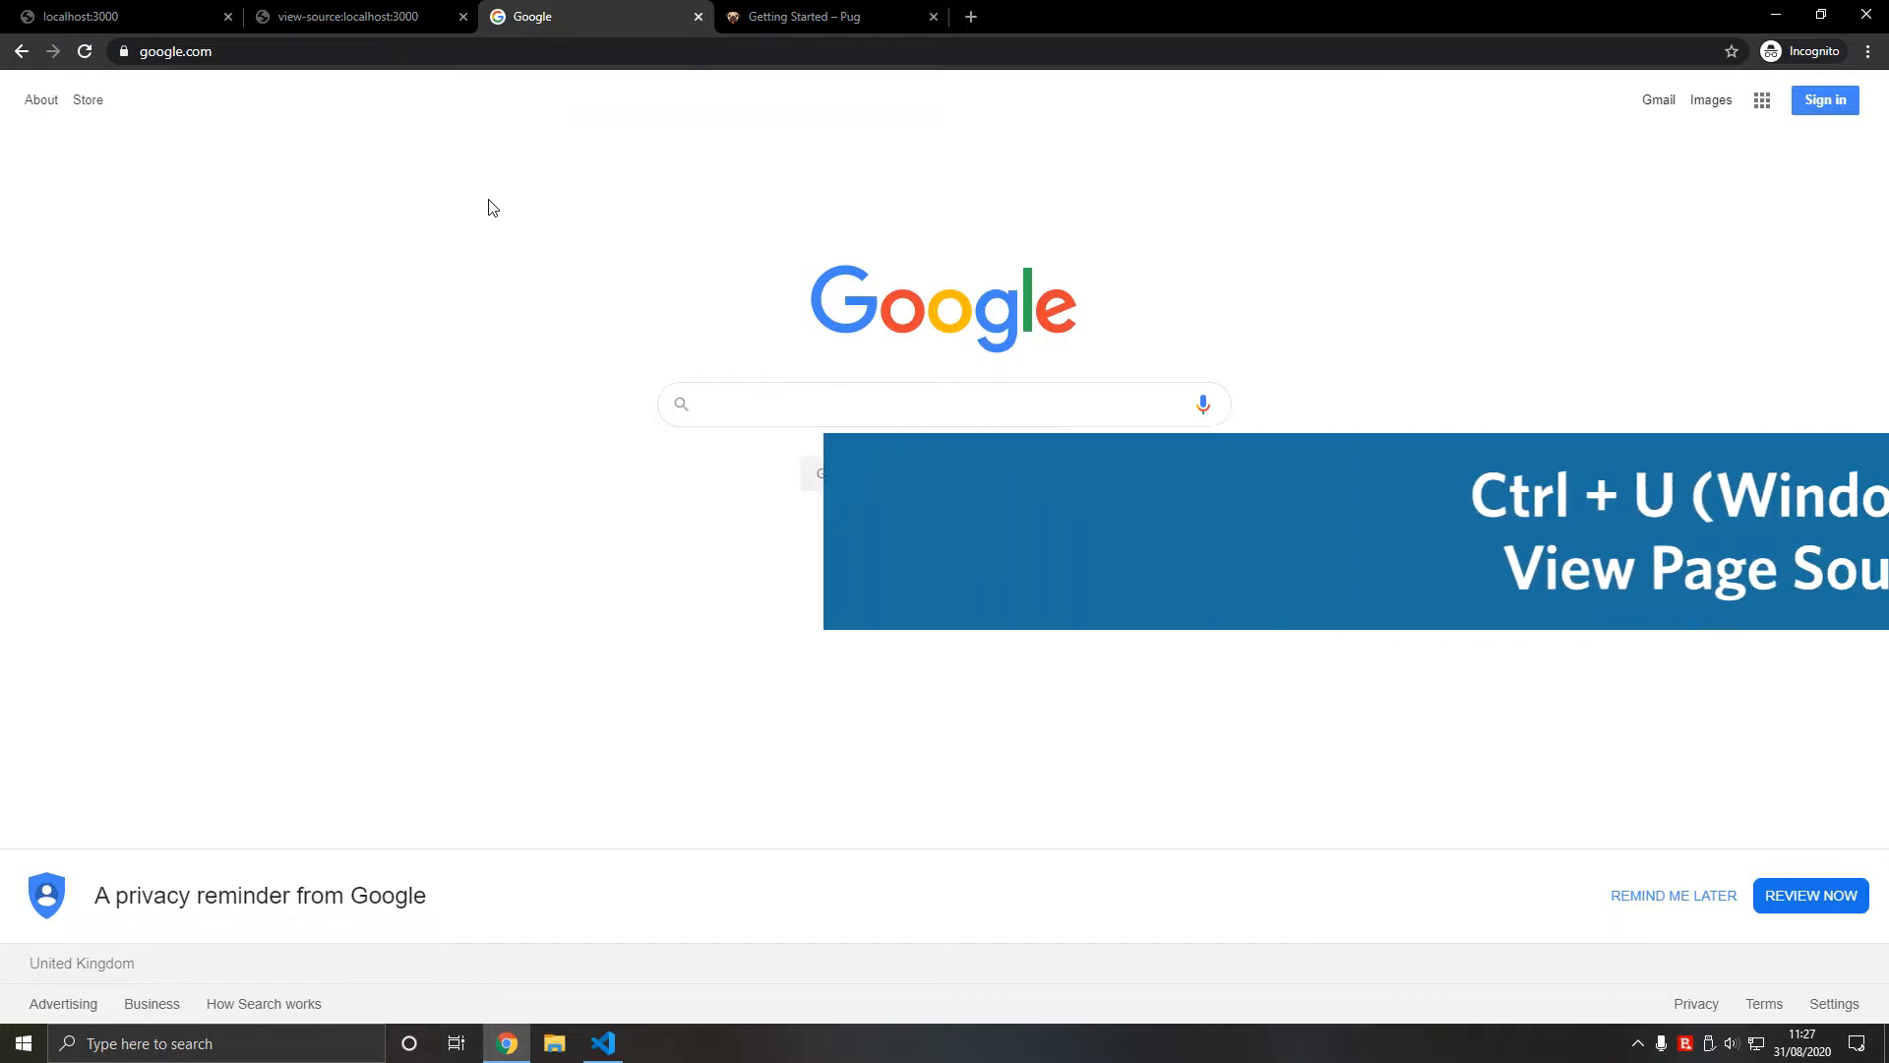
- View google.com's HTML source with Ctrl+U, then close the source and Google tabs
{"action": "key", "text": "ctrl+u"}
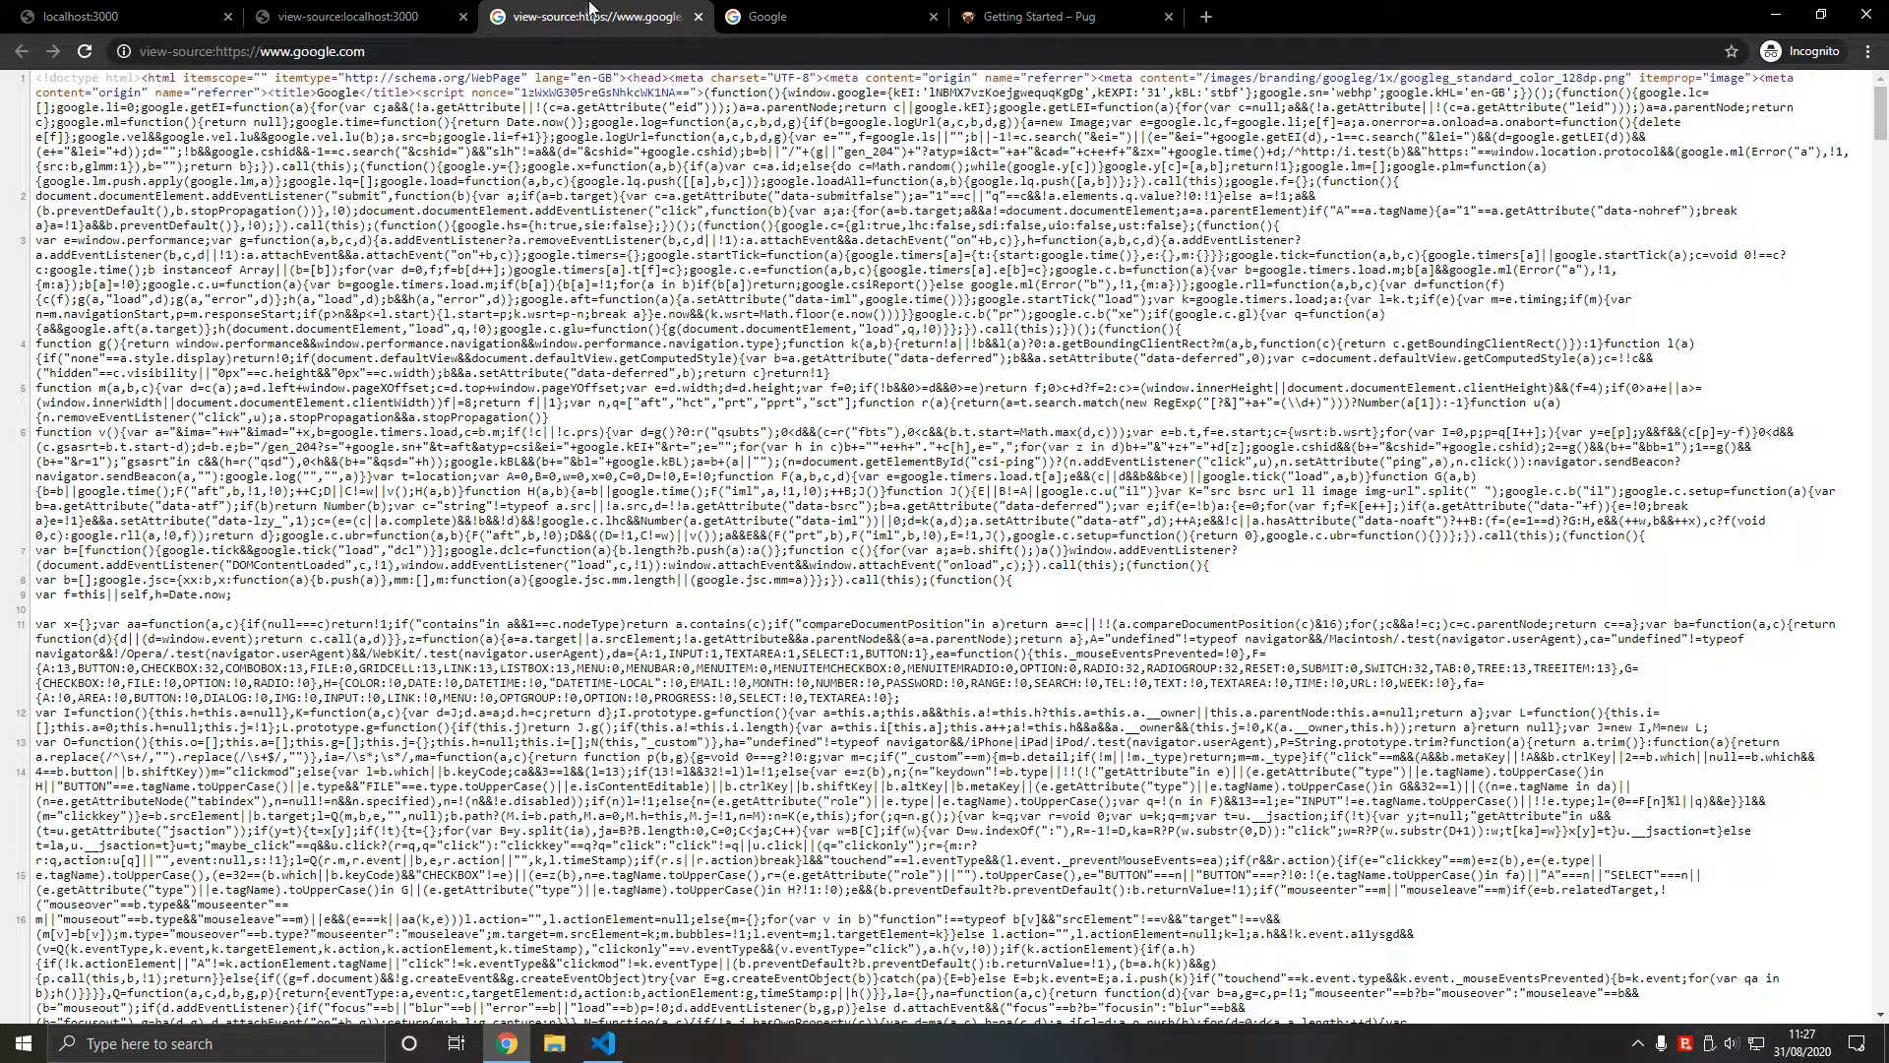
{"action": "left_click", "coordinate": [569, 15]}
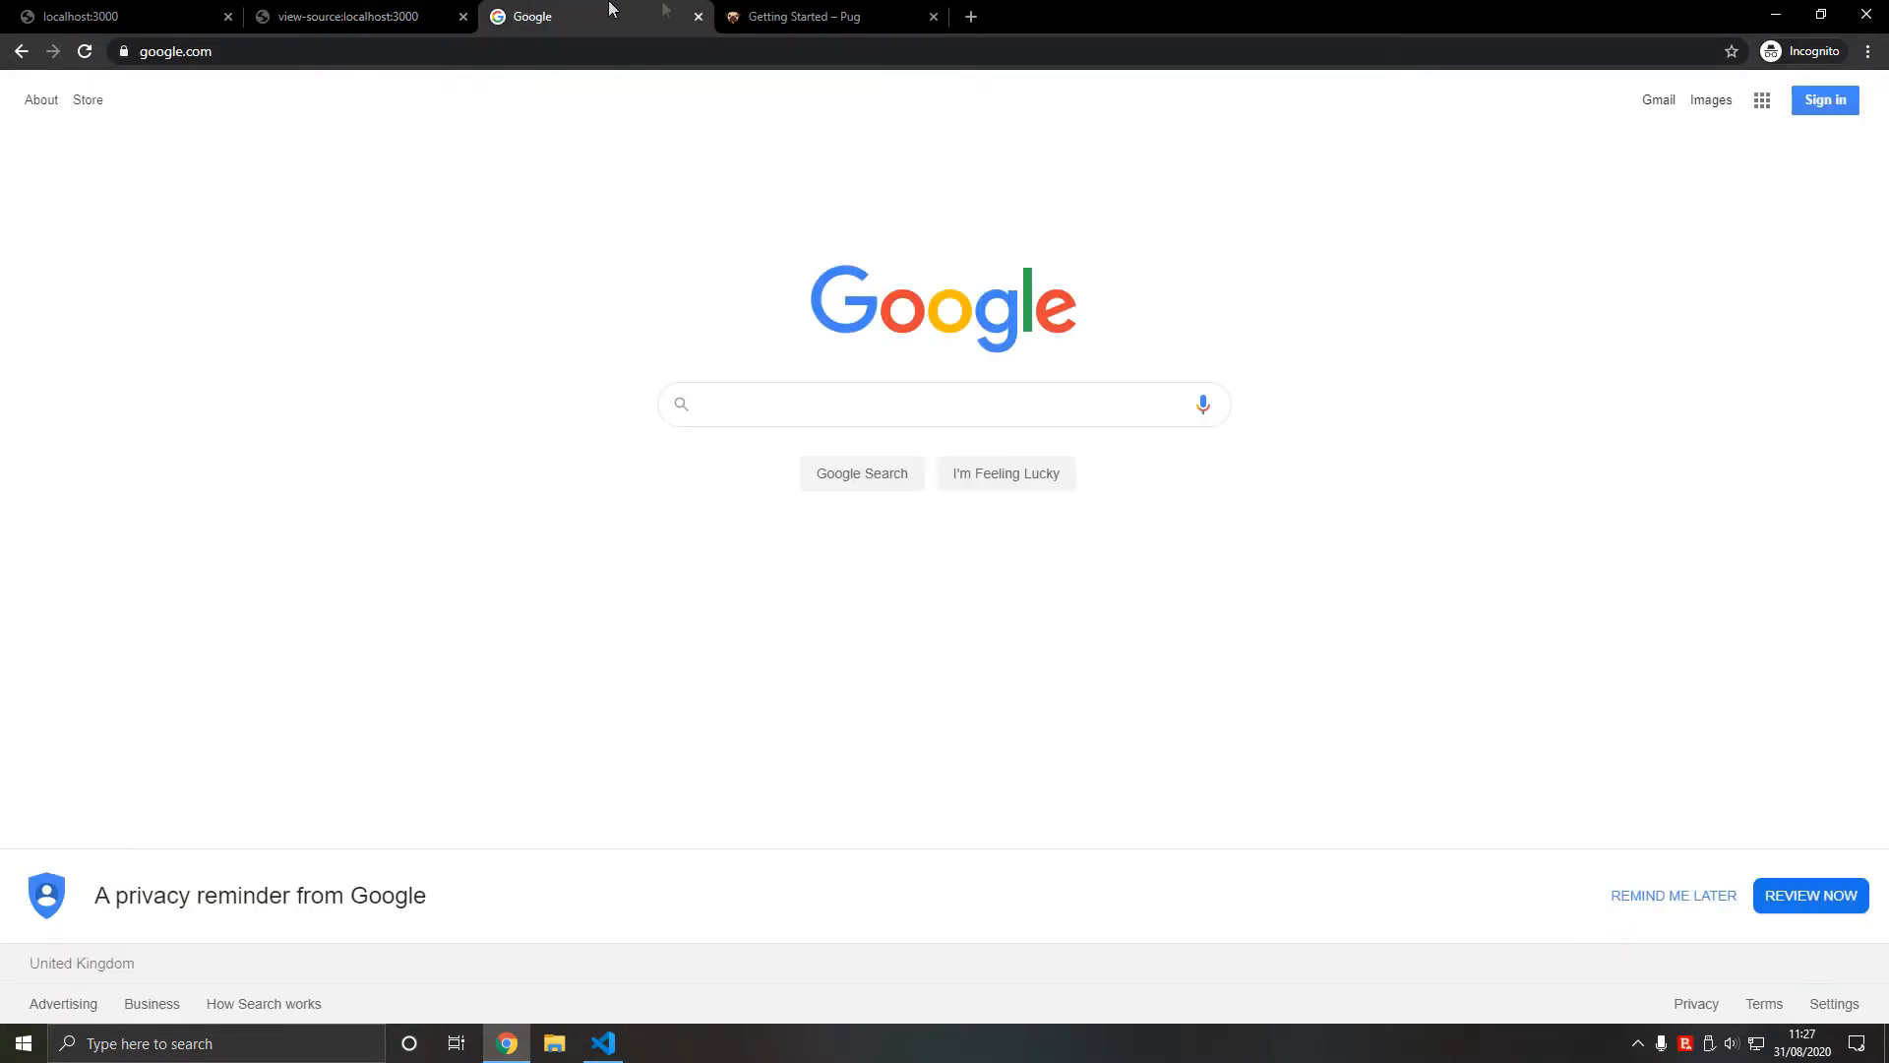
{"action": "left_click", "coordinate": [799, 16]}
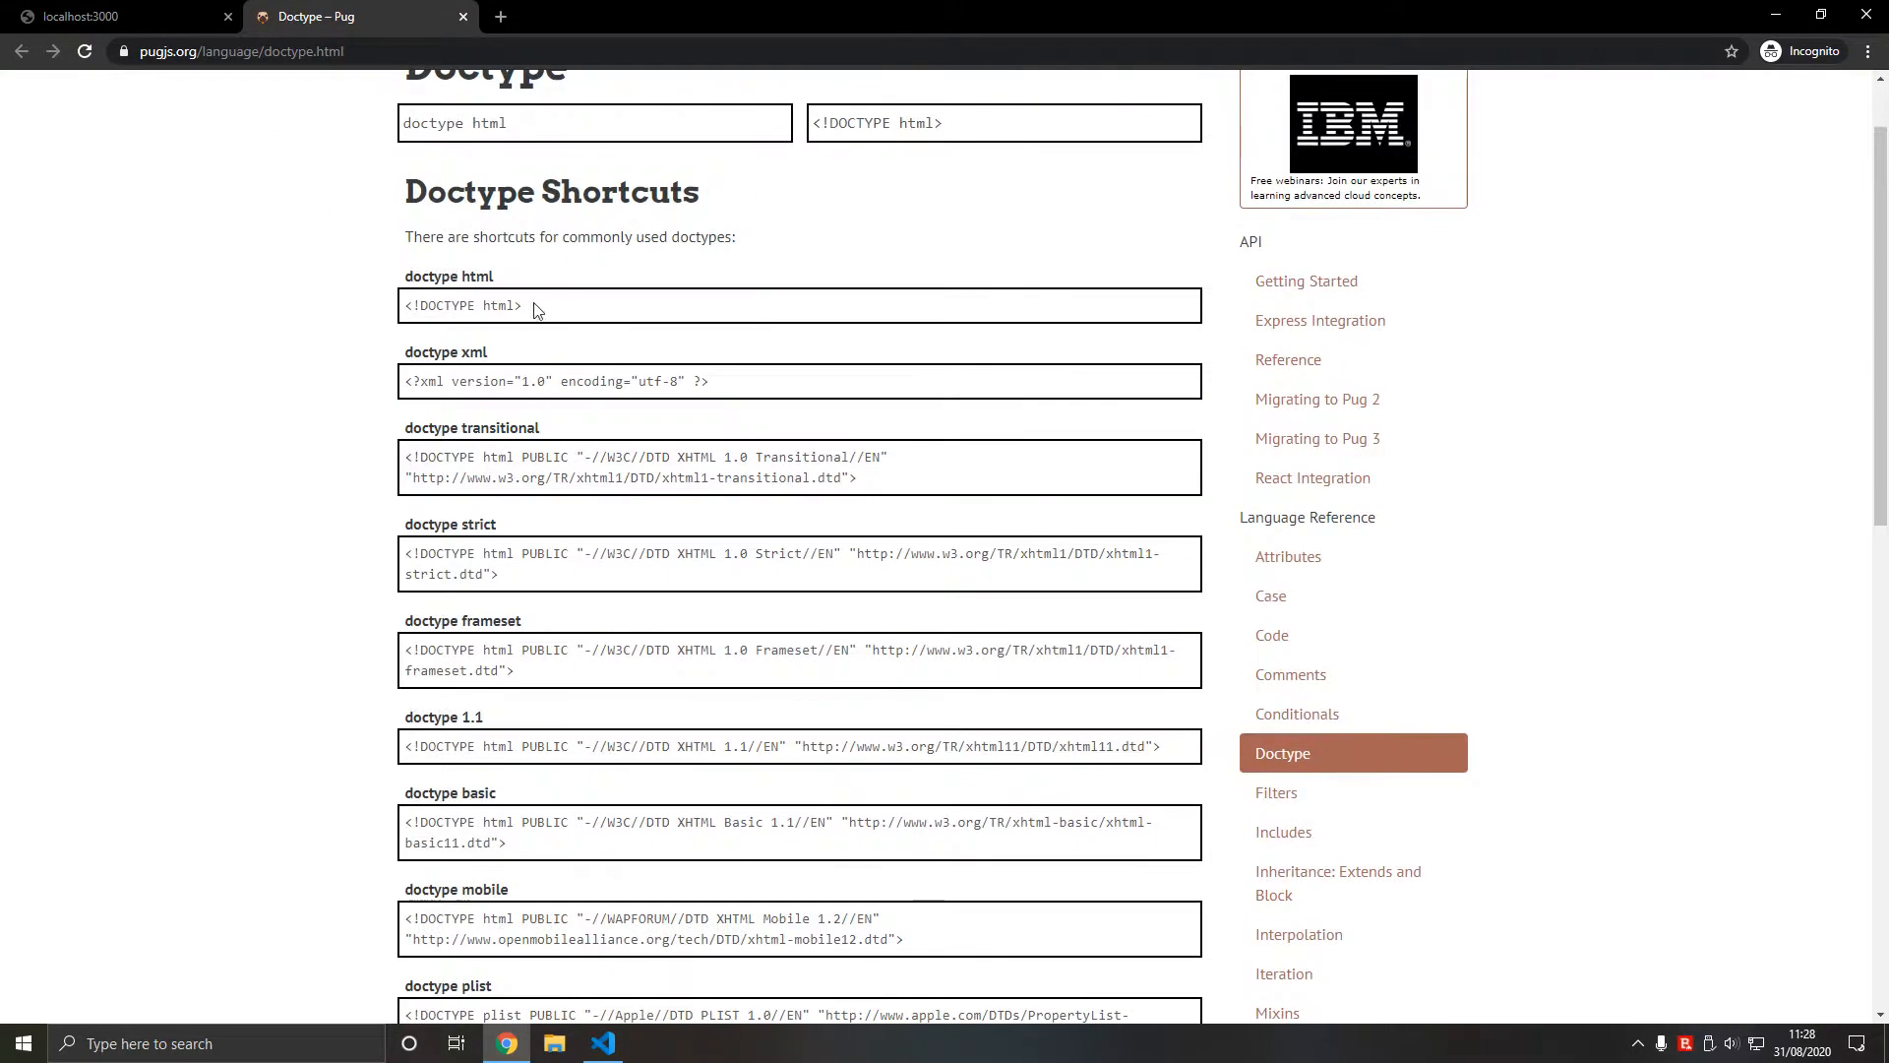
- Add a doctype html line at the top of index.pug
{"action": "left_click", "coordinate": [602, 1043]}
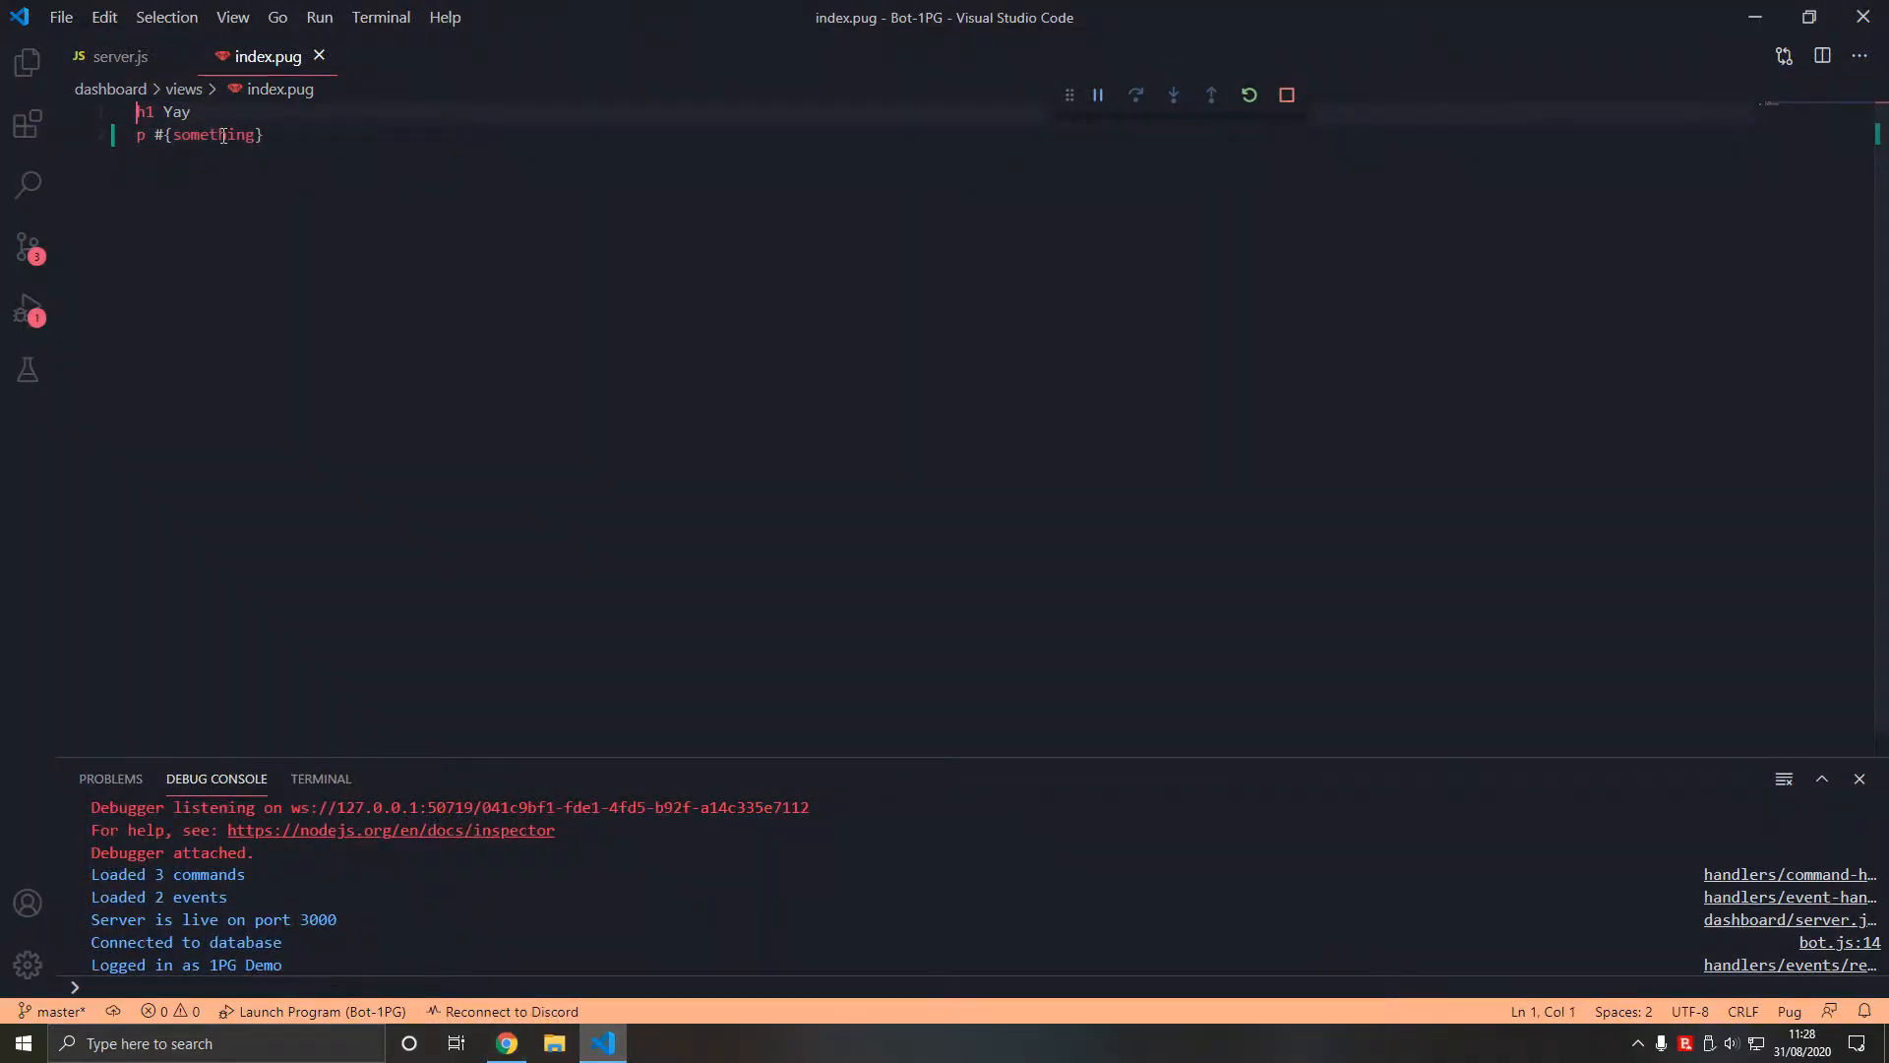
{"action": "type", "text": "doctype html"}
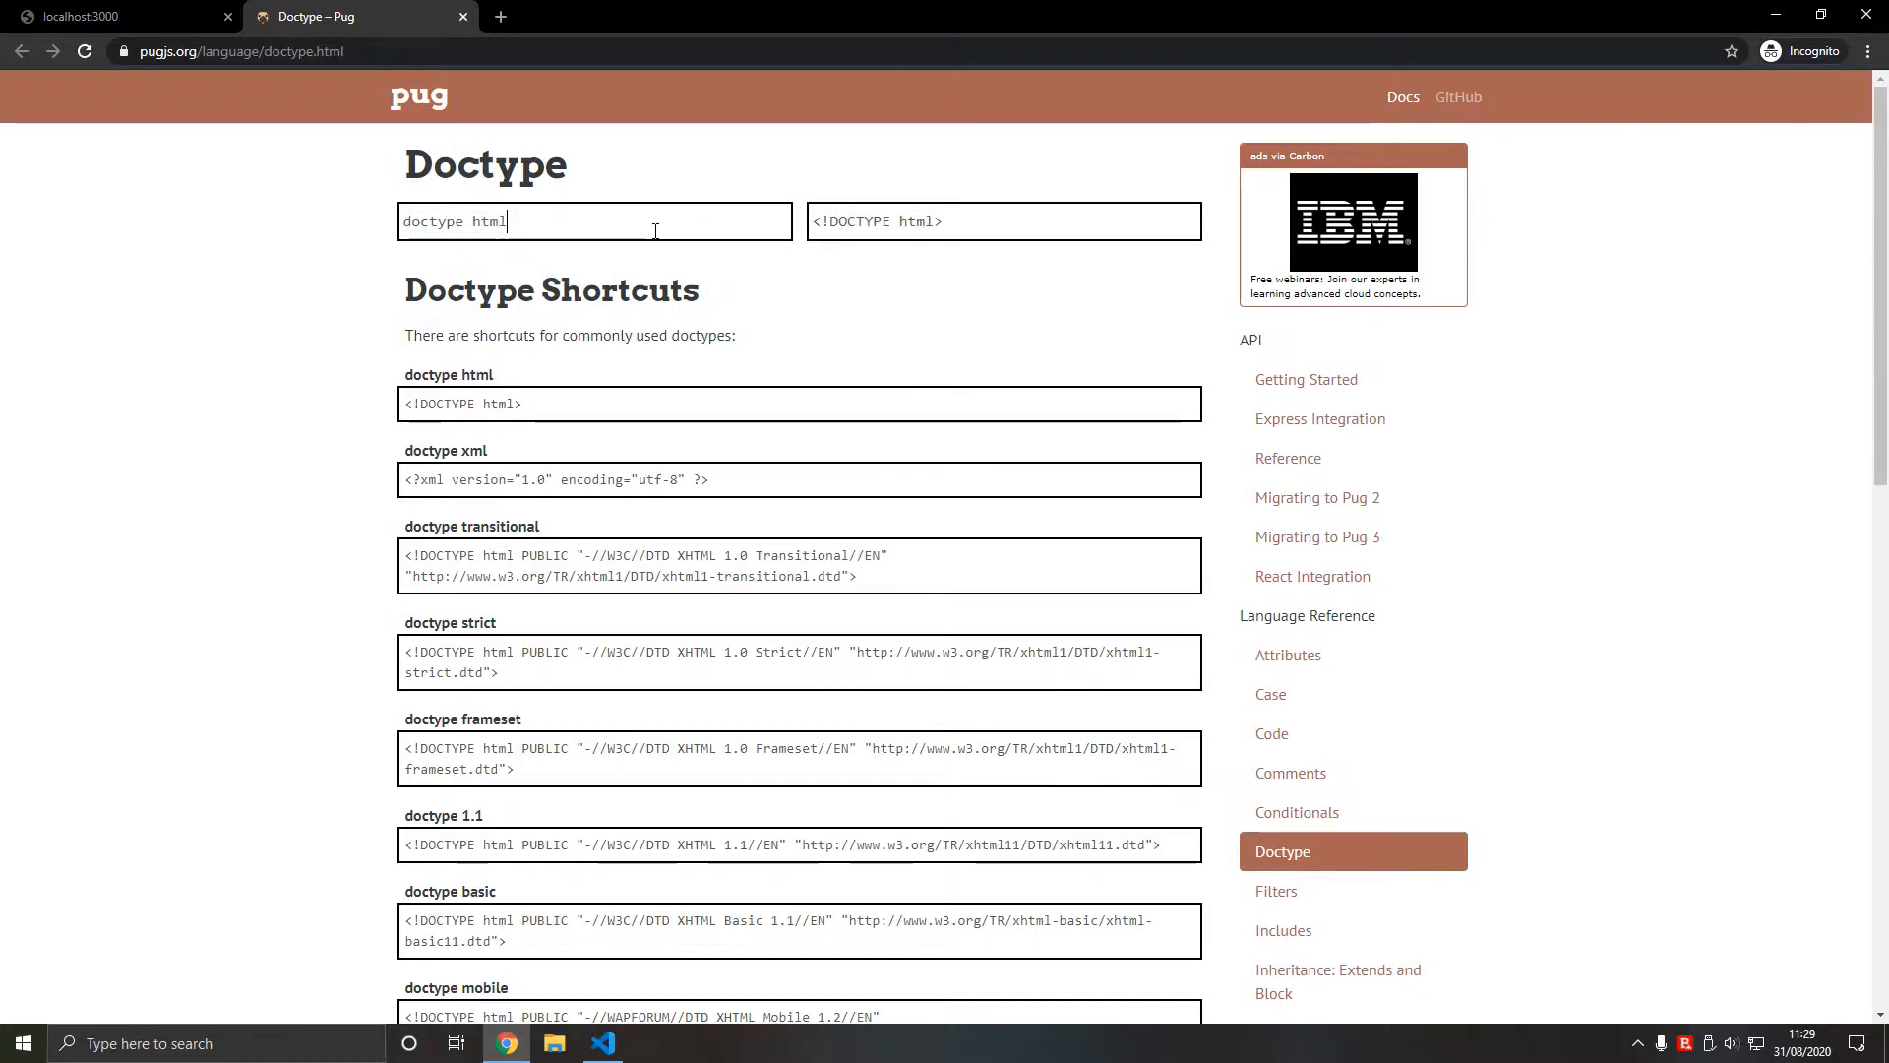
{"action": "mouse_move", "coordinate": [729, 254]}
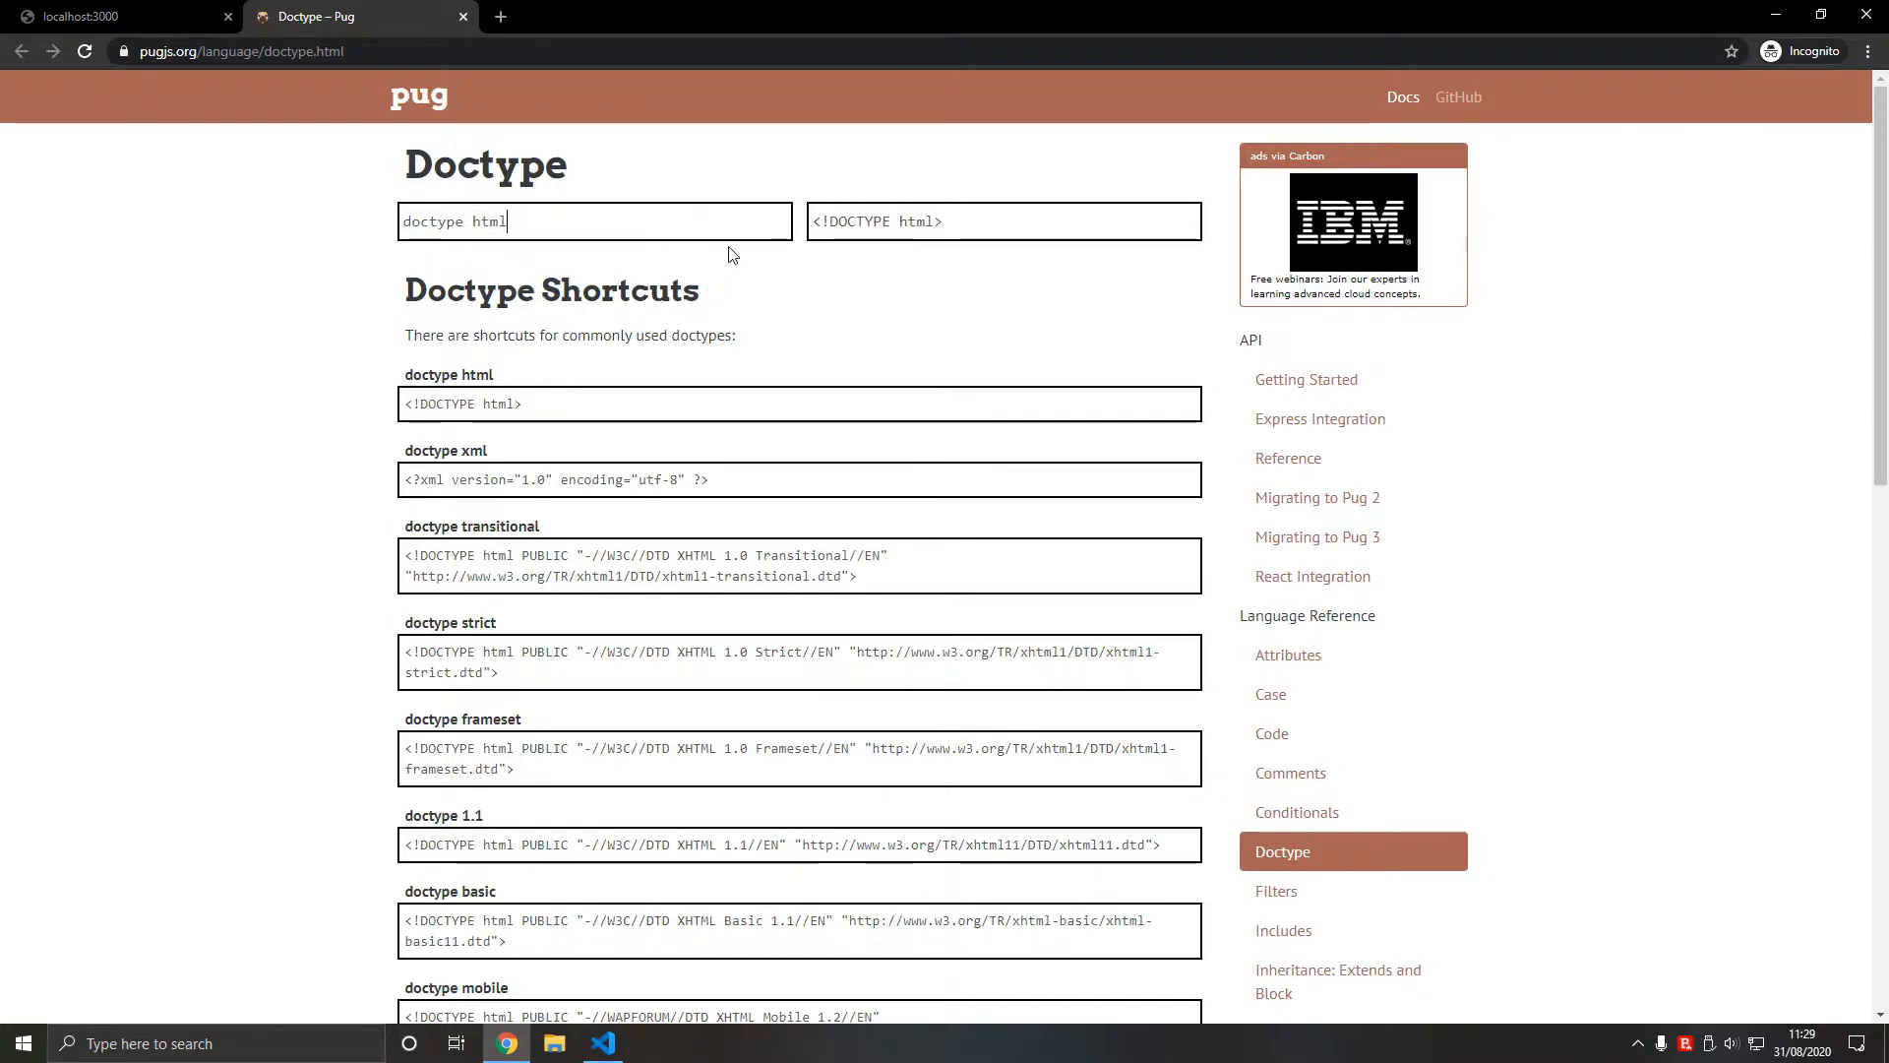
{"action": "left_click", "coordinate": [602, 1043]}
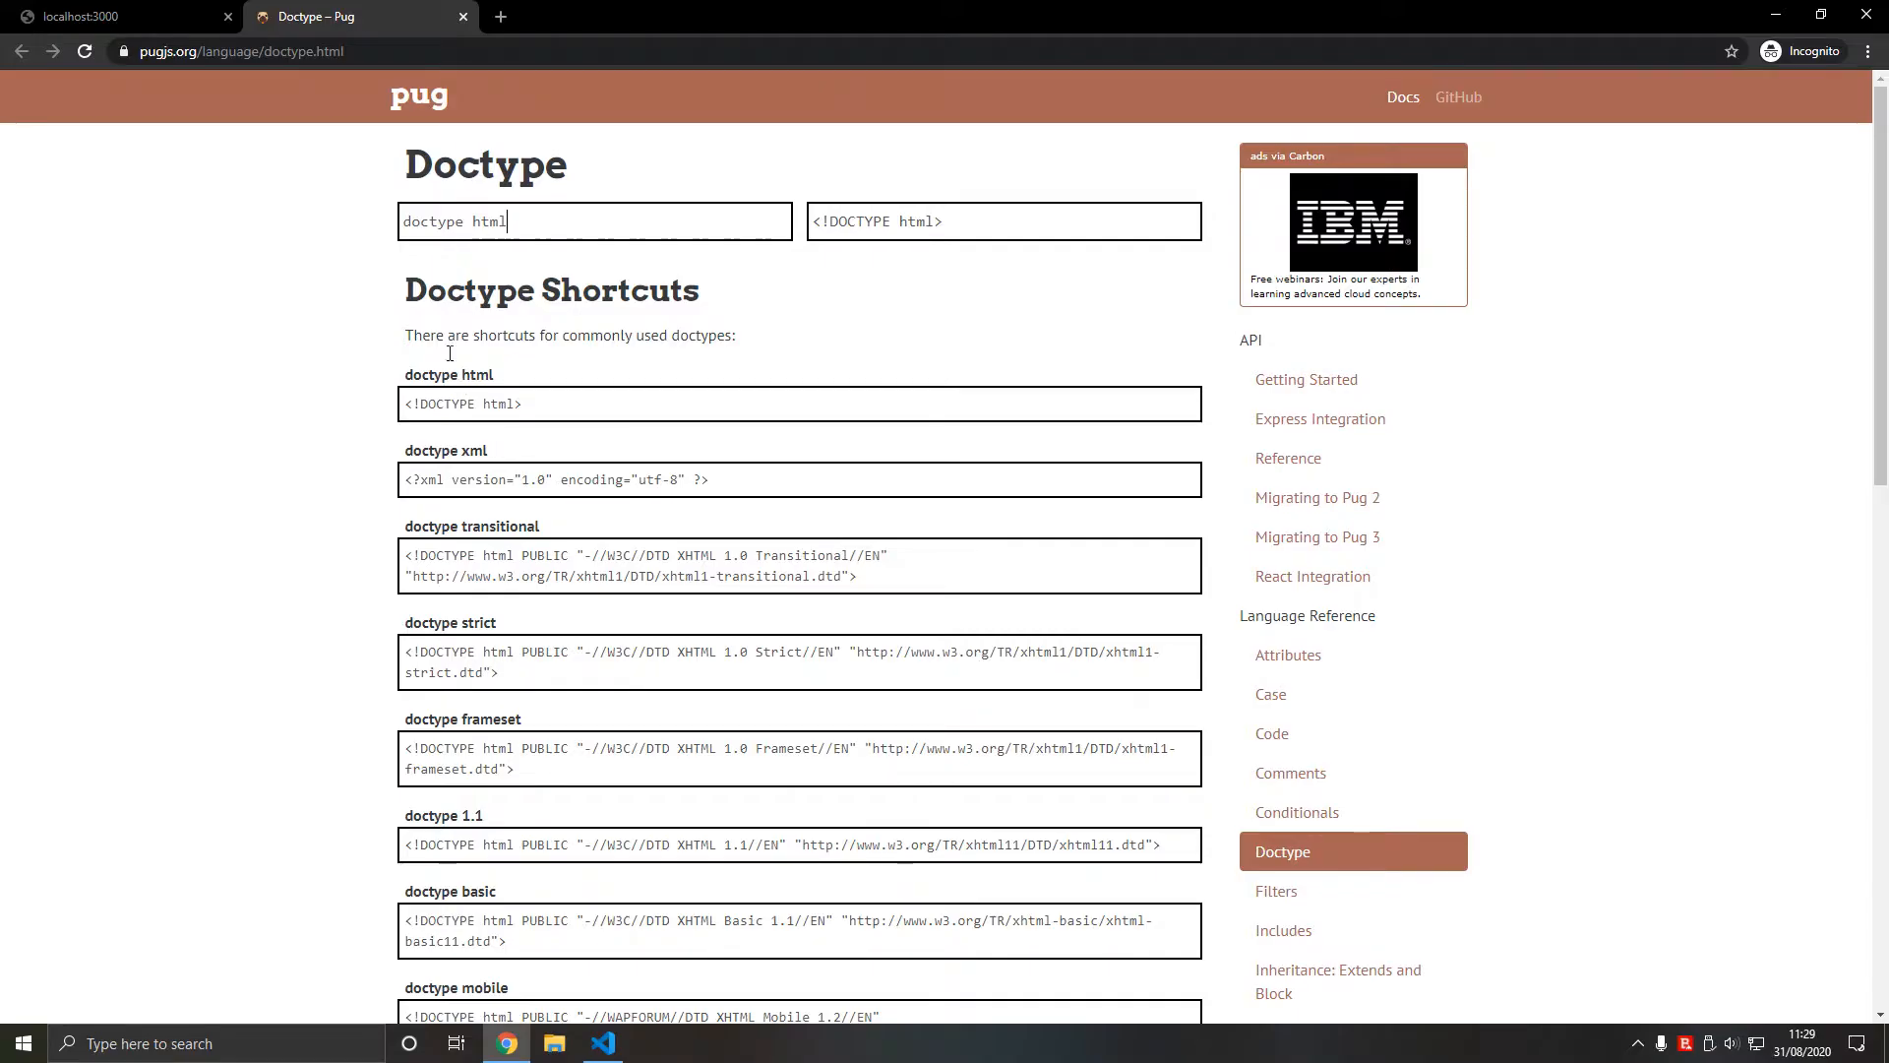
{"action": "left_click", "coordinate": [602, 1043]}
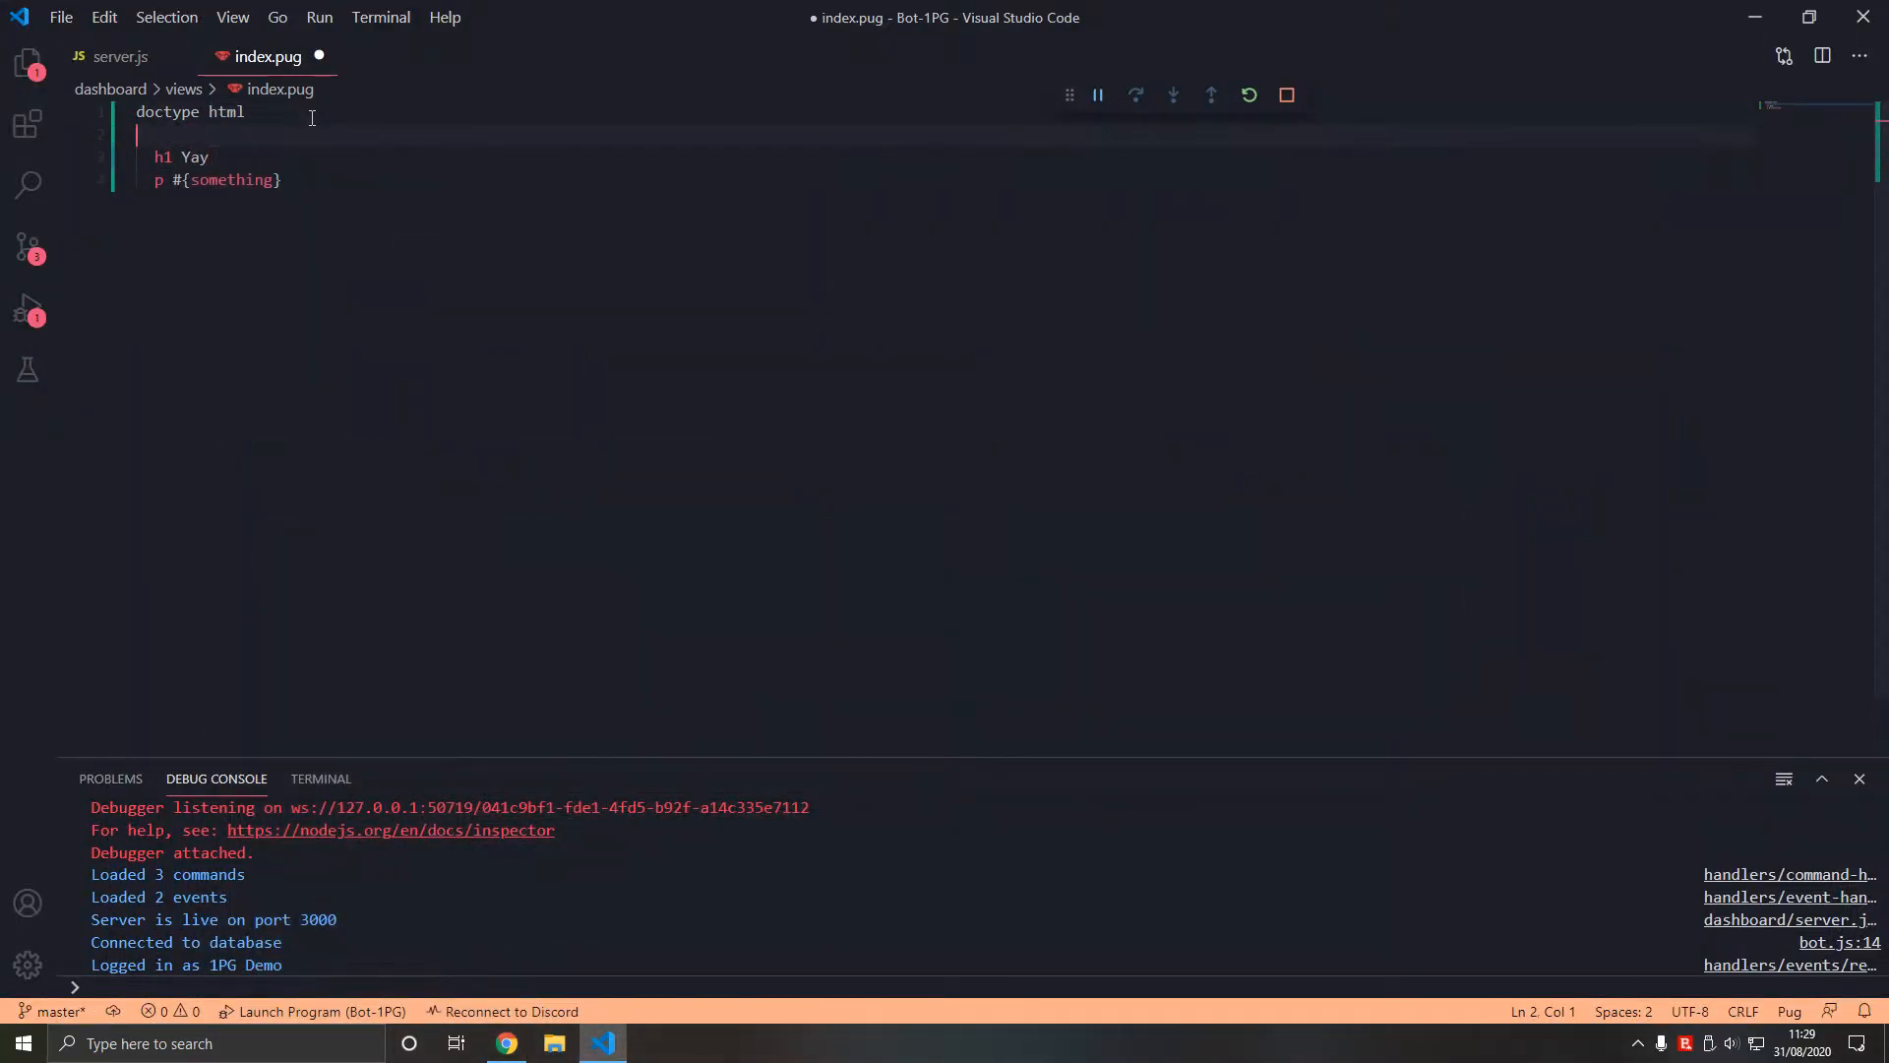
- Add a head line under doctype html, referencing the Pug doctype examples
{"action": "type", "text": "head"}
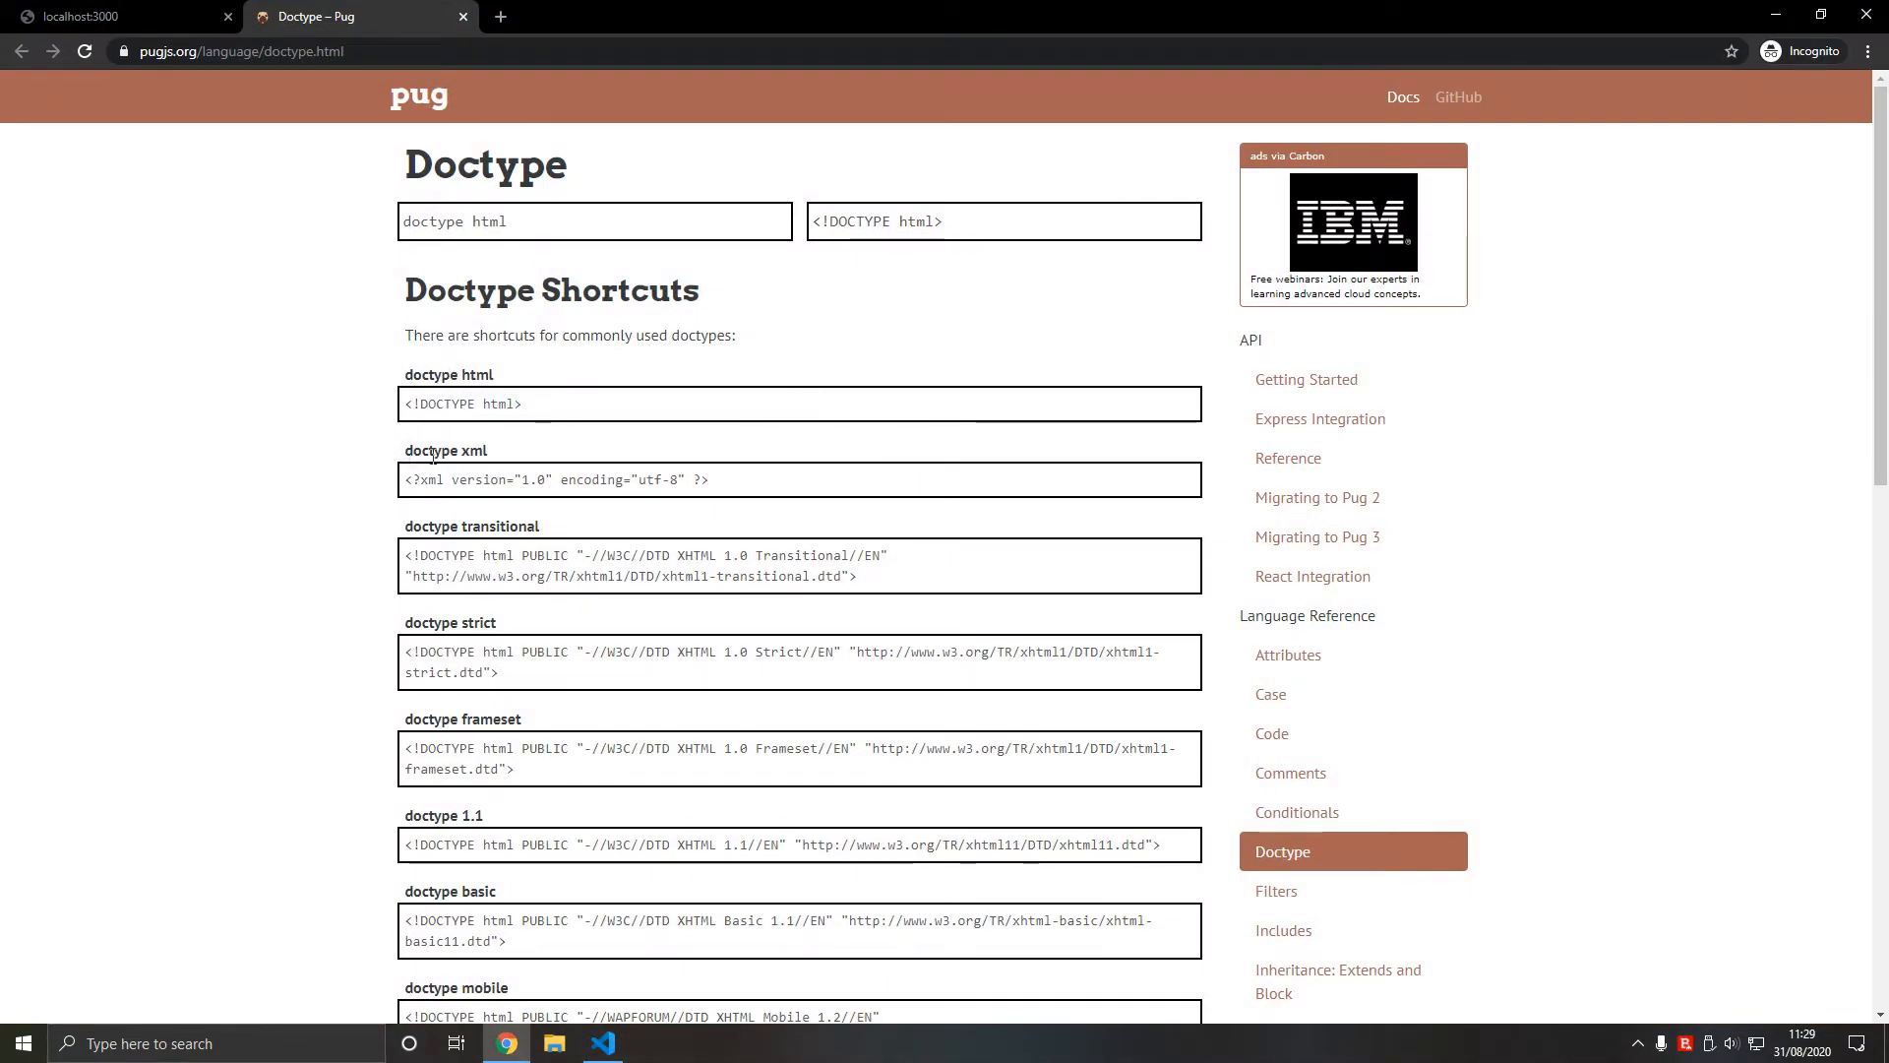
{"action": "left_click_drag", "start_coordinate": [403, 555], "coordinate": [858, 576]}
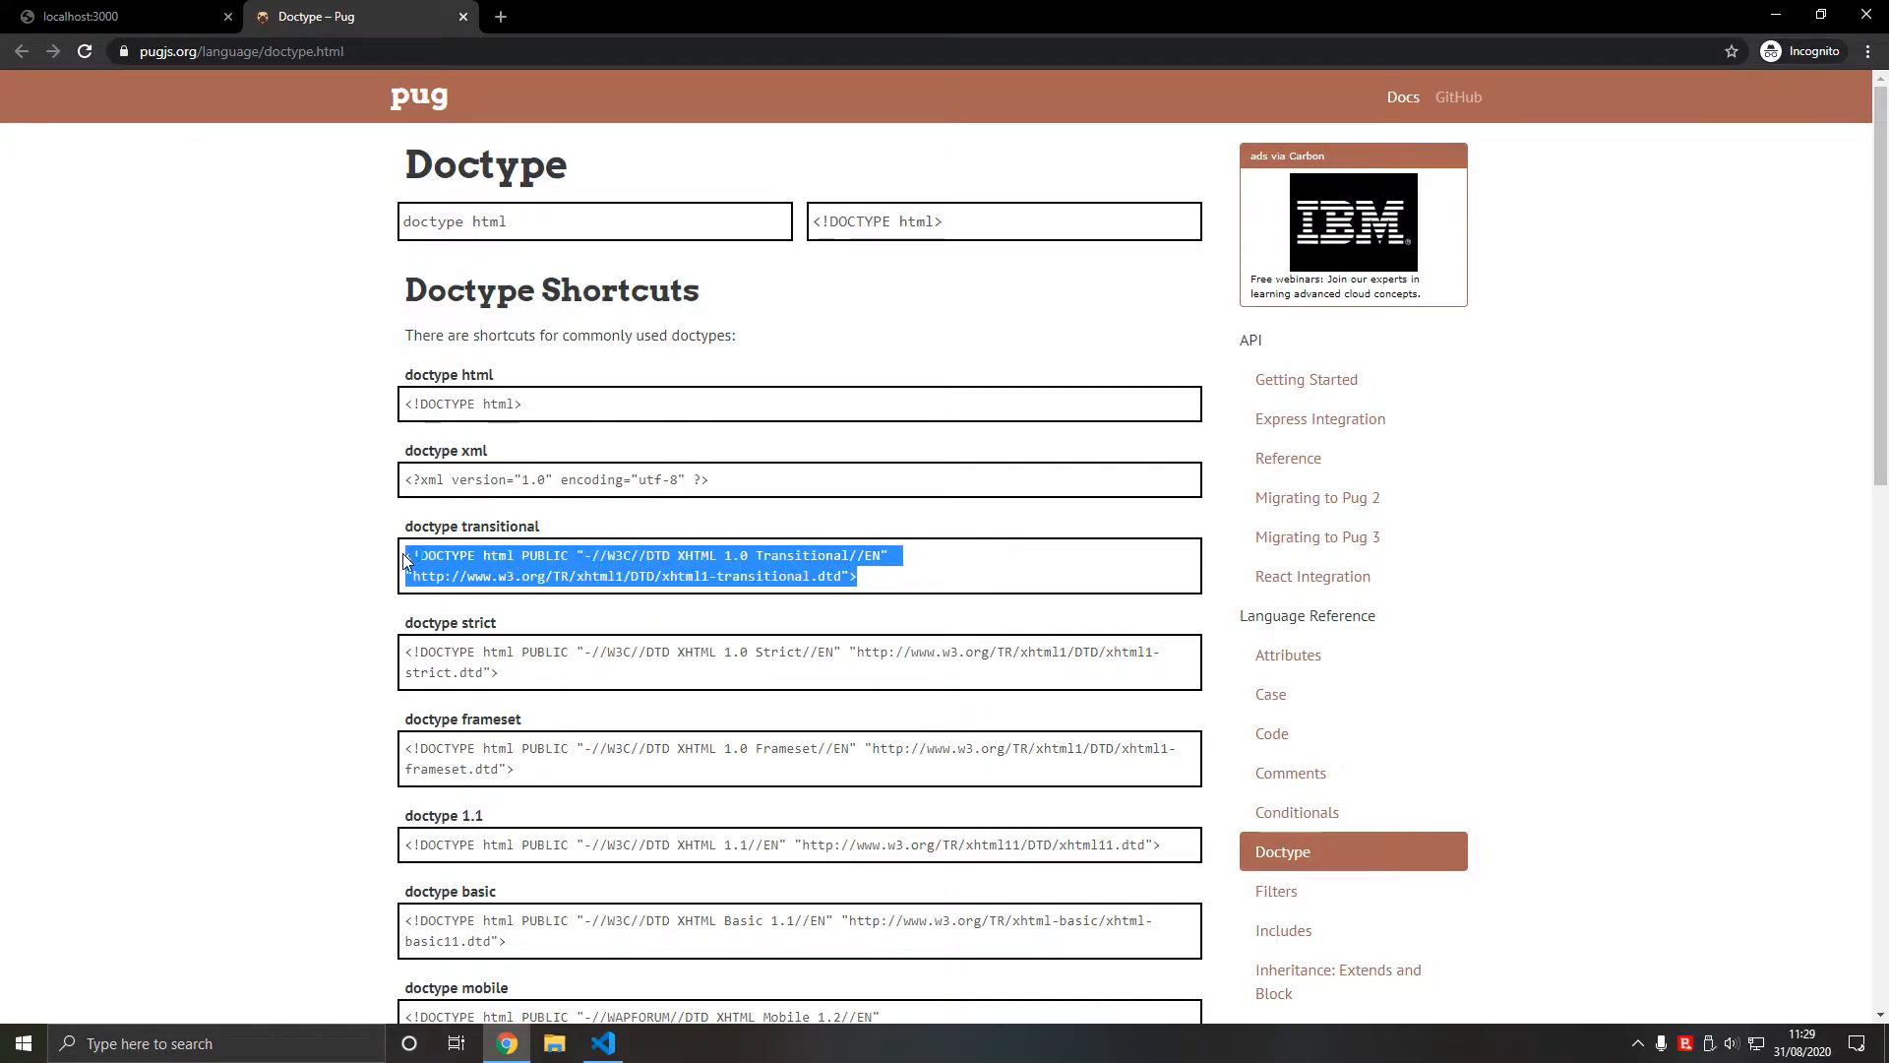
{"action": "left_click", "coordinate": [602, 1043]}
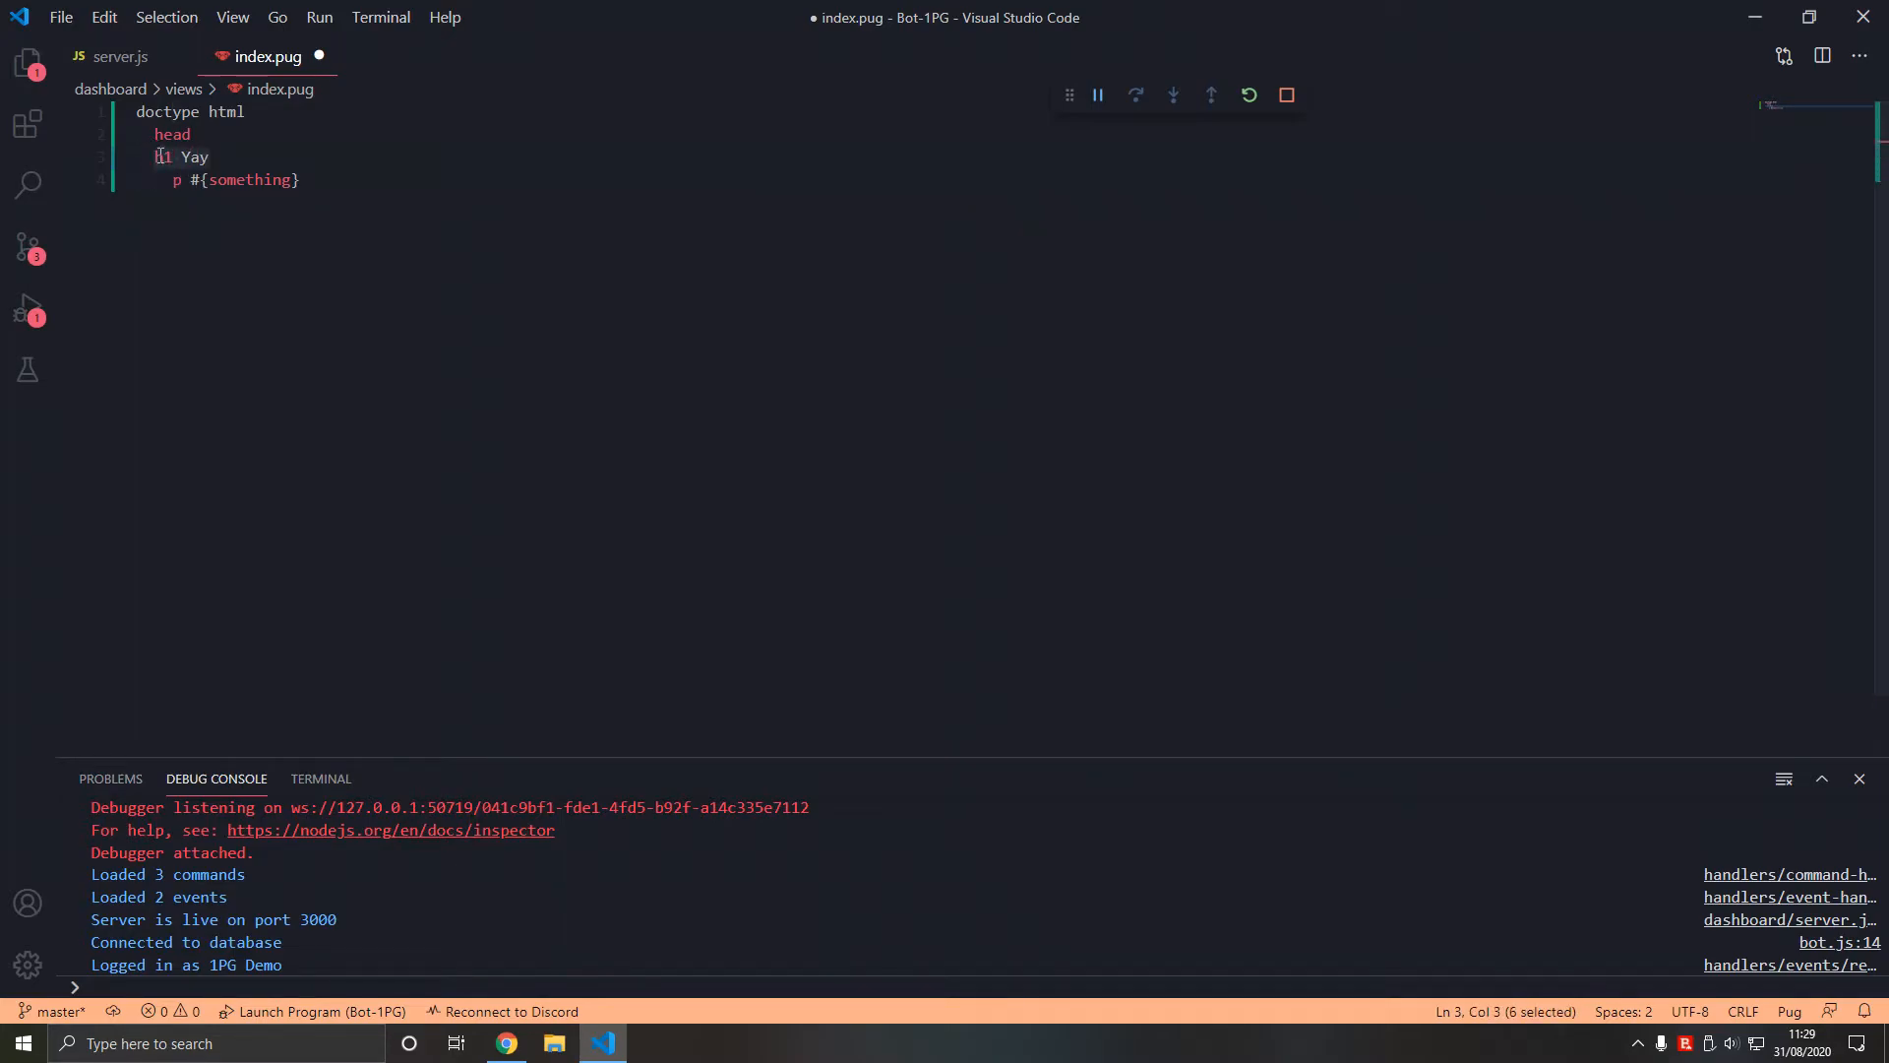
- Add body and nest the h1 Yay heading and #{something} paragraph under it
{"action": "left_click", "coordinate": [153, 157]}
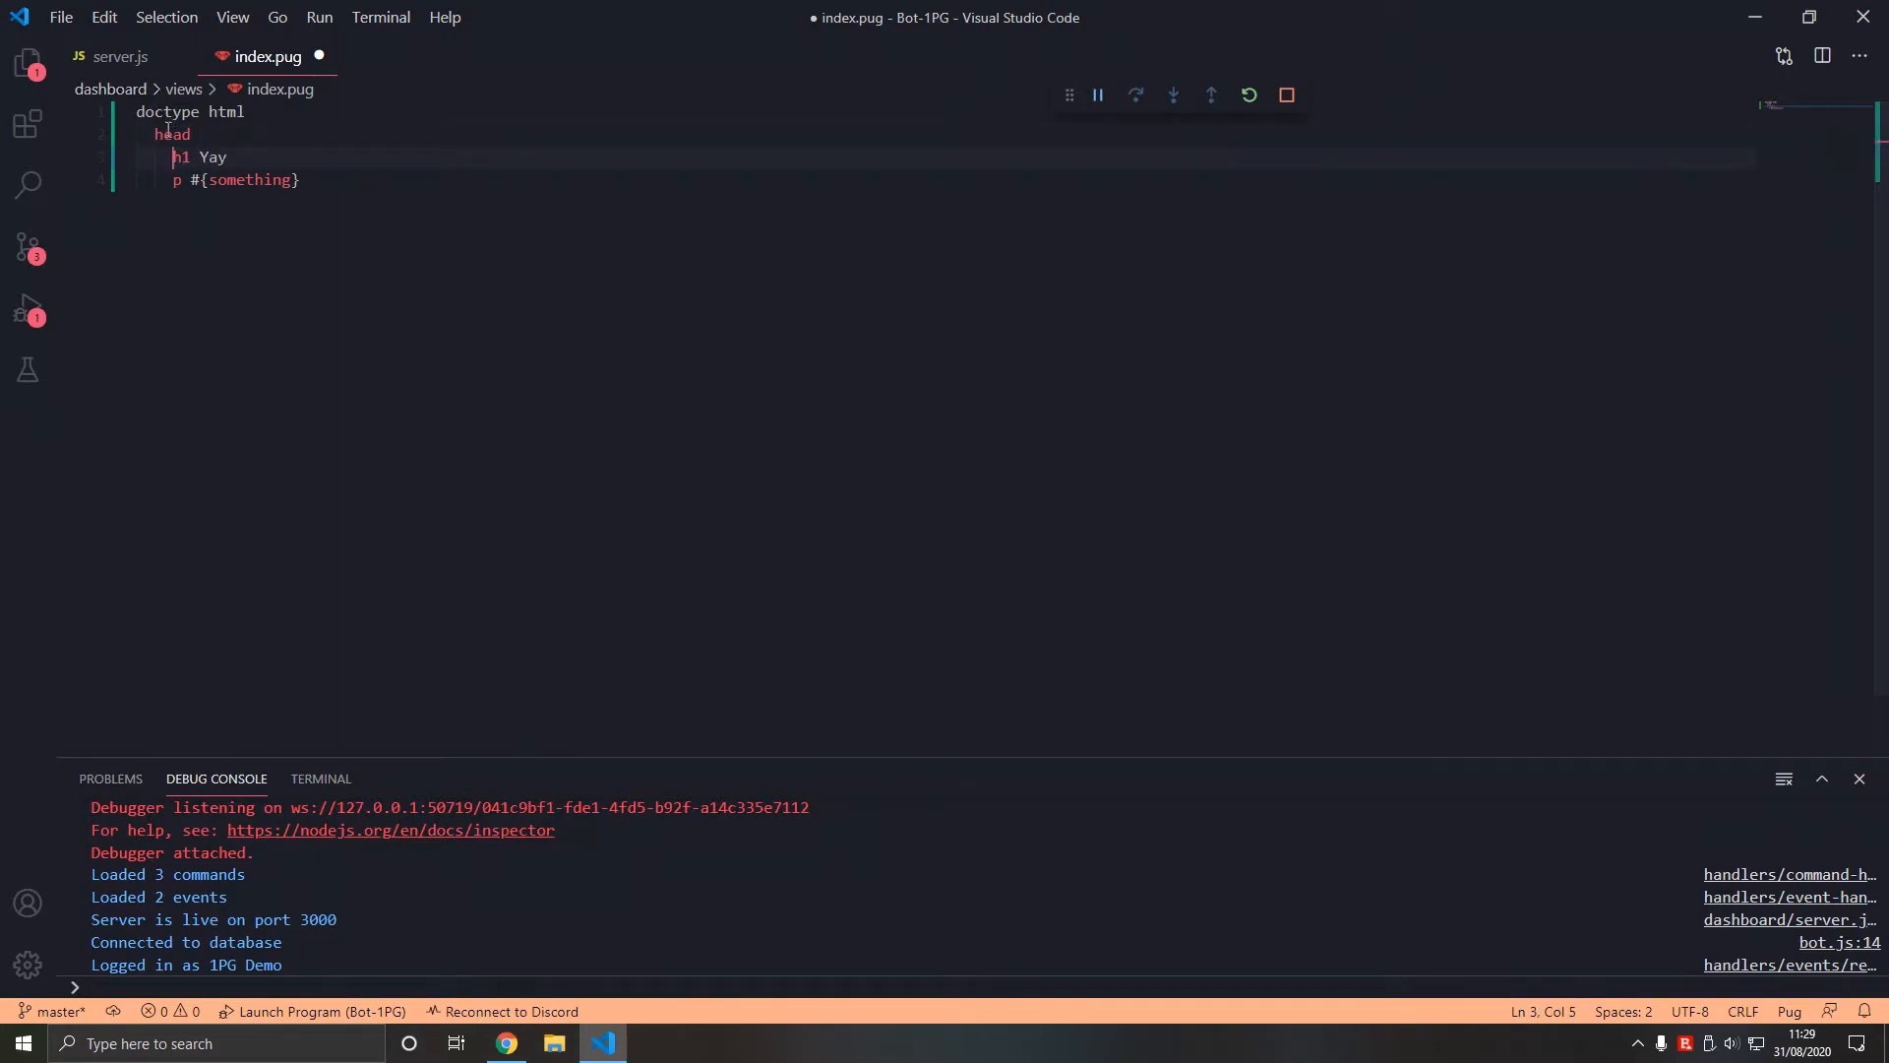
{"action": "left_click", "coordinate": [301, 179]}
{"action": "type", "text": "body"}
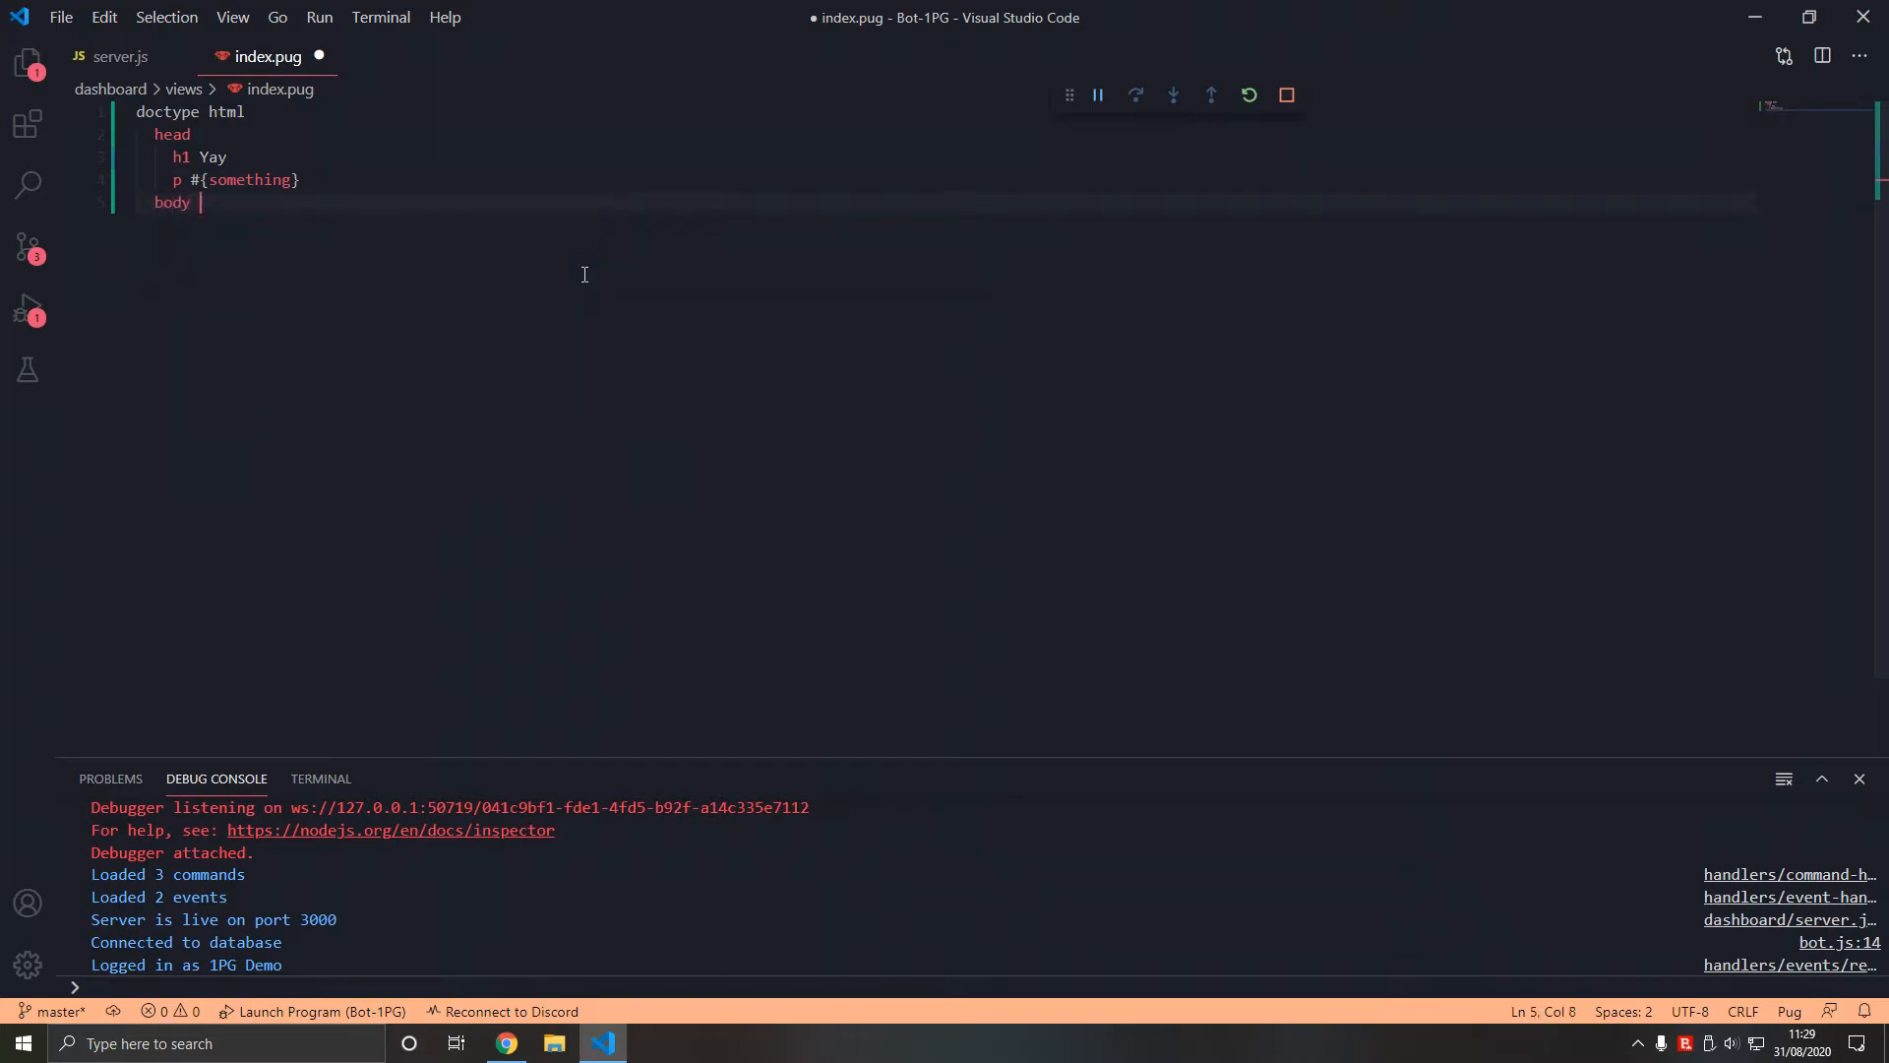
{"action": "key", "text": "Enter"}
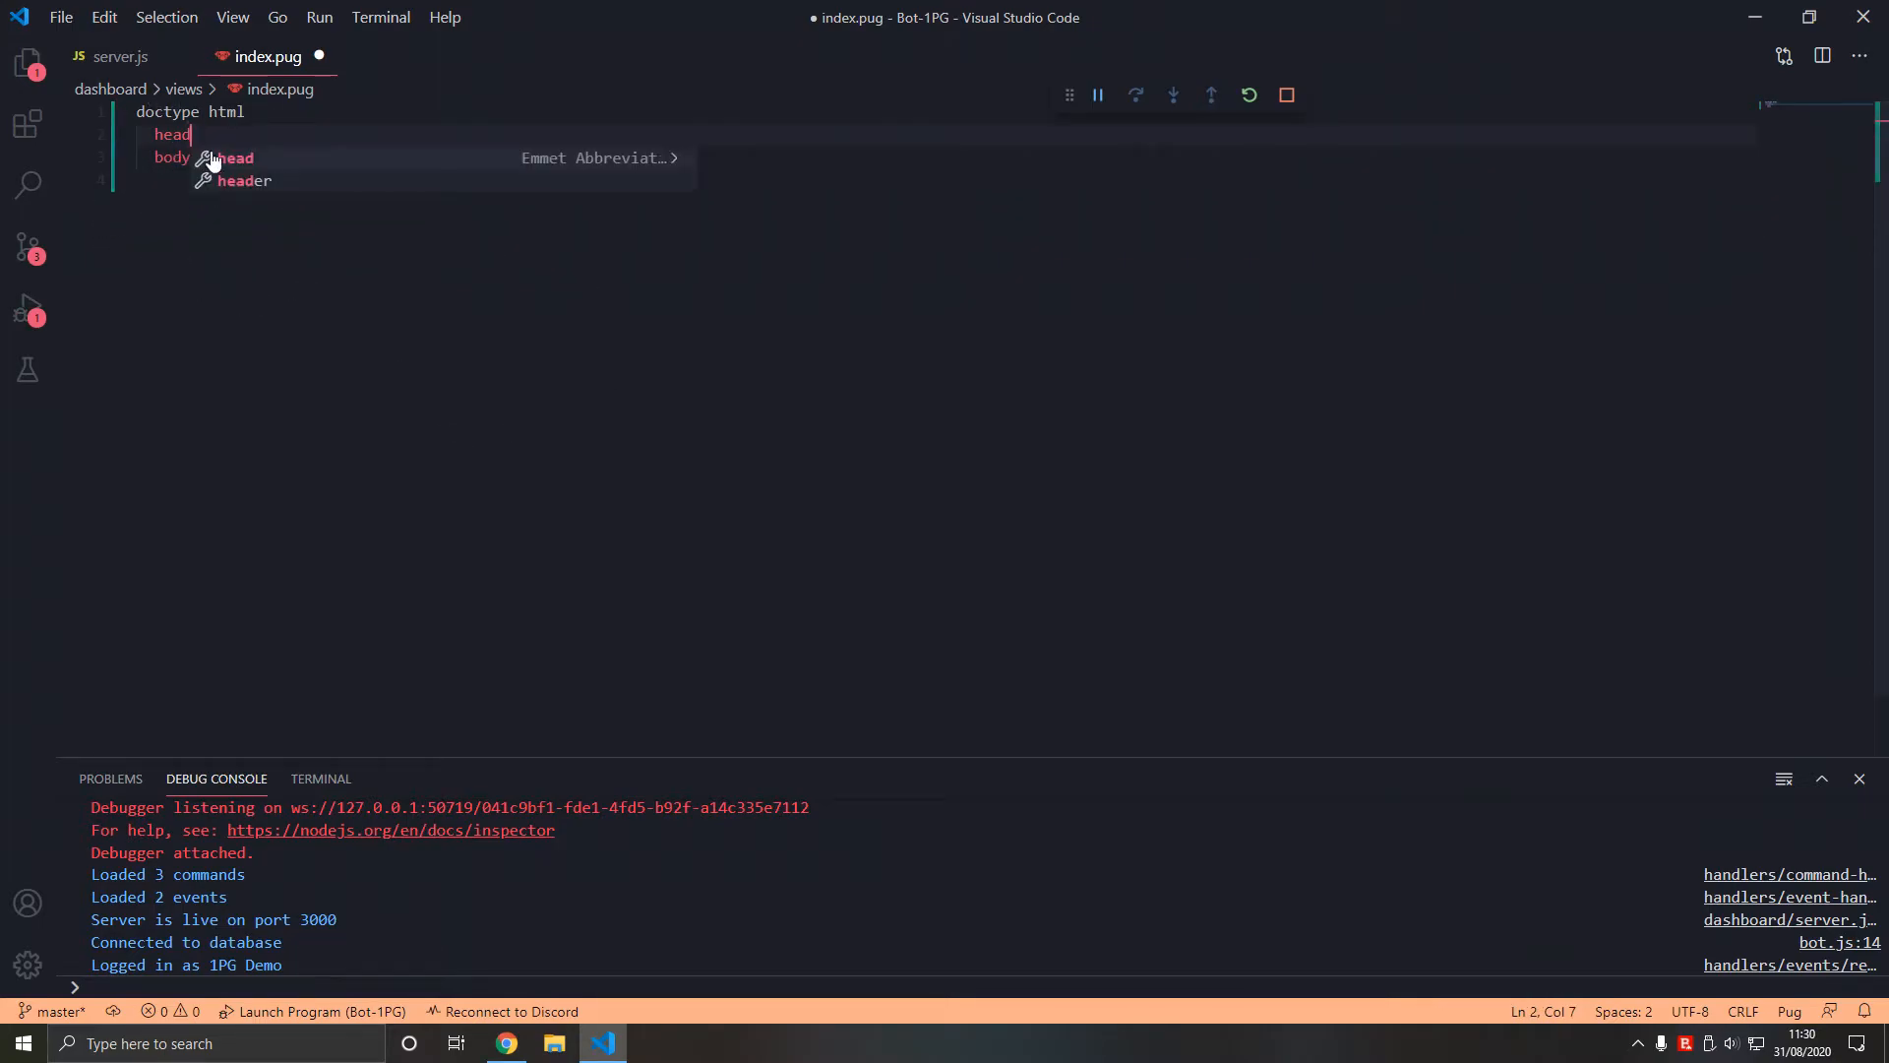
{"action": "type", "text": "h1 Yay"}
{"action": "type", "text": "p #{something}"}
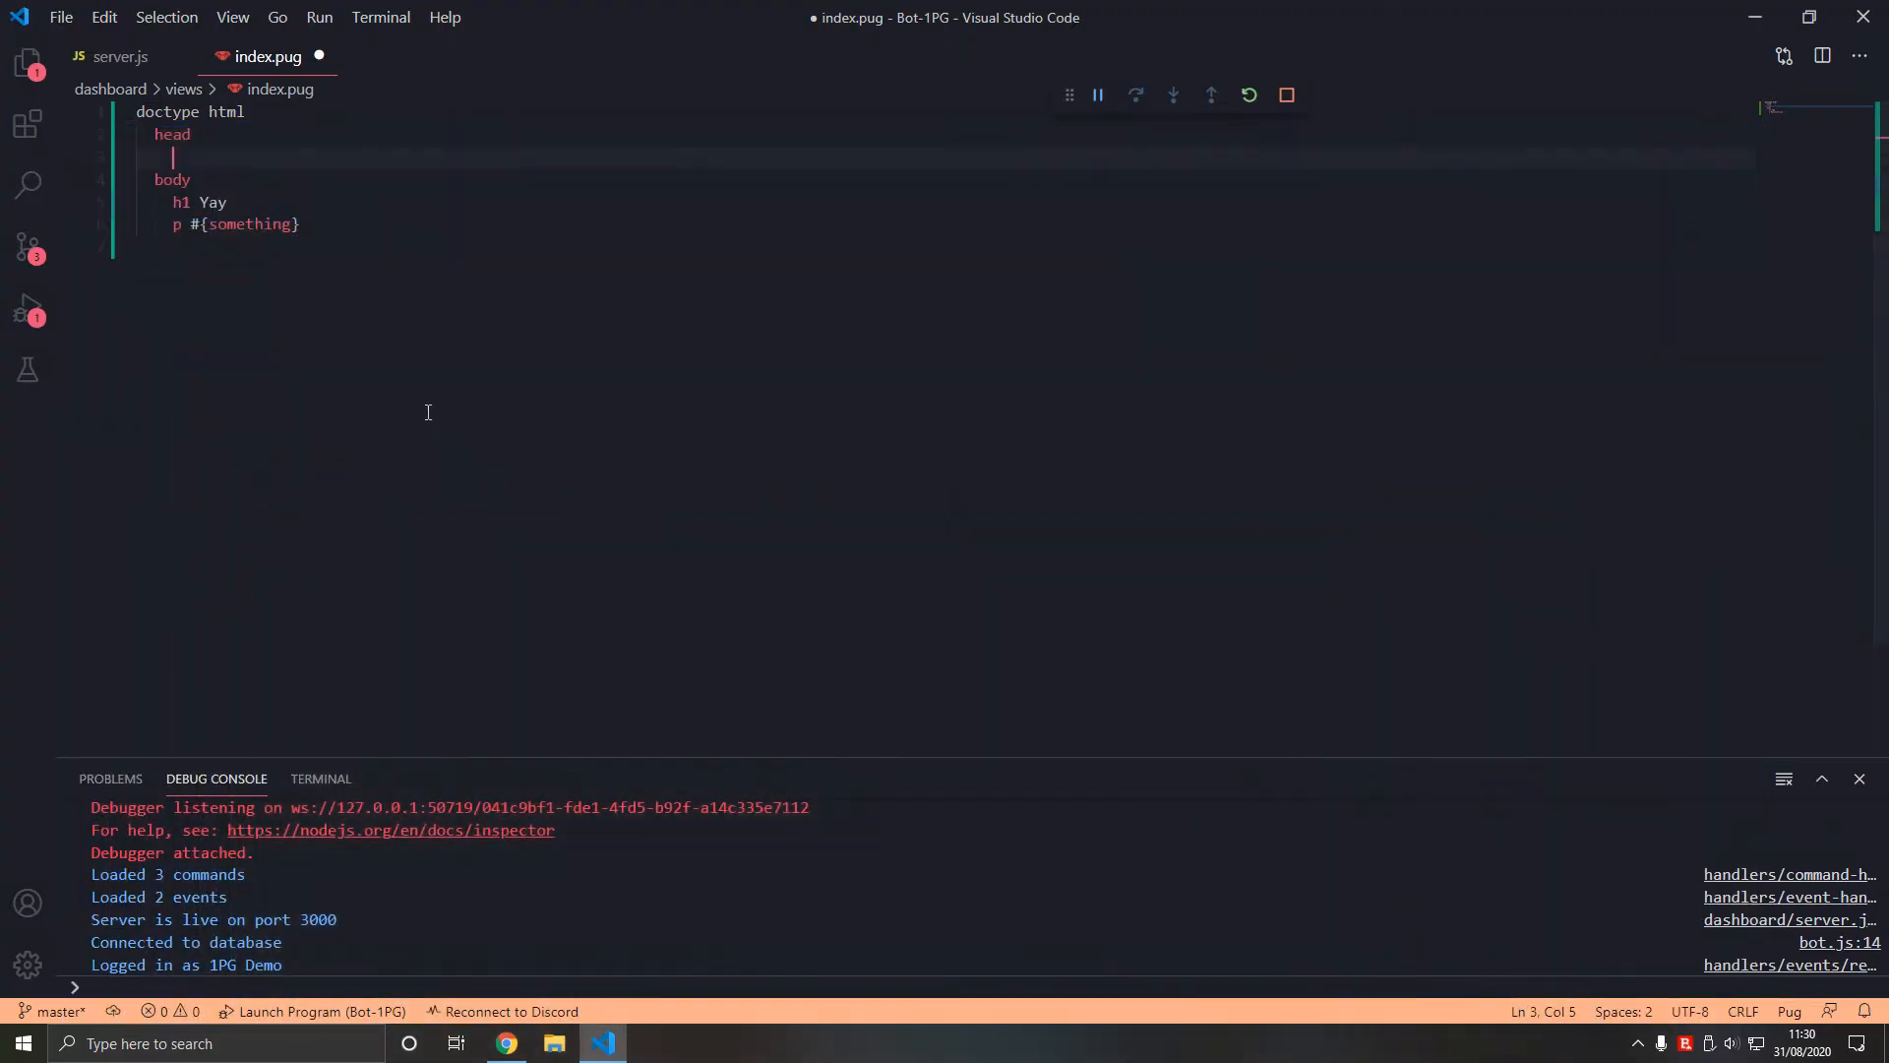
- Reload localhost:3000, hitting a Pug 'unexpected token indent' error at line 2
{"action": "left_click", "coordinate": [504, 1044]}
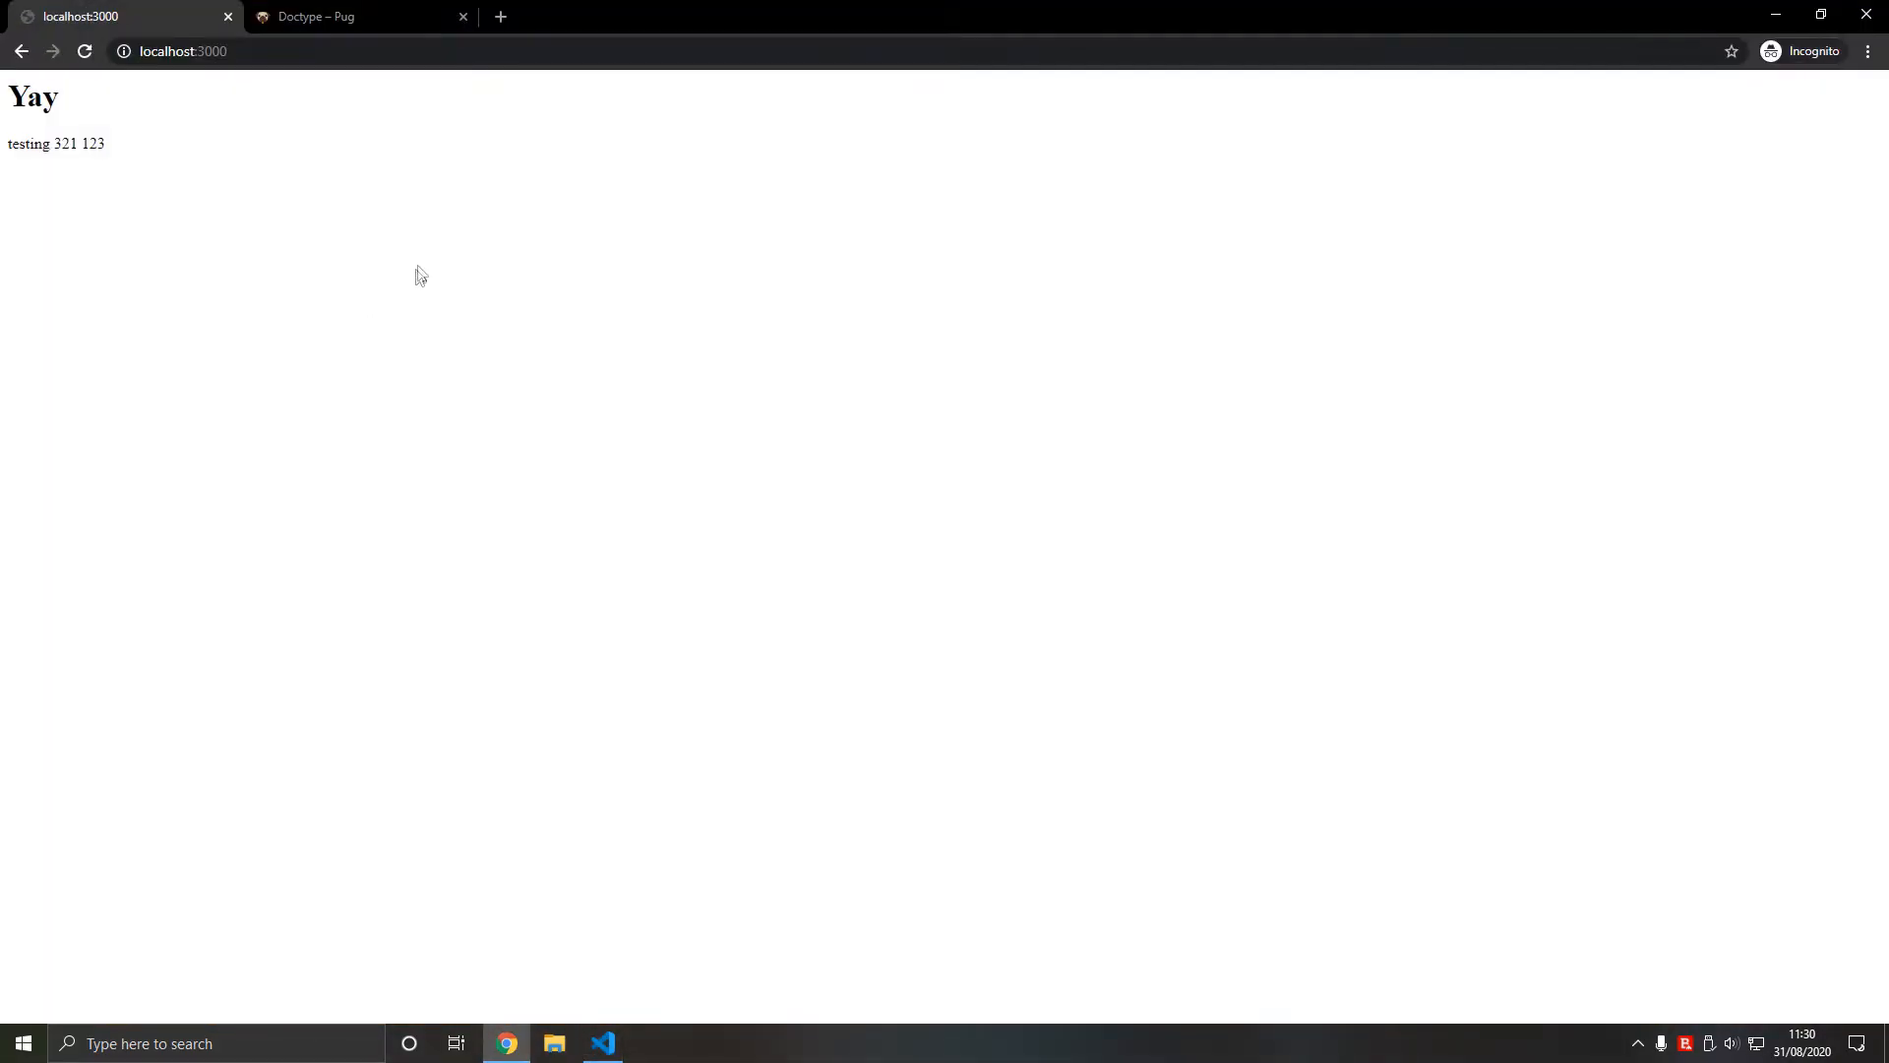
{"action": "left_click", "coordinate": [86, 52]}
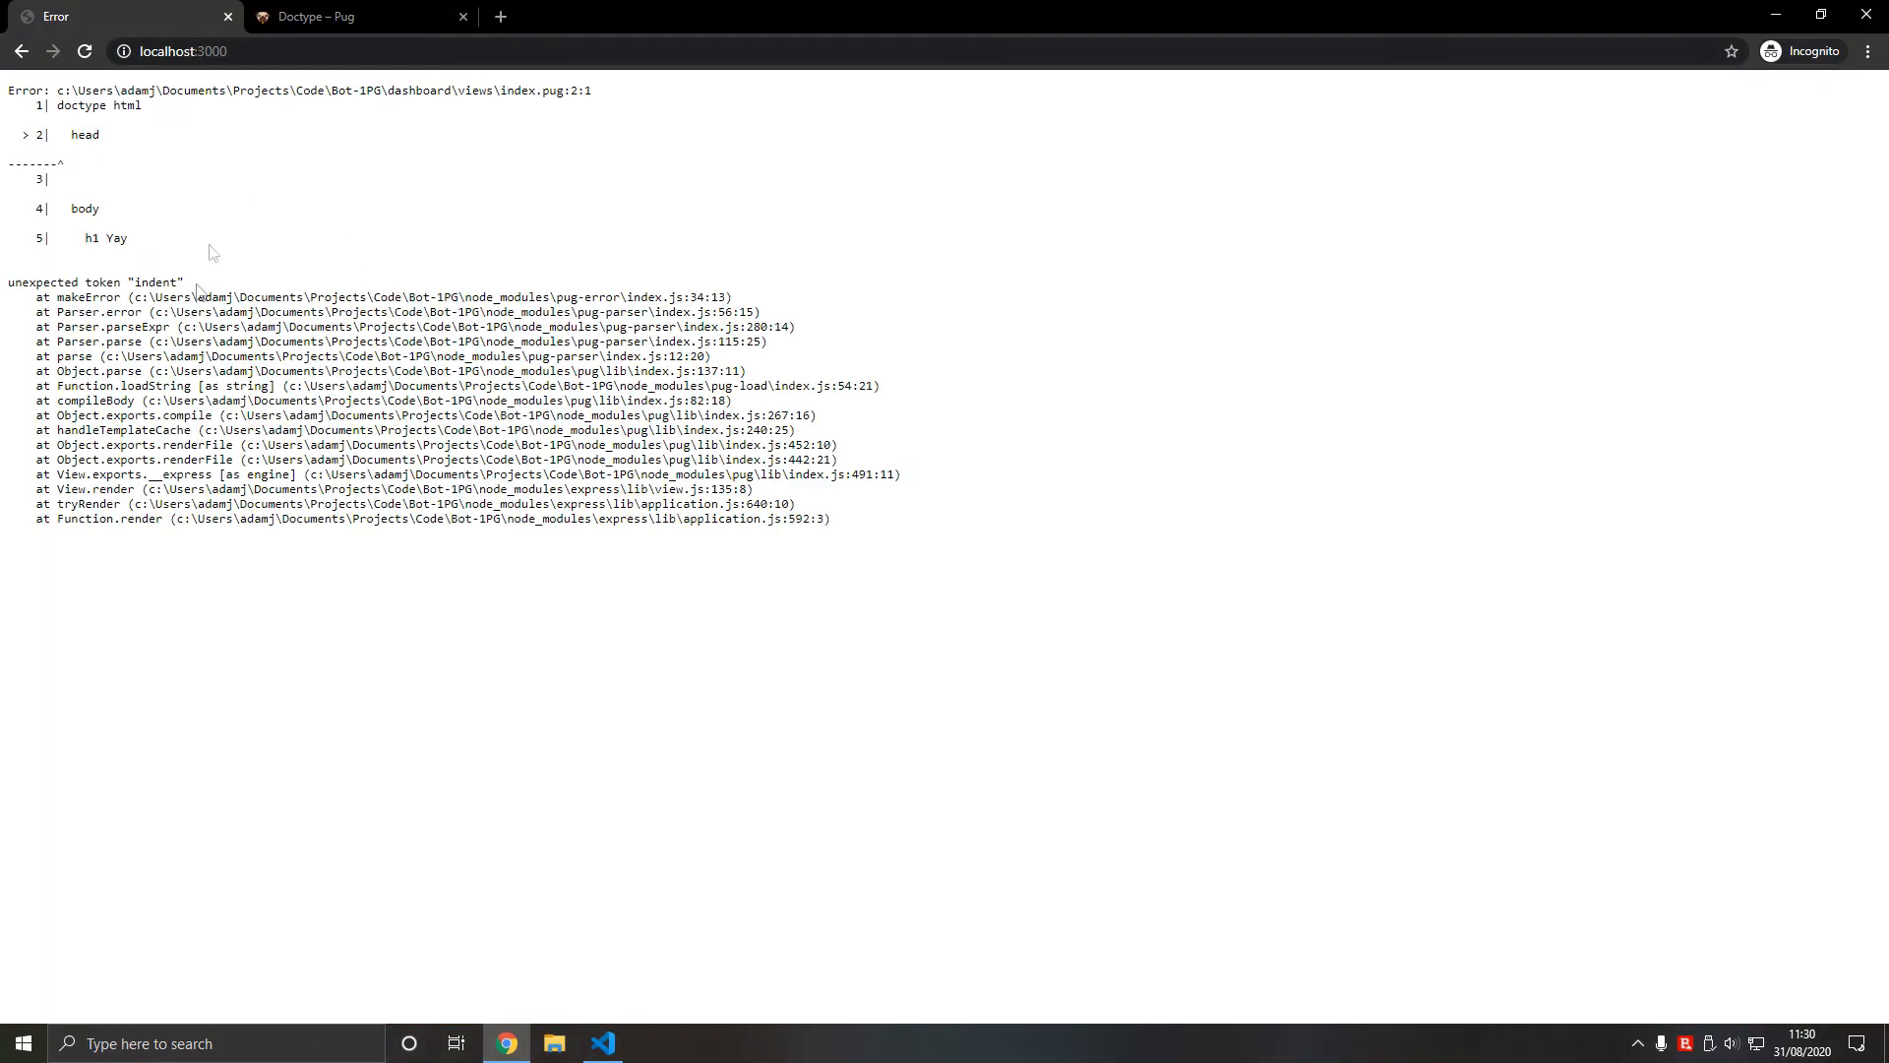
{"action": "left_click", "coordinate": [602, 1043]}
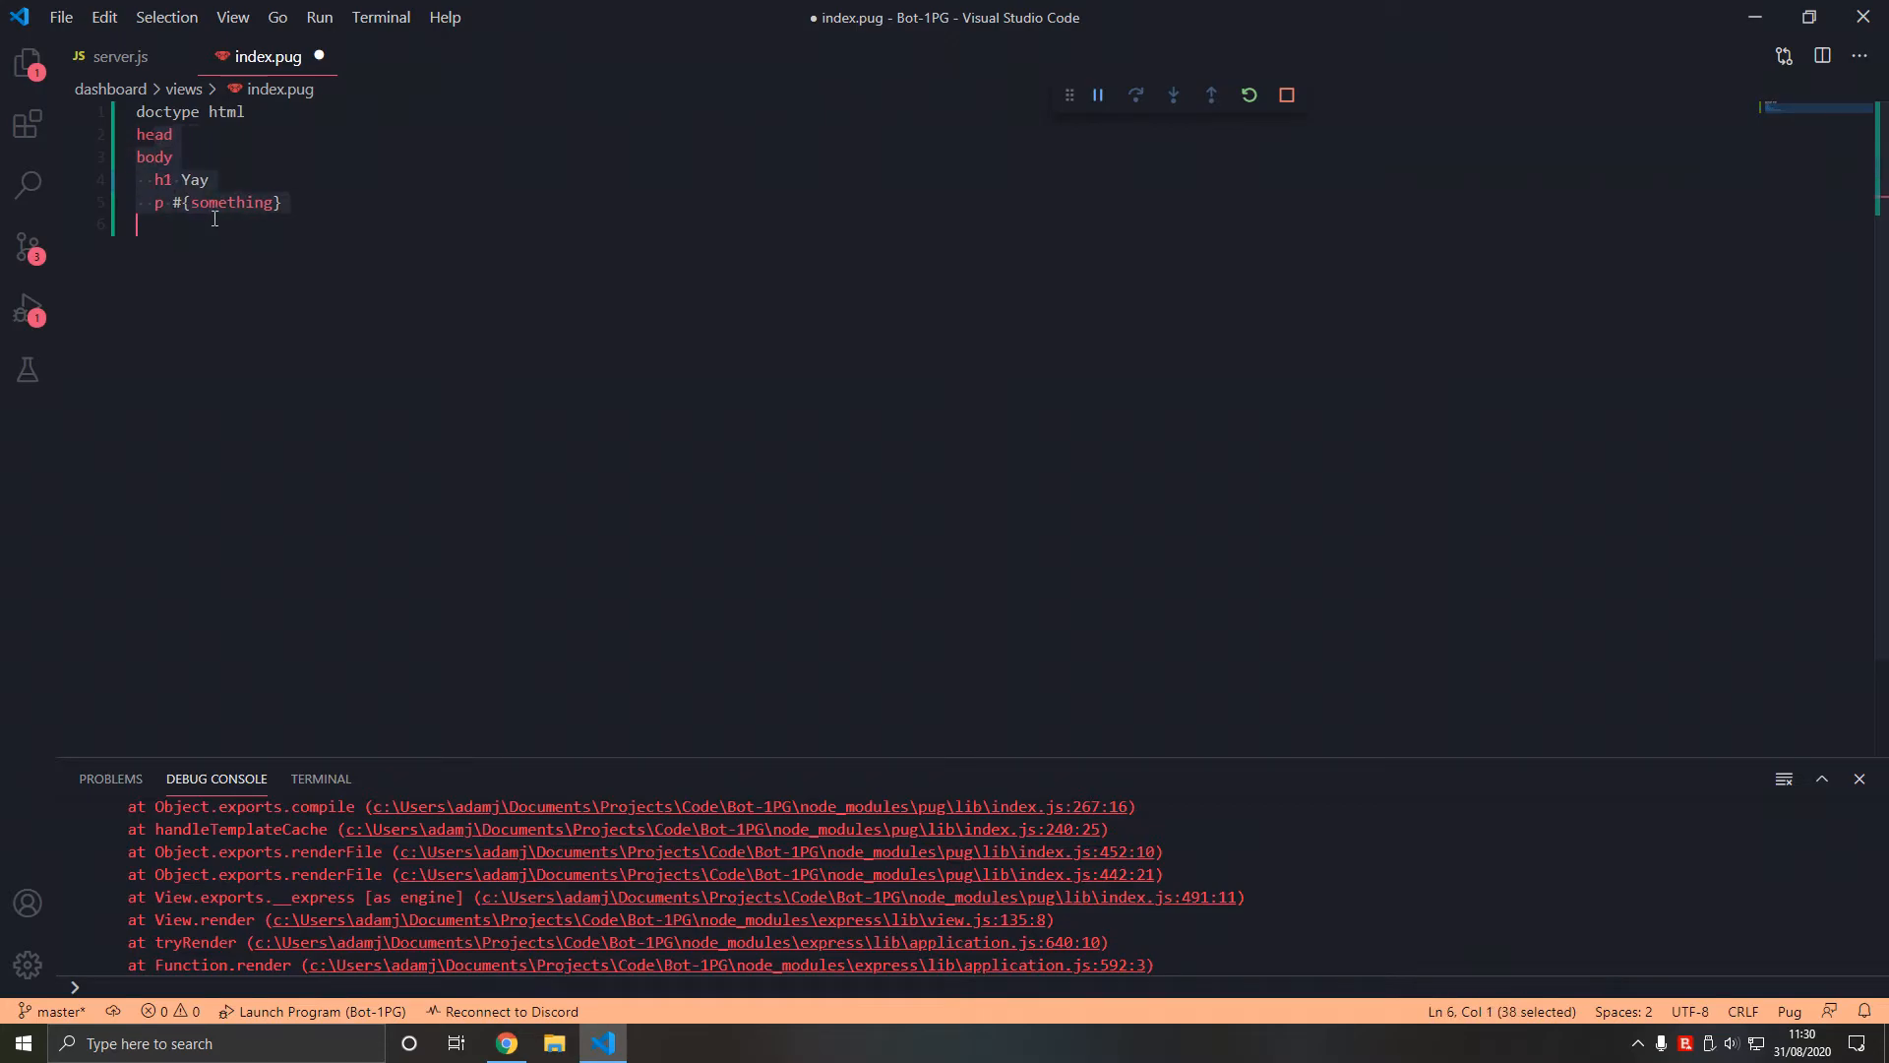
- Save index.pug with head and body outdented and confirm localhost:3000 renders Yay again
{"action": "key", "text": "Ctrl+s"}
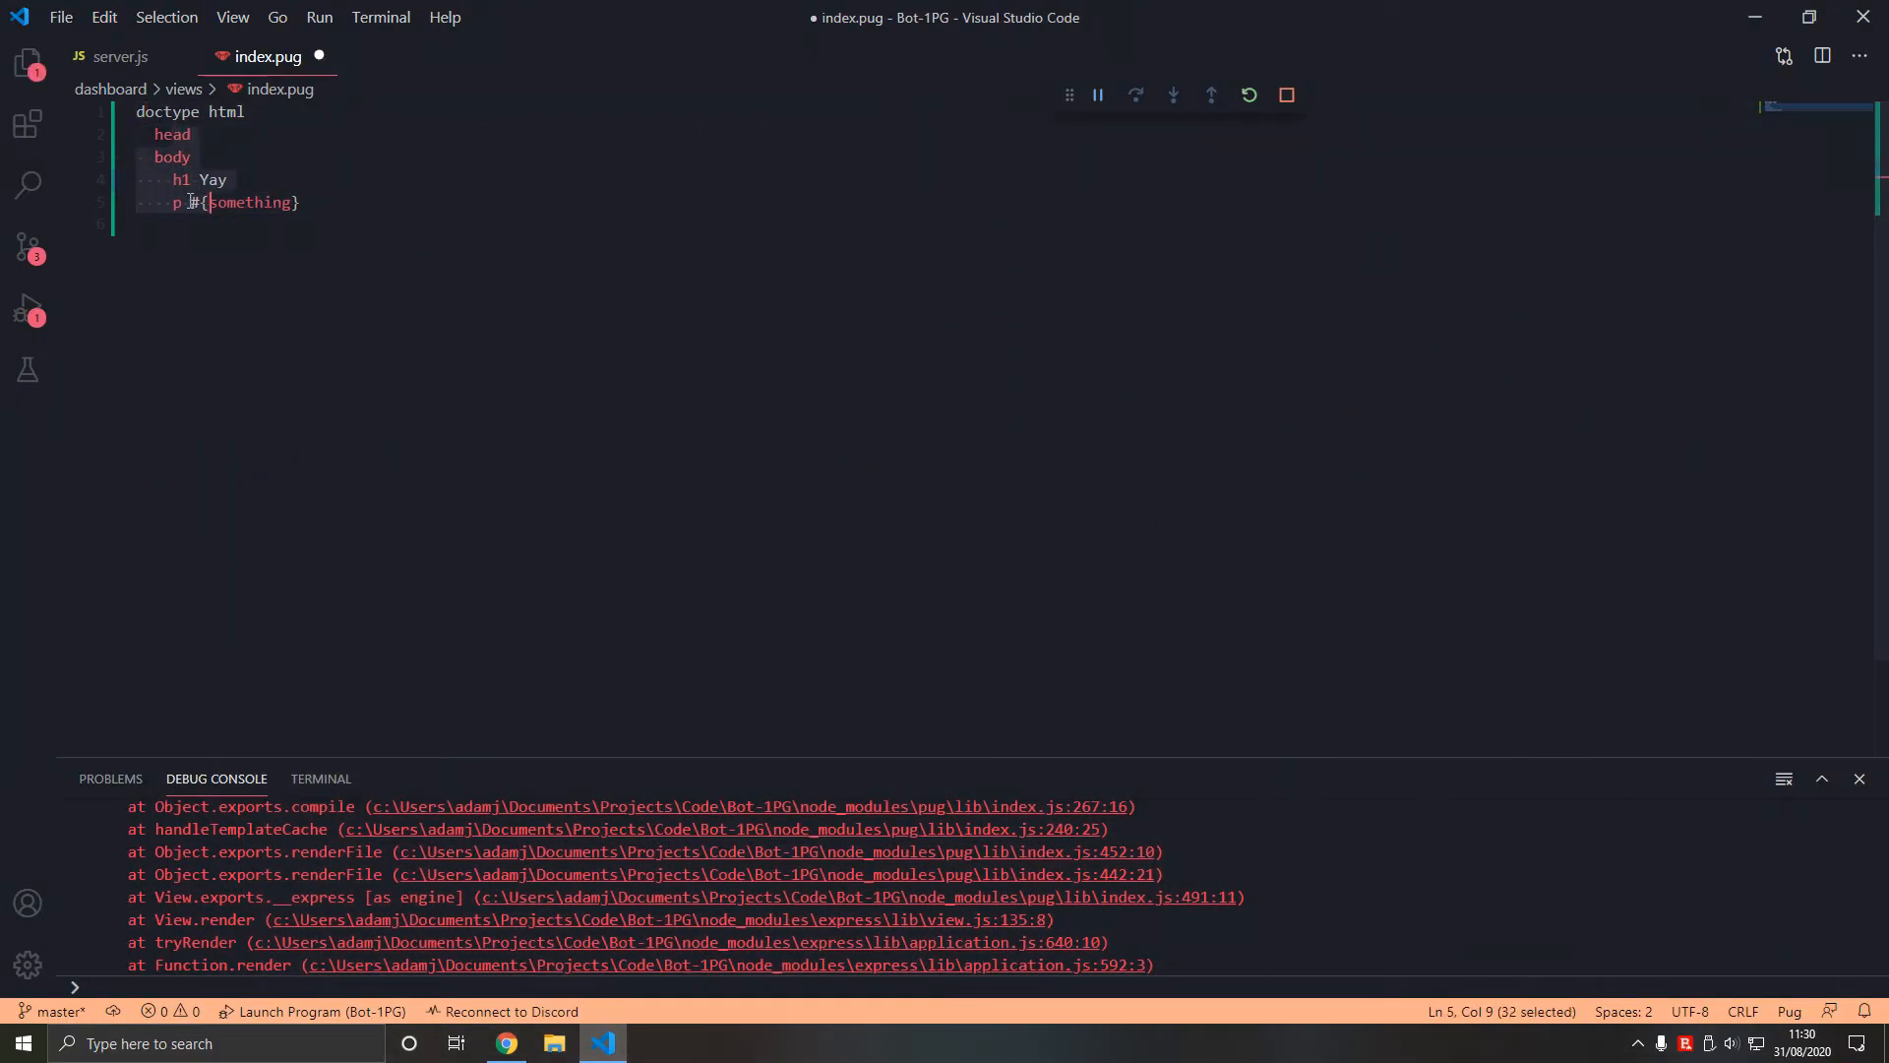
{"action": "left_click", "coordinate": [504, 1043]}
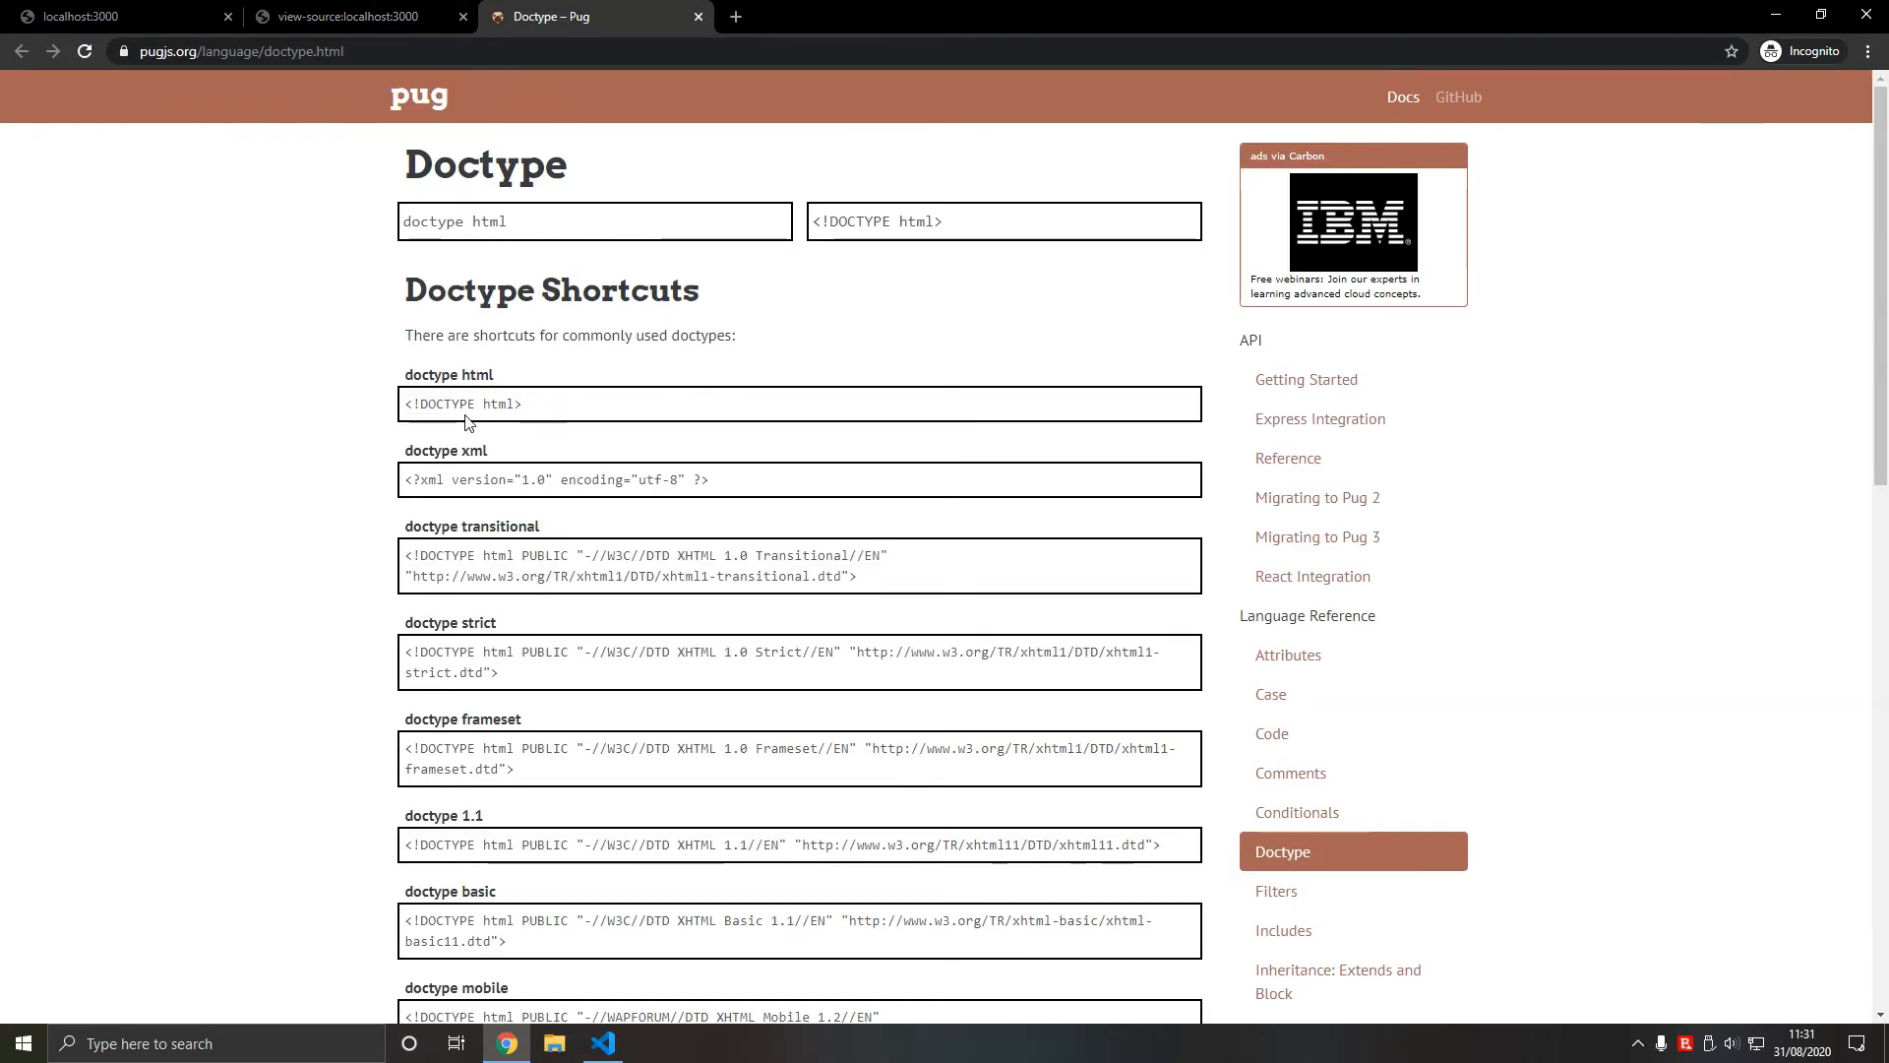
{"action": "left_click", "coordinate": [602, 1043]}
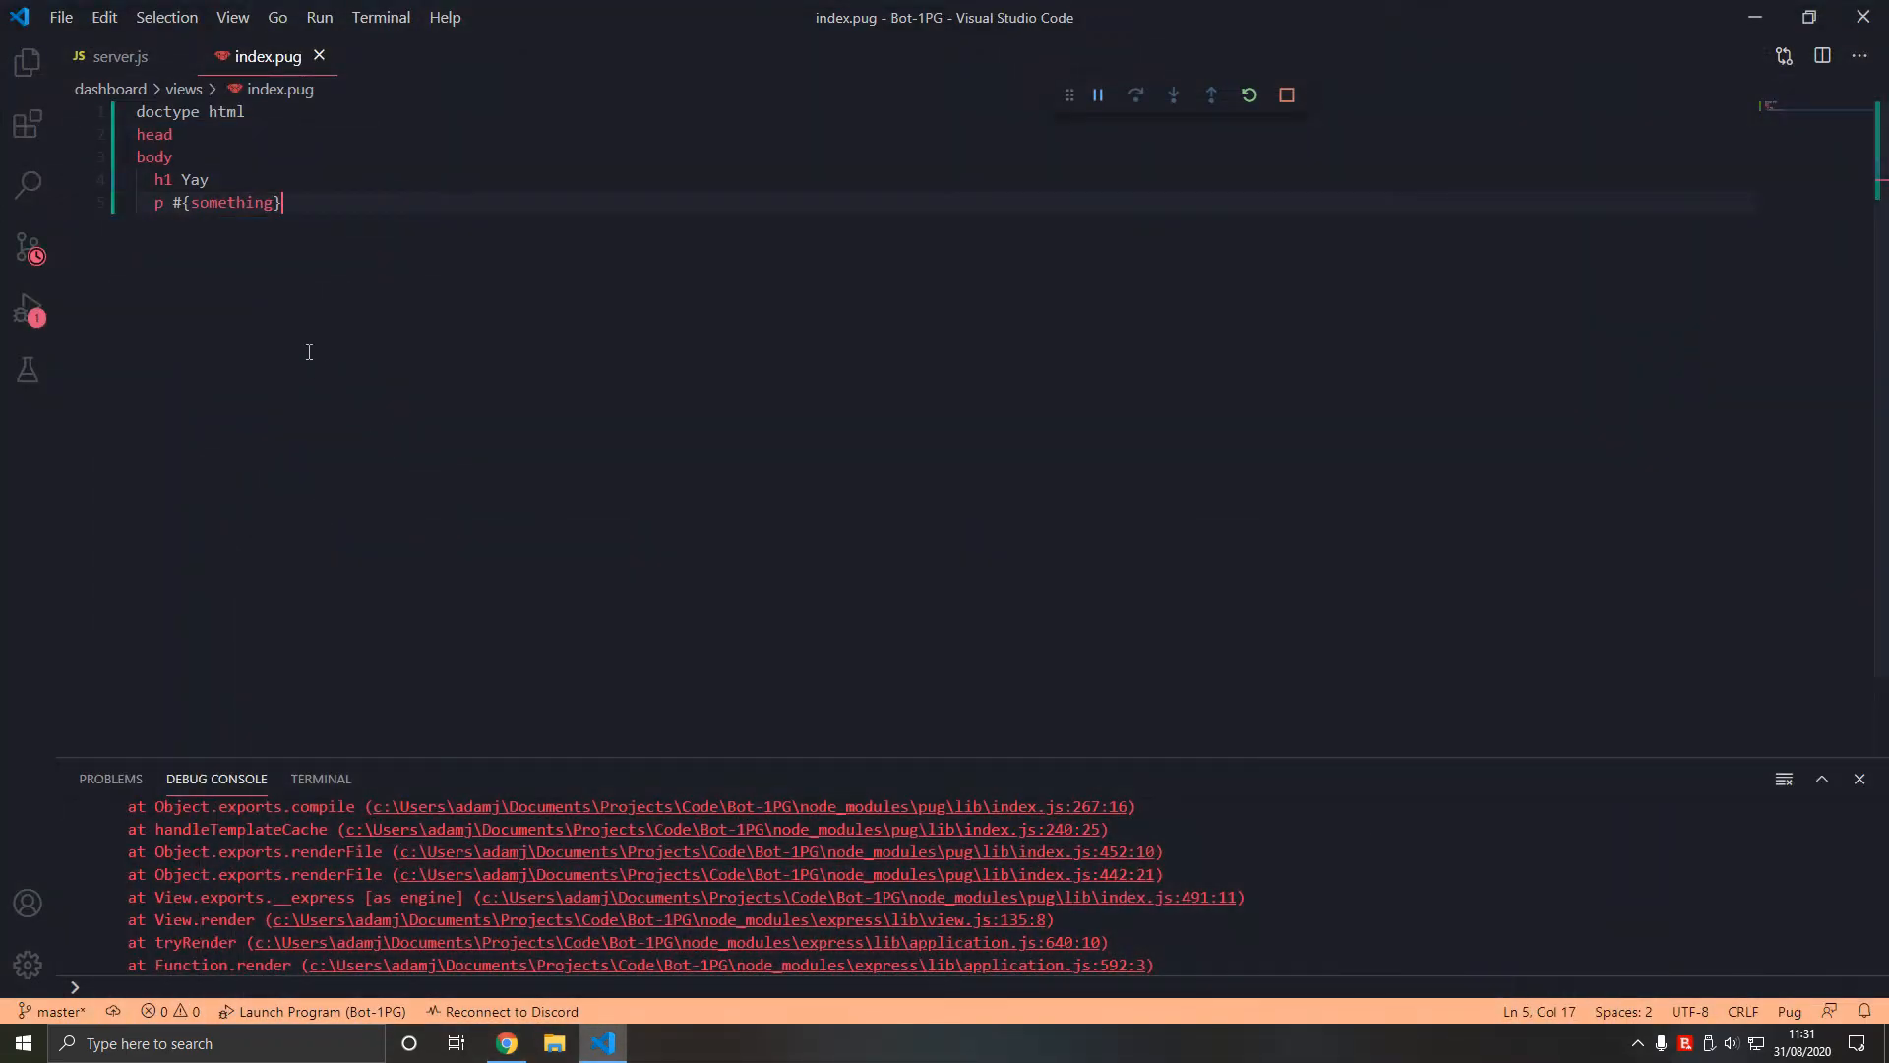
{"action": "type", "text": "tit"}
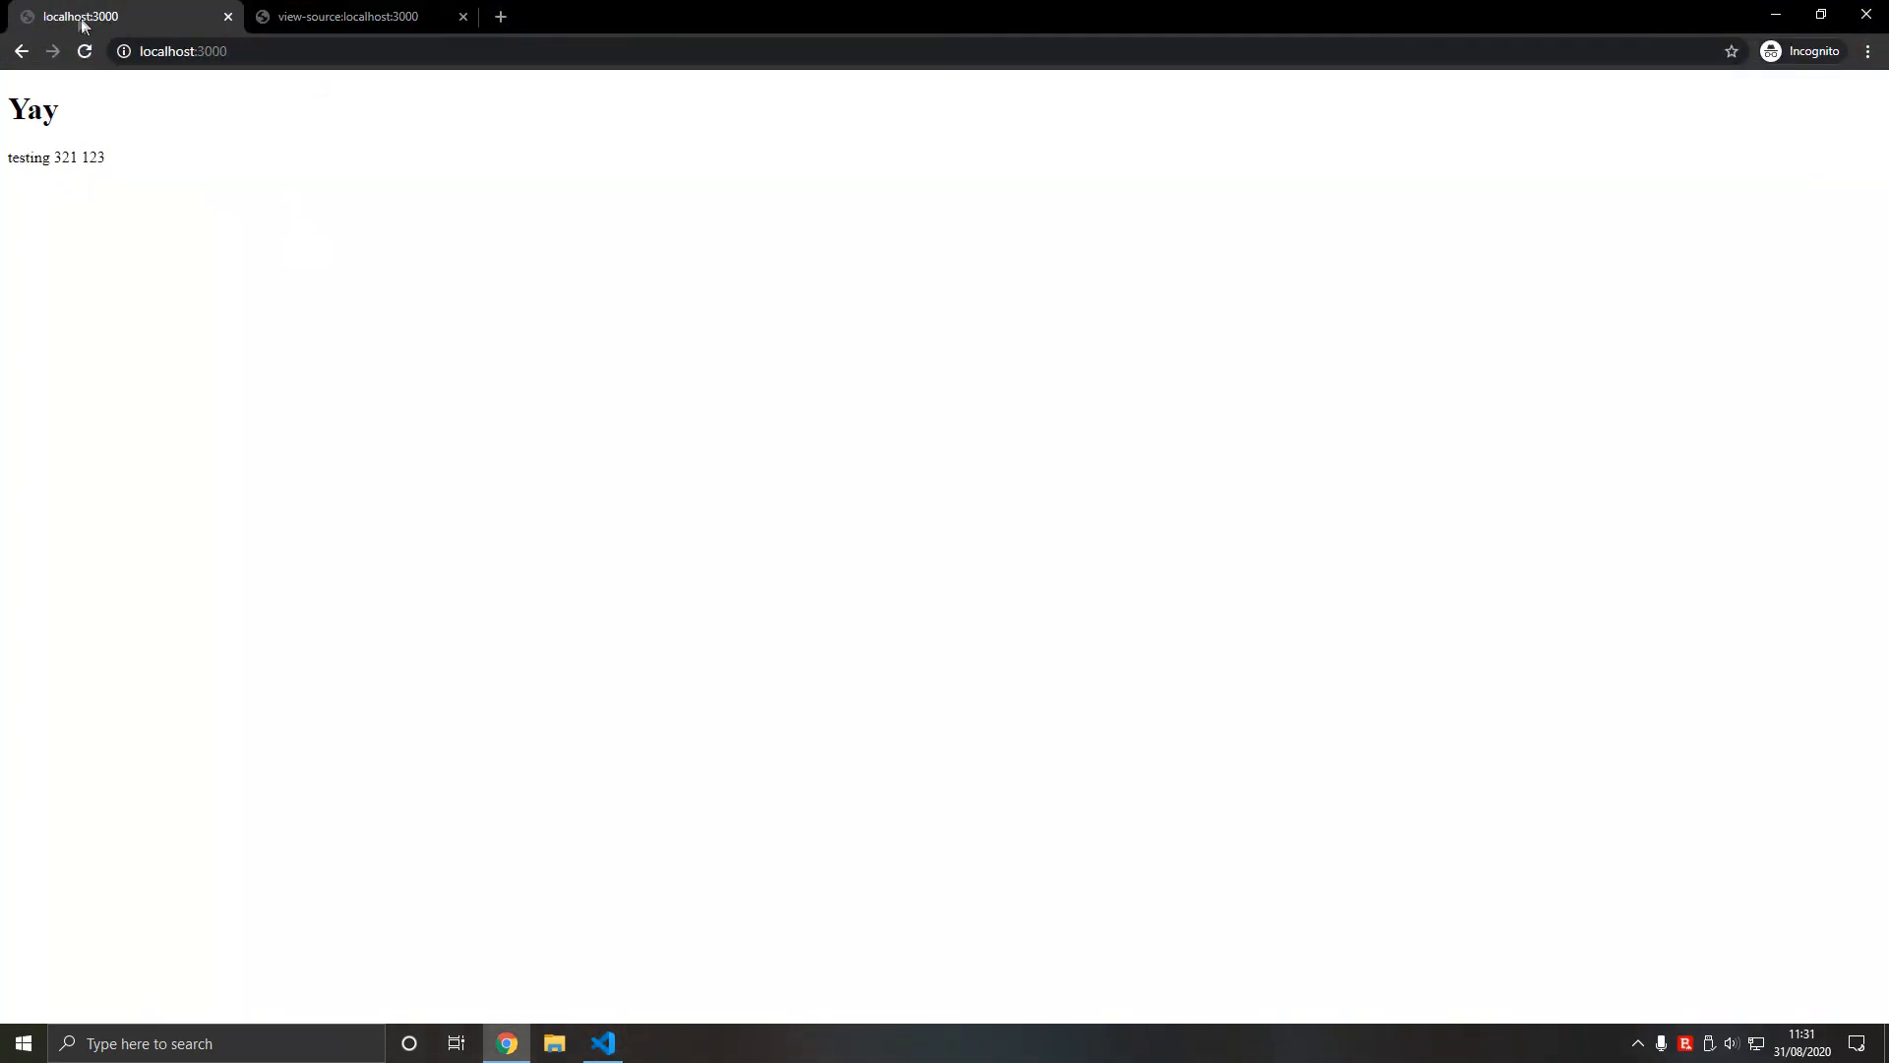
- Add 'title 1PG - Probably a Good Bot' under head and check the browser tab shows it
{"action": "left_click", "coordinate": [602, 1044]}
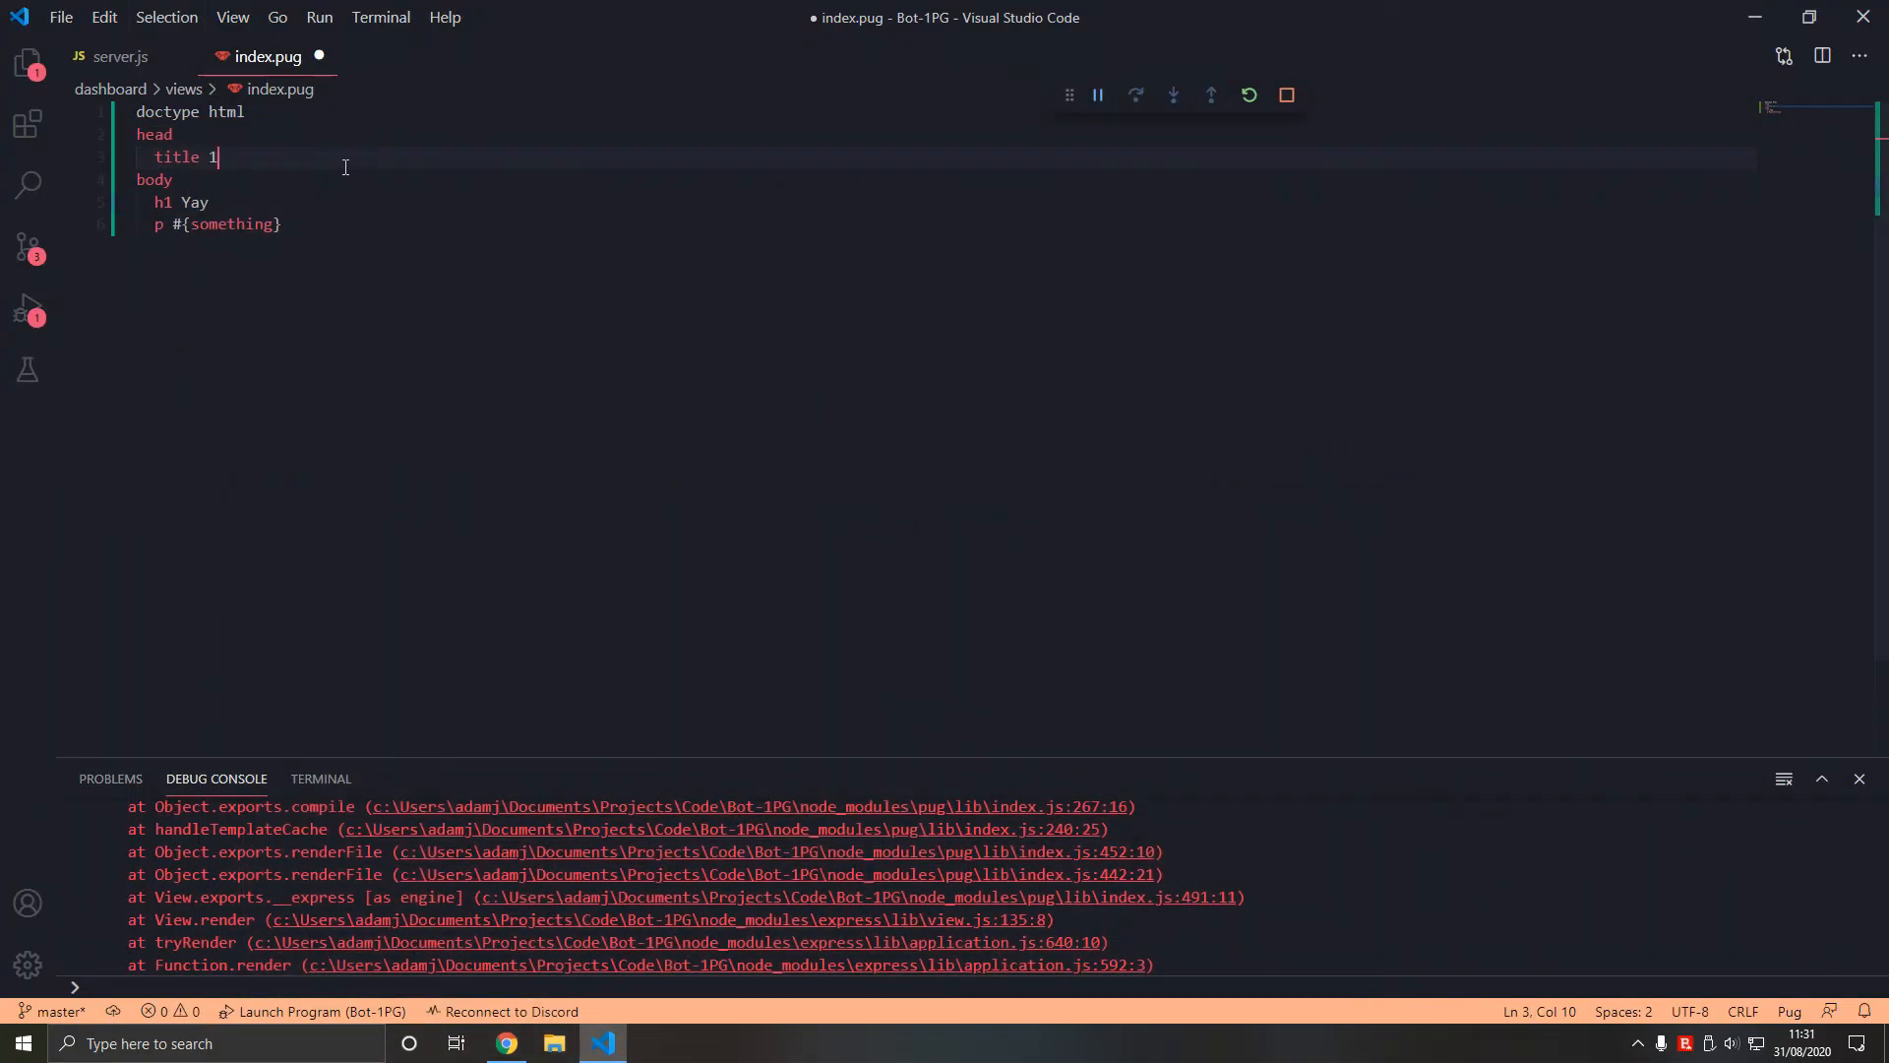
{"action": "type", "text": "PG - Probab"}
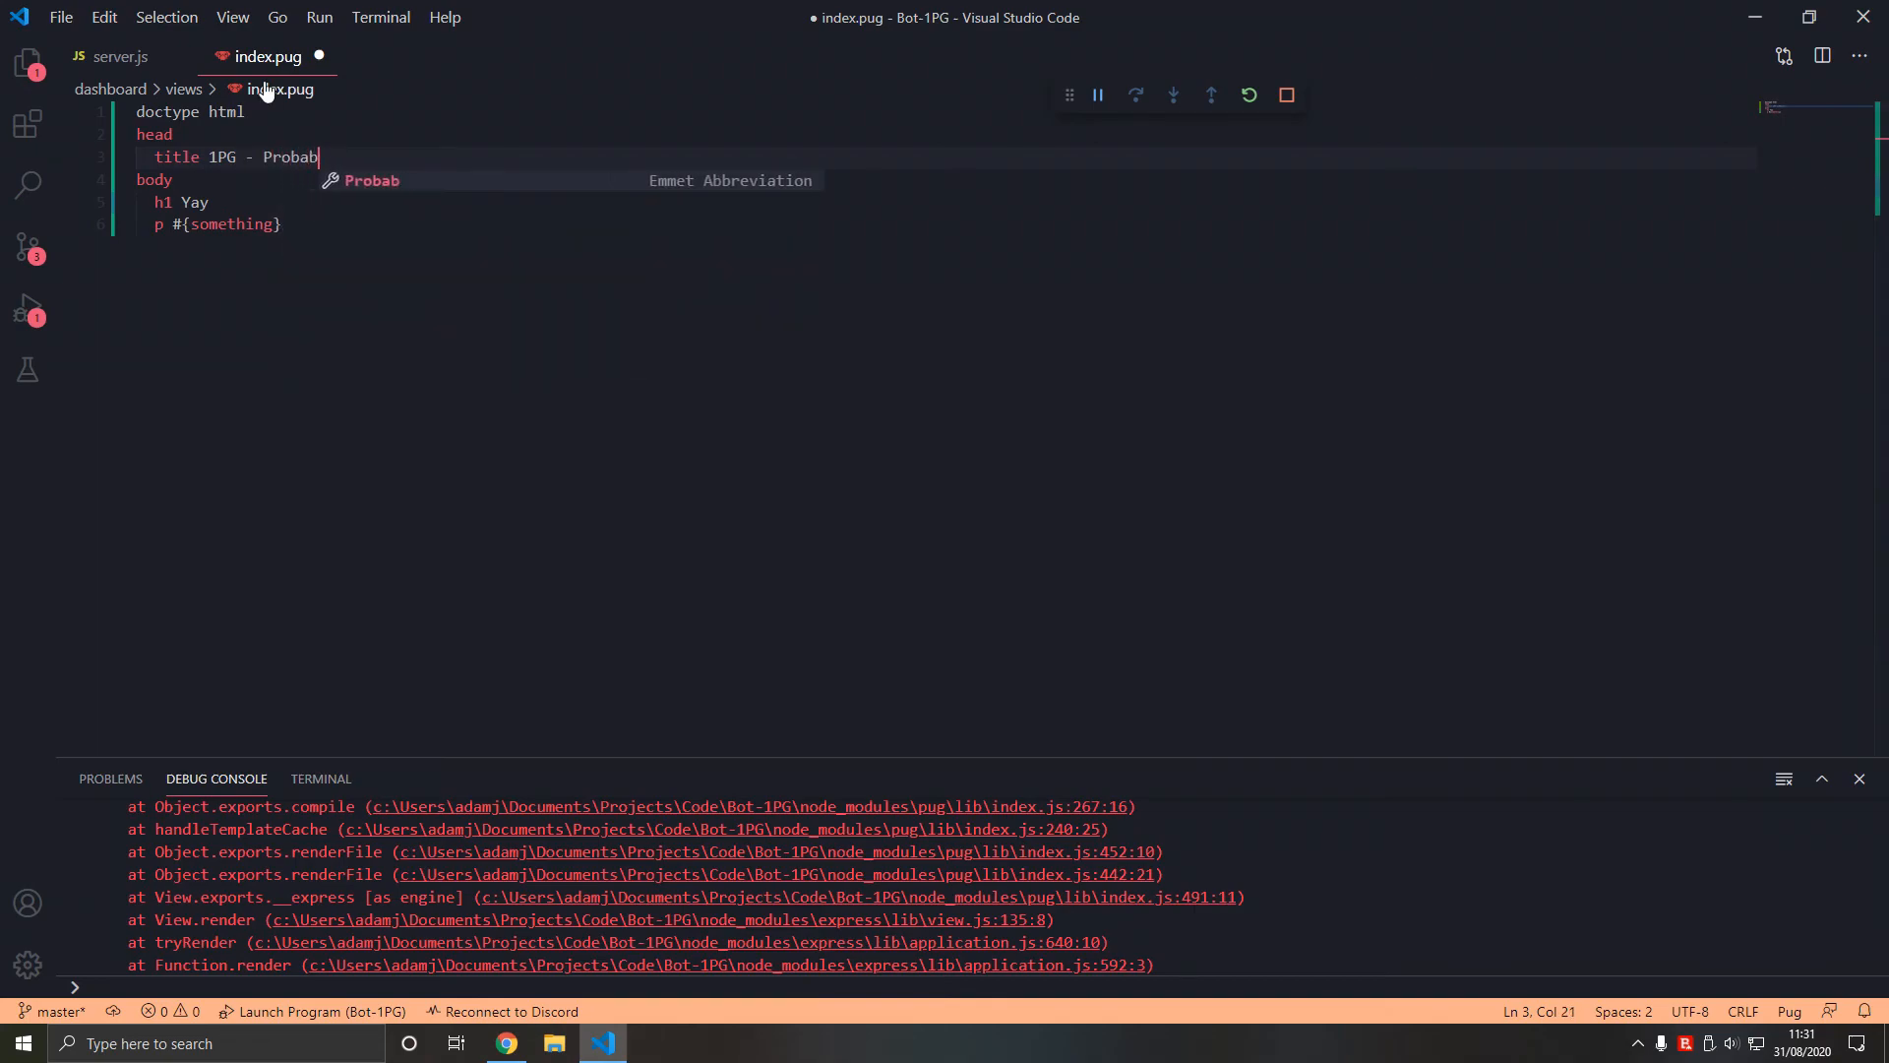
{"action": "type", "text": "ly a"}
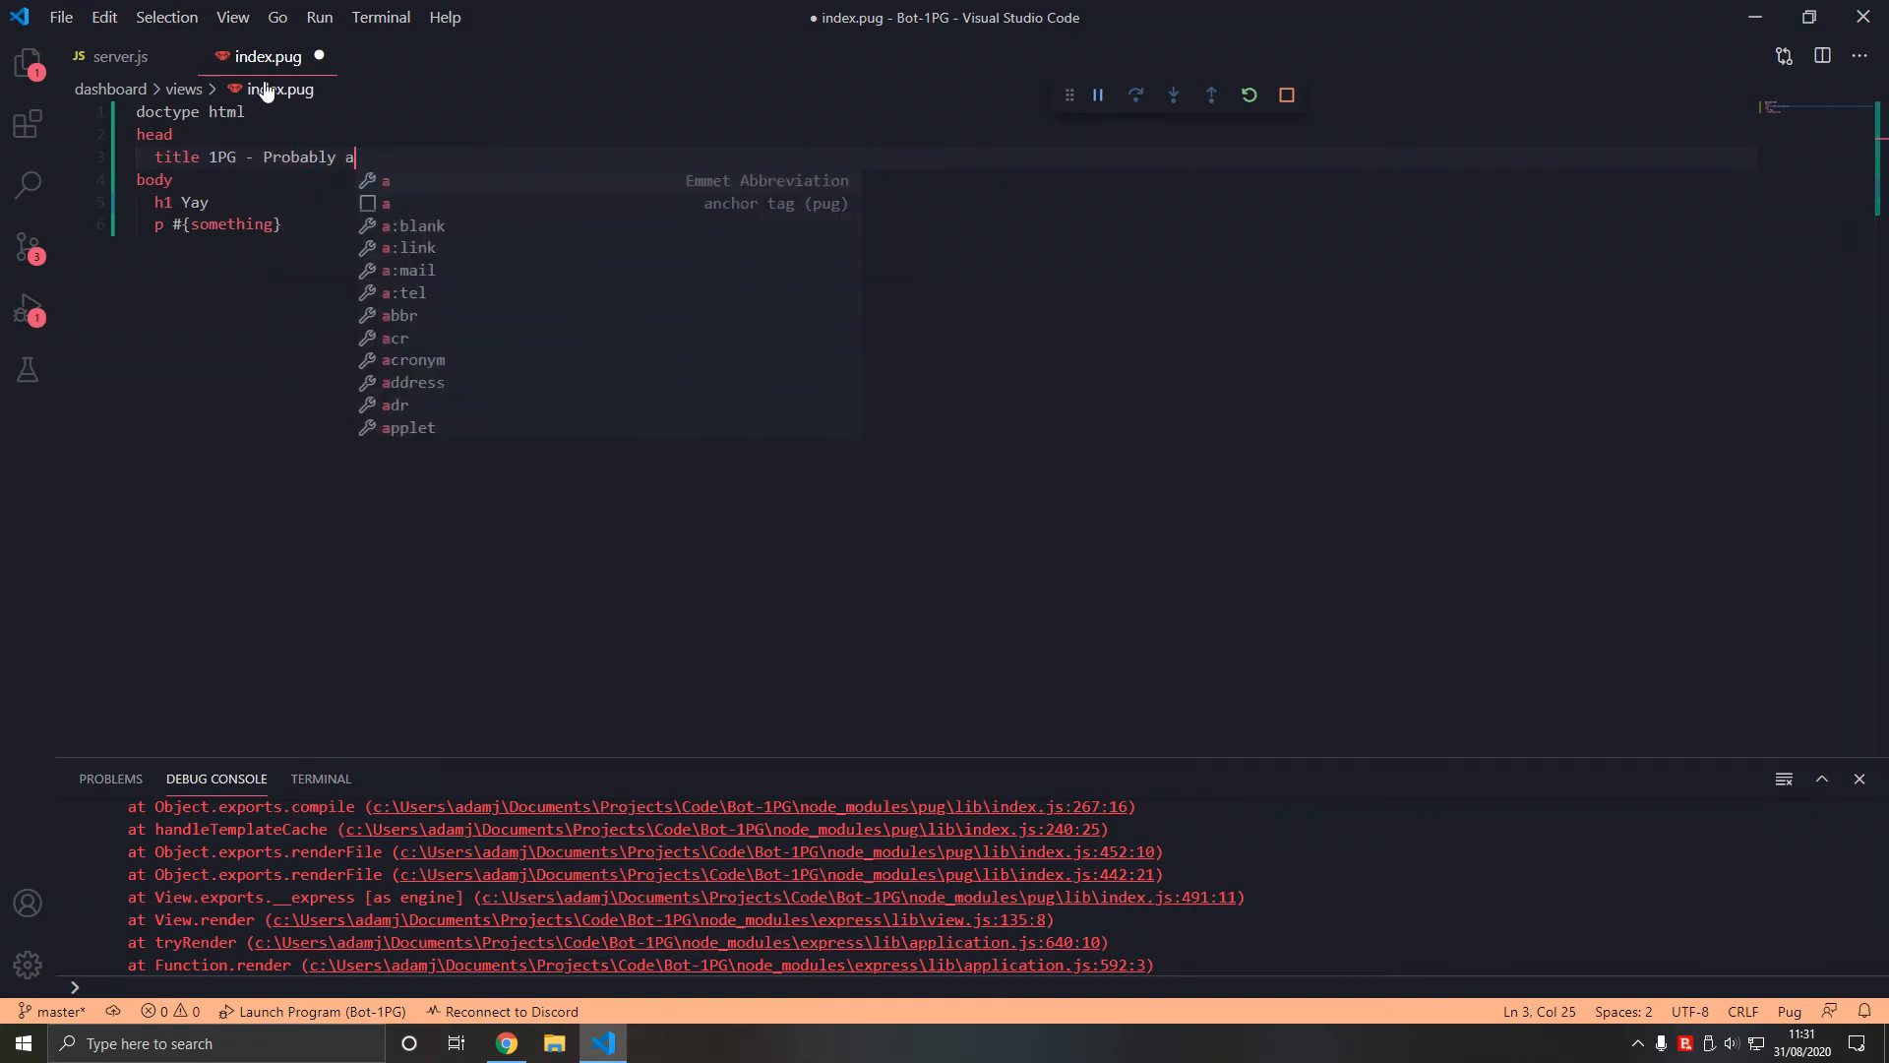
{"action": "type", "text": "good bot"}
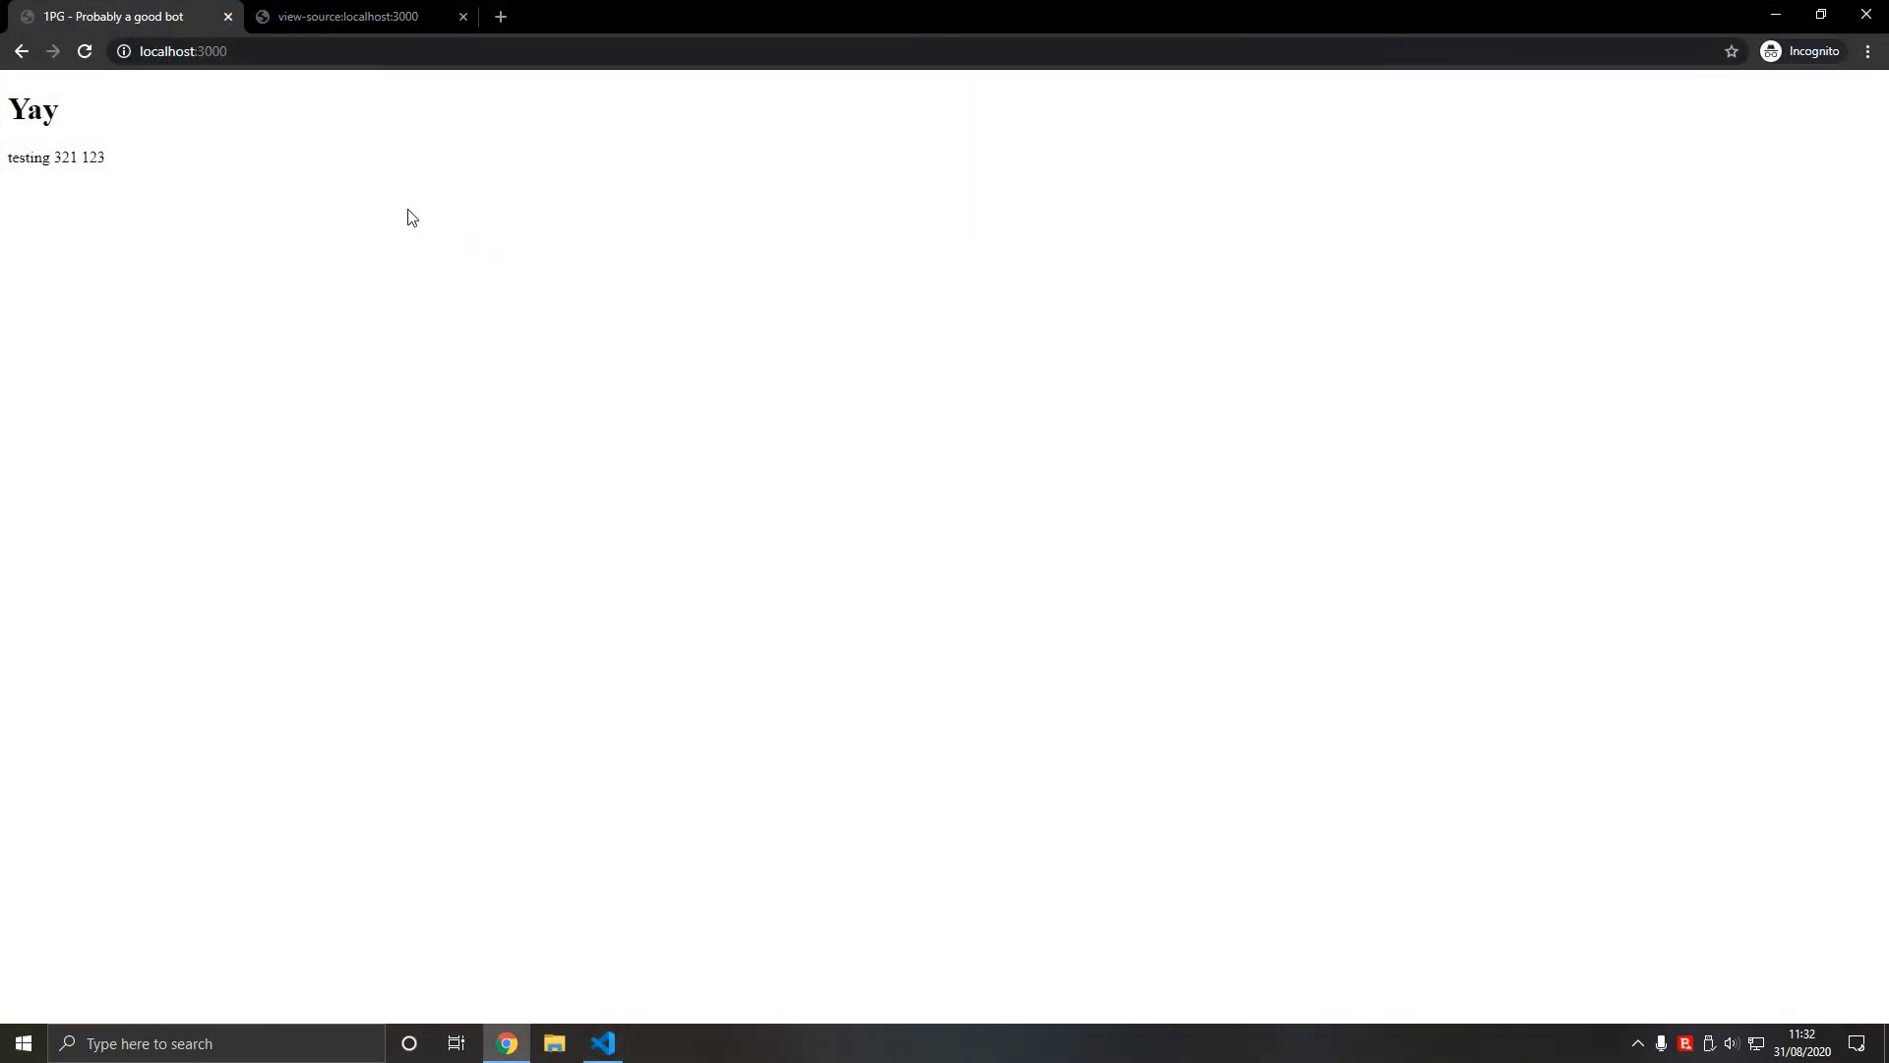
{"action": "left_click", "coordinate": [602, 1043]}
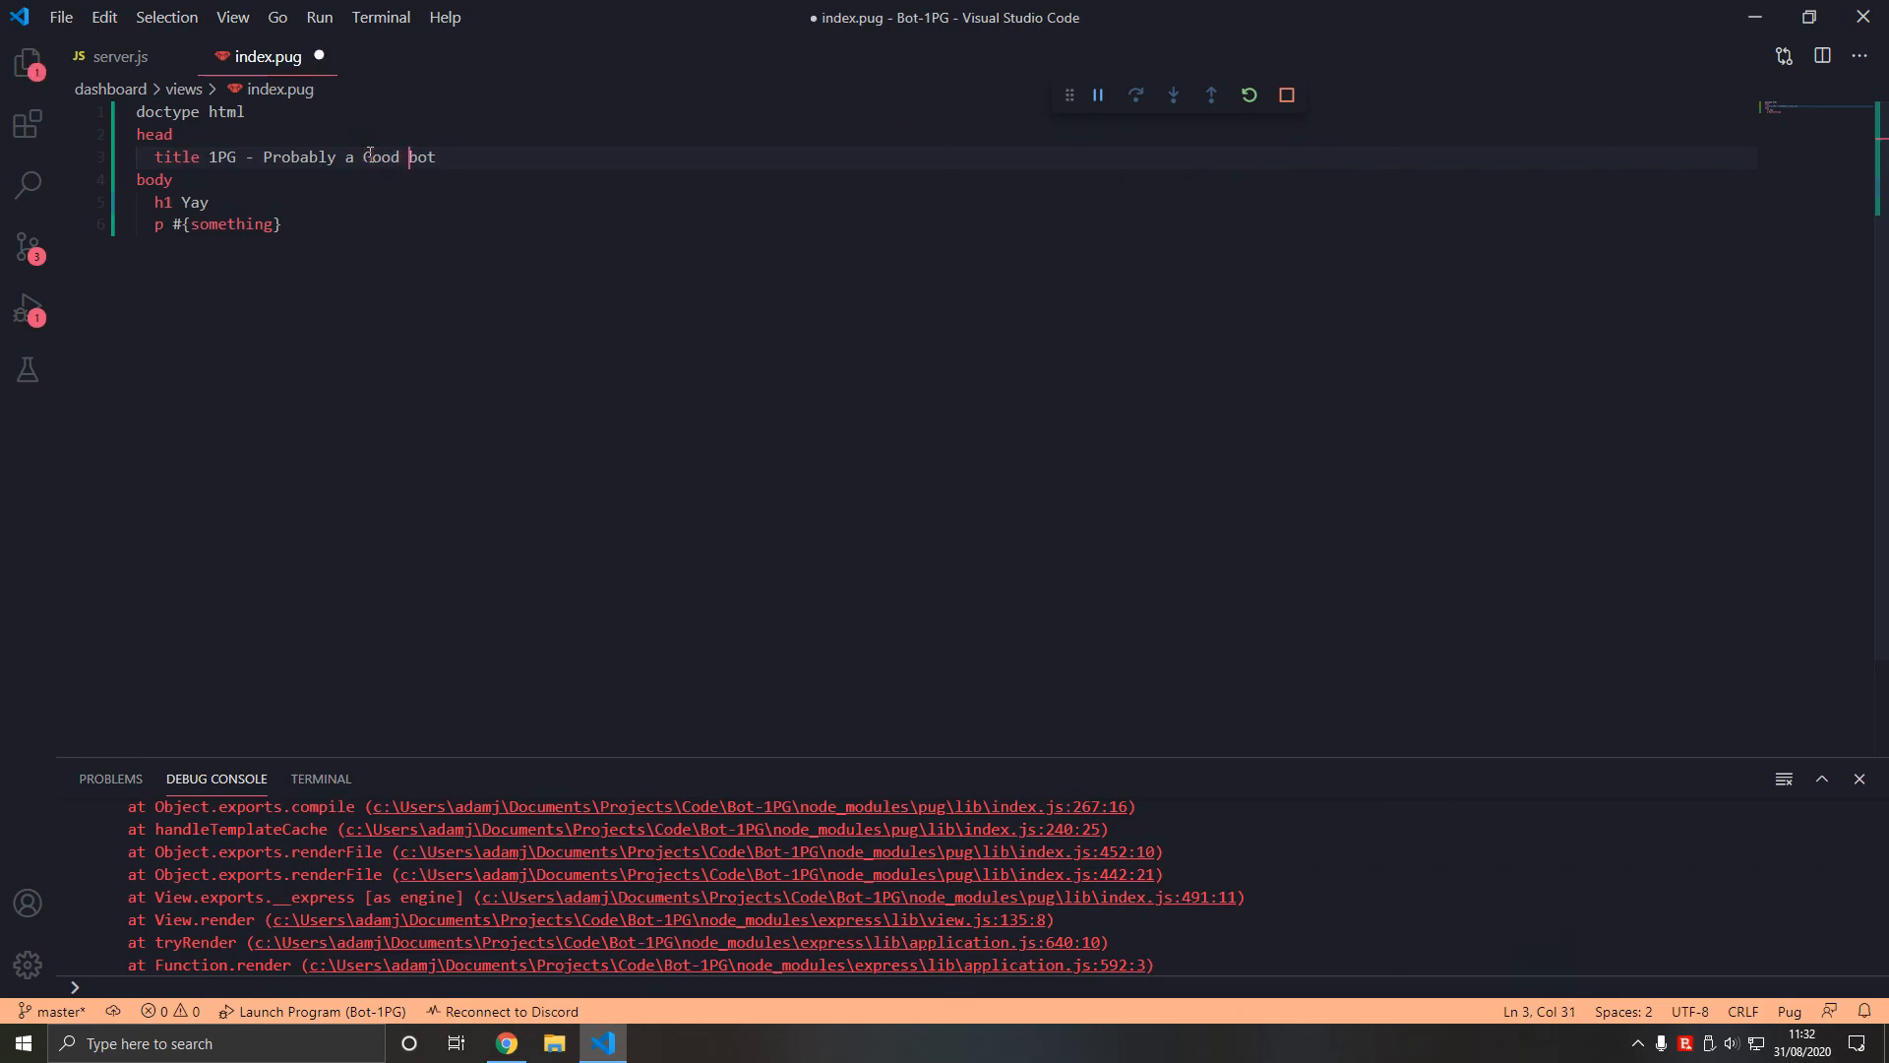
{"action": "left_click", "coordinate": [503, 1043]}
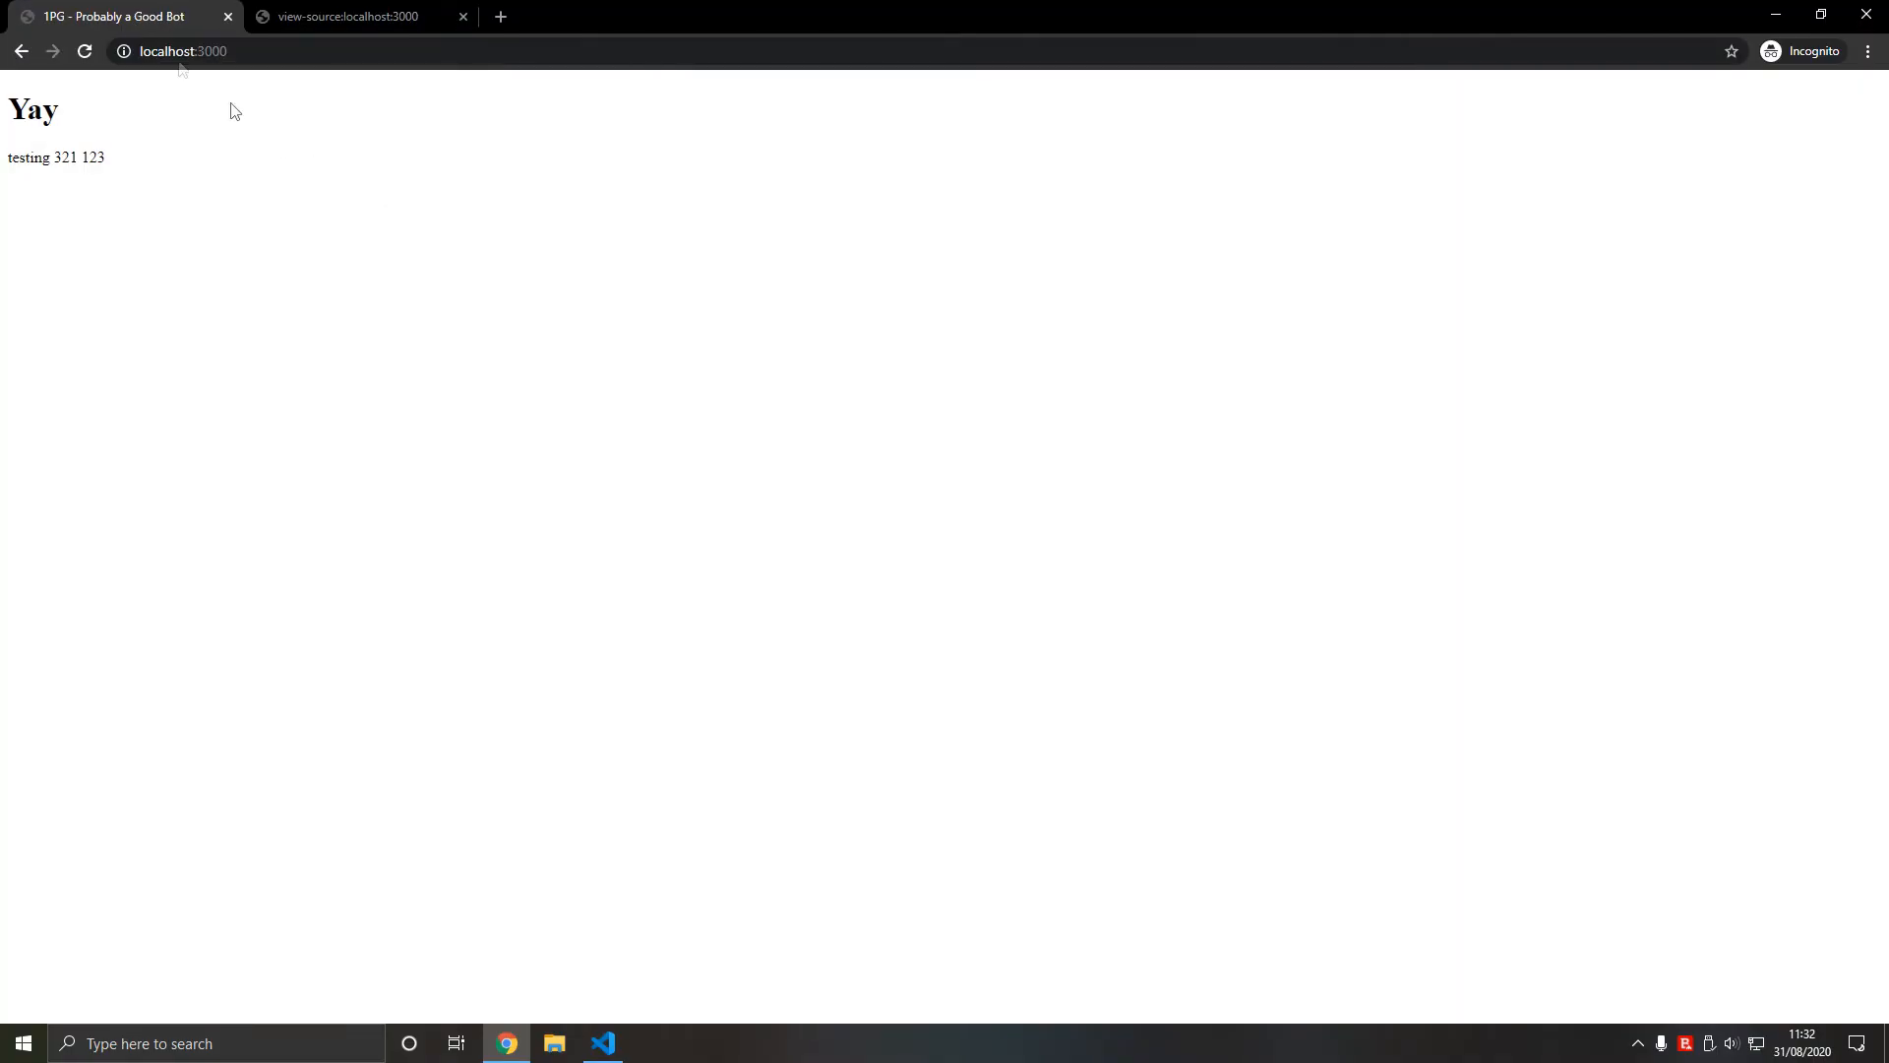